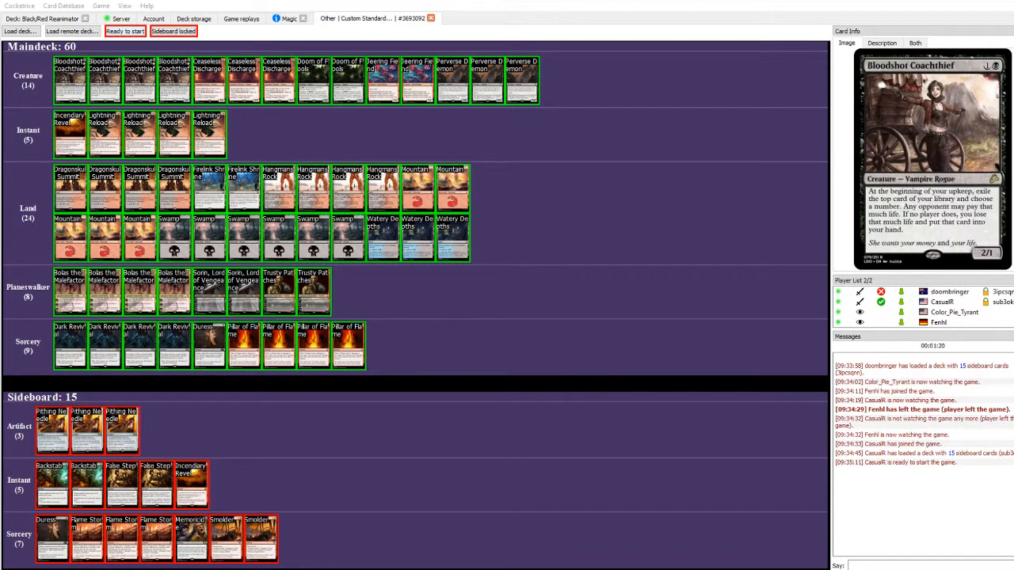
# Mark the Black/Red Reanimator deck ready so game 3 launches.
pyautogui.click(125, 31)
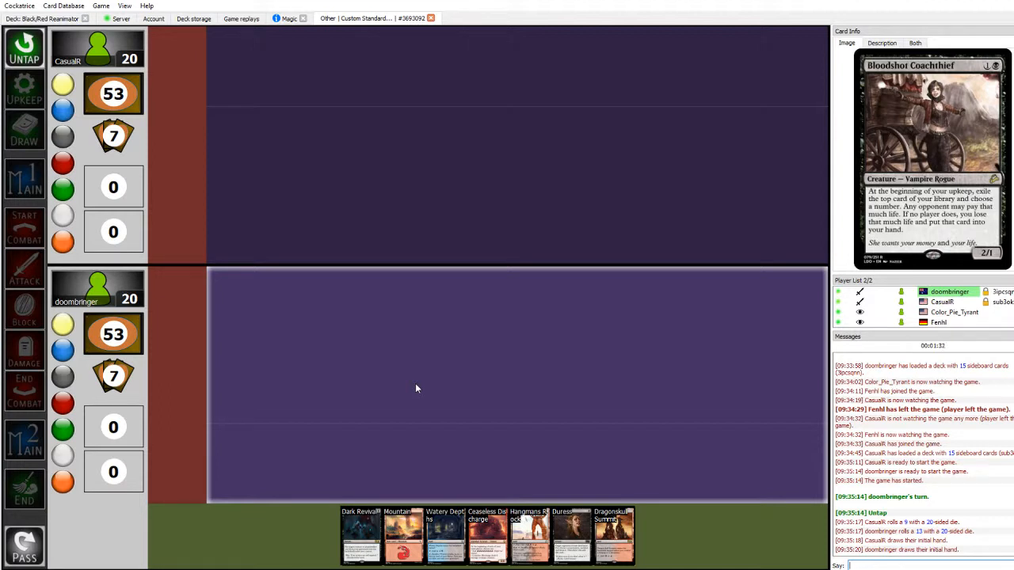
pyautogui.moveTo(454, 396)
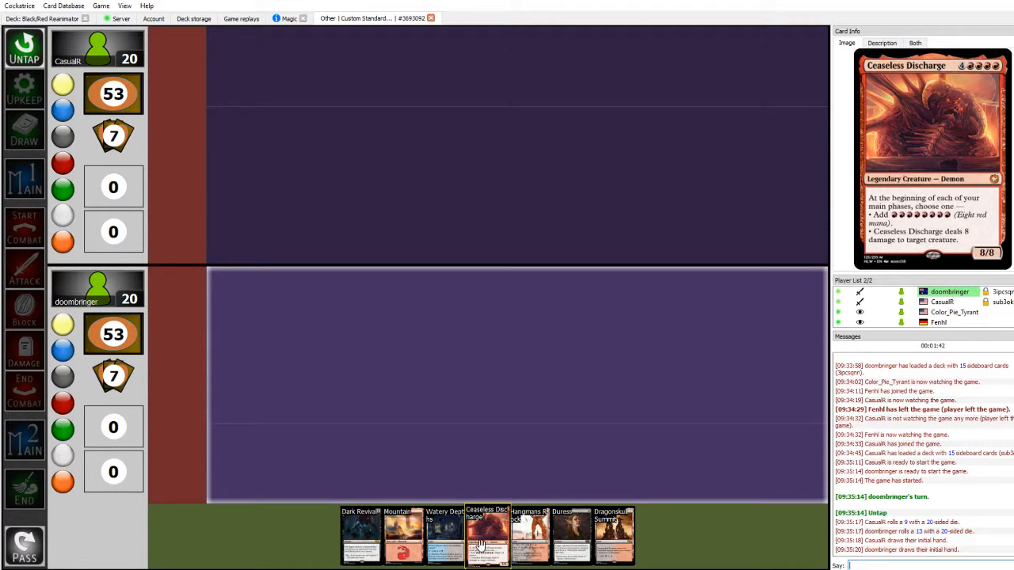
pyautogui.moveTo(510, 444)
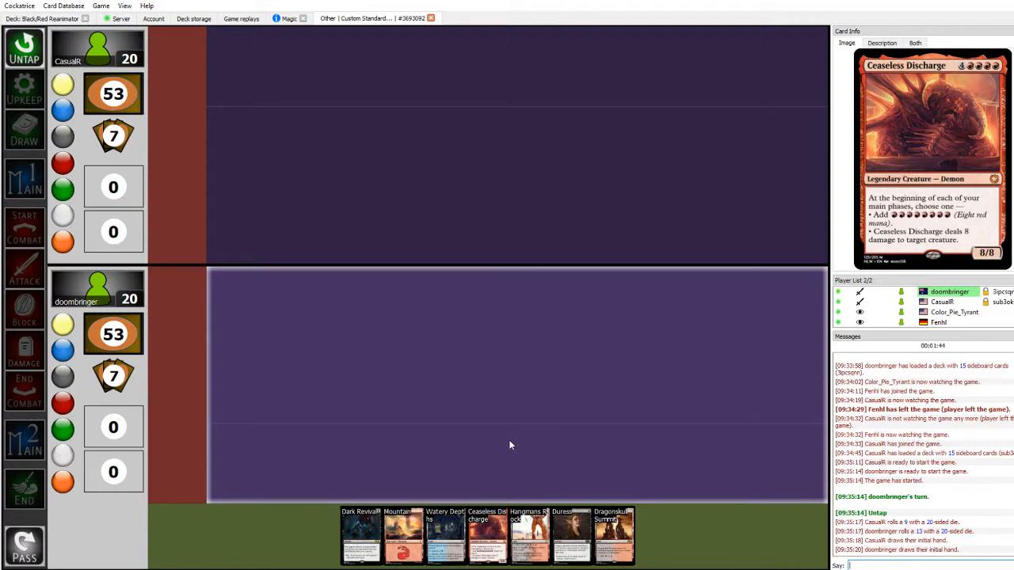
pyautogui.moveTo(390, 413)
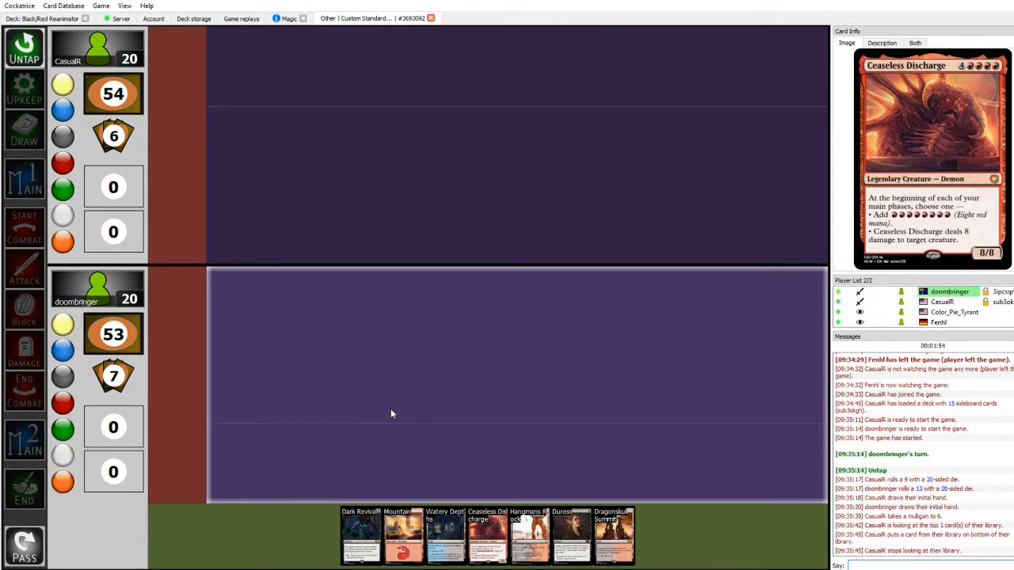
pyautogui.moveTo(24, 180)
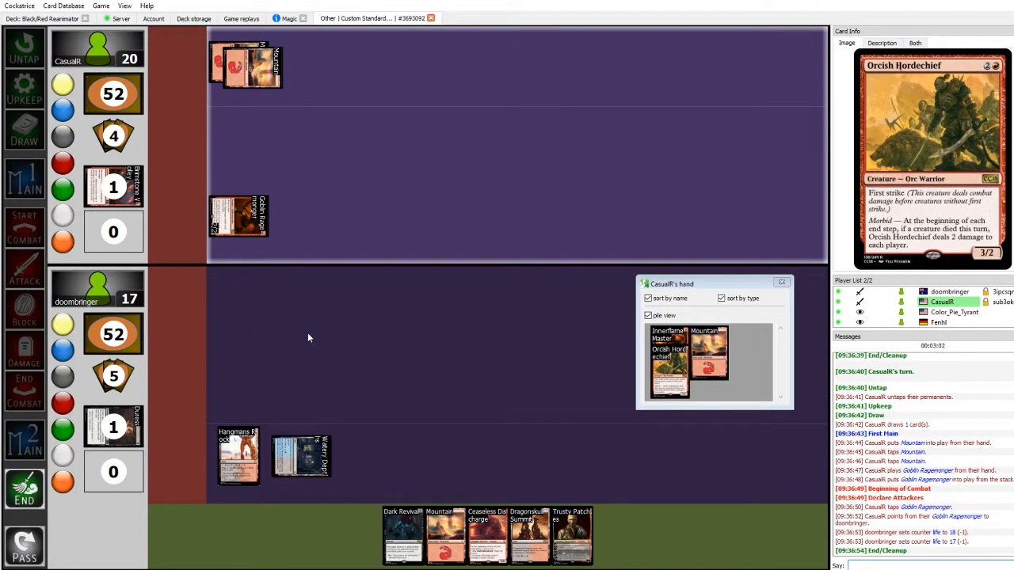
pyautogui.moveTo(123, 435)
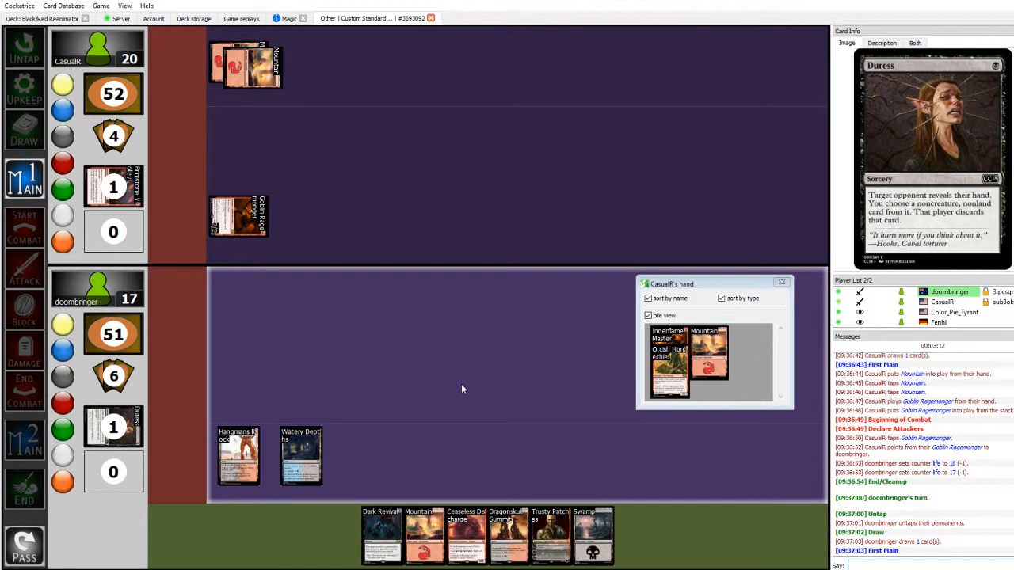
pyautogui.moveTo(467, 377)
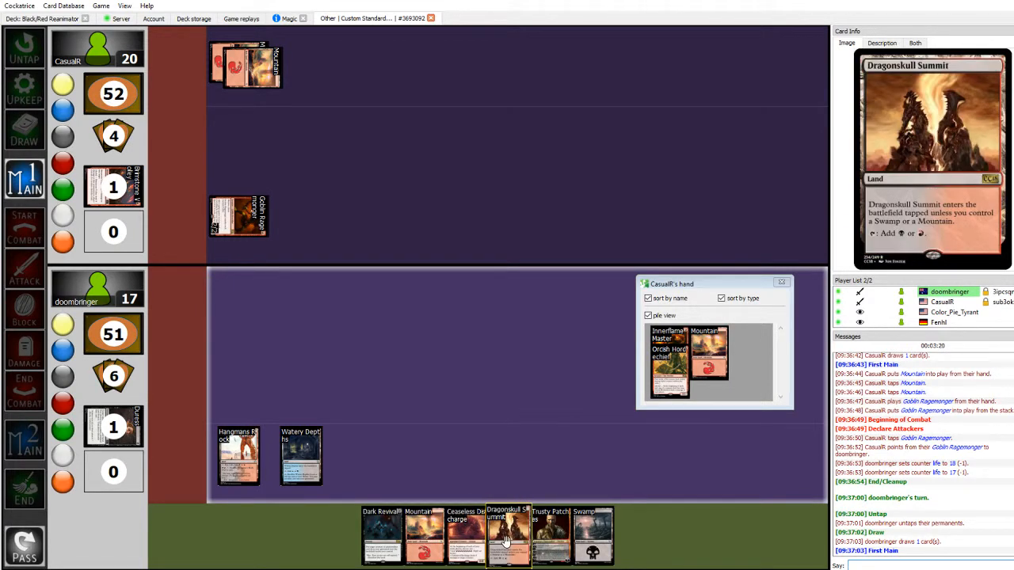
pyautogui.moveTo(593, 534)
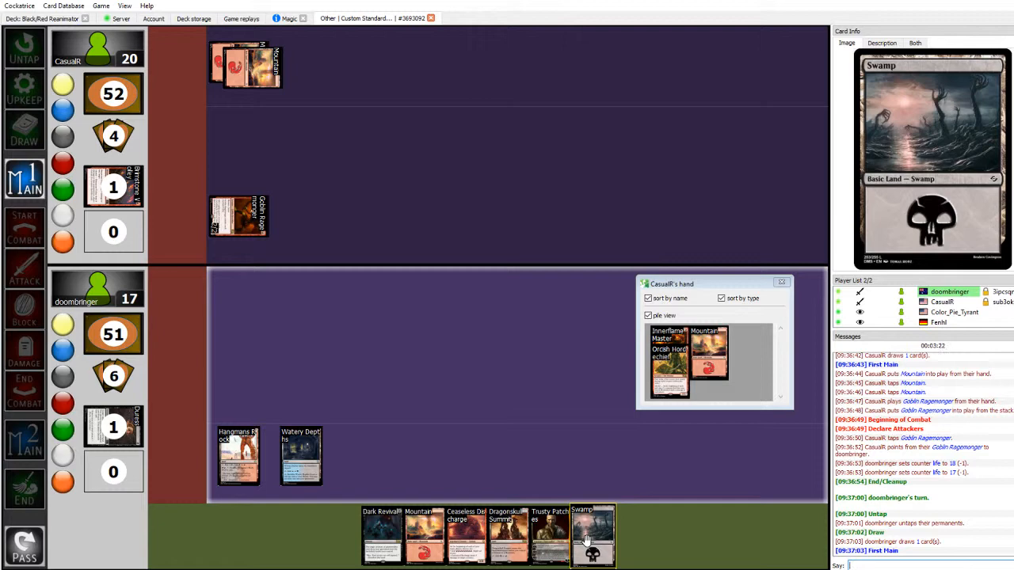
pyautogui.moveTo(424, 535)
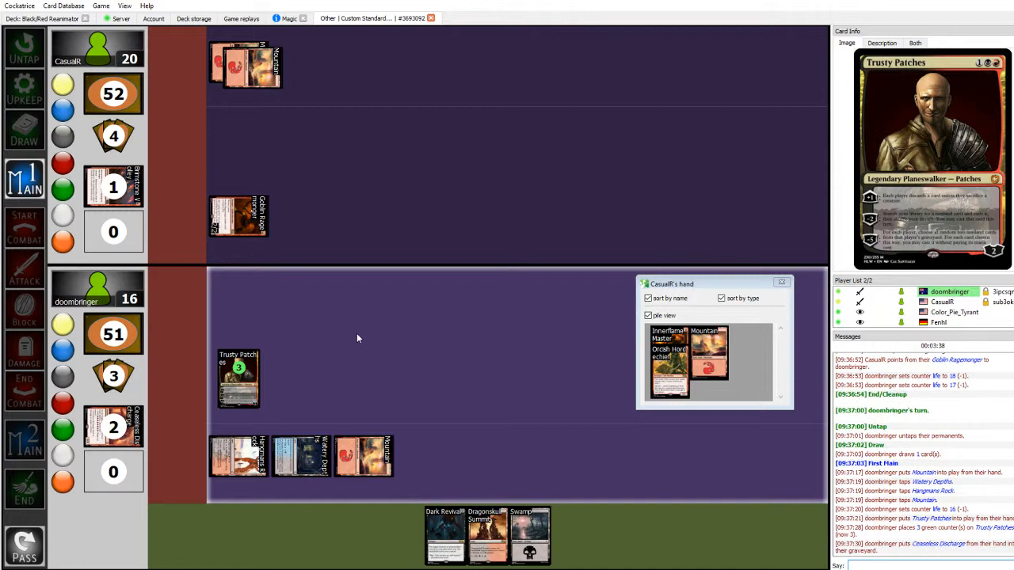
pyautogui.moveTo(389, 367)
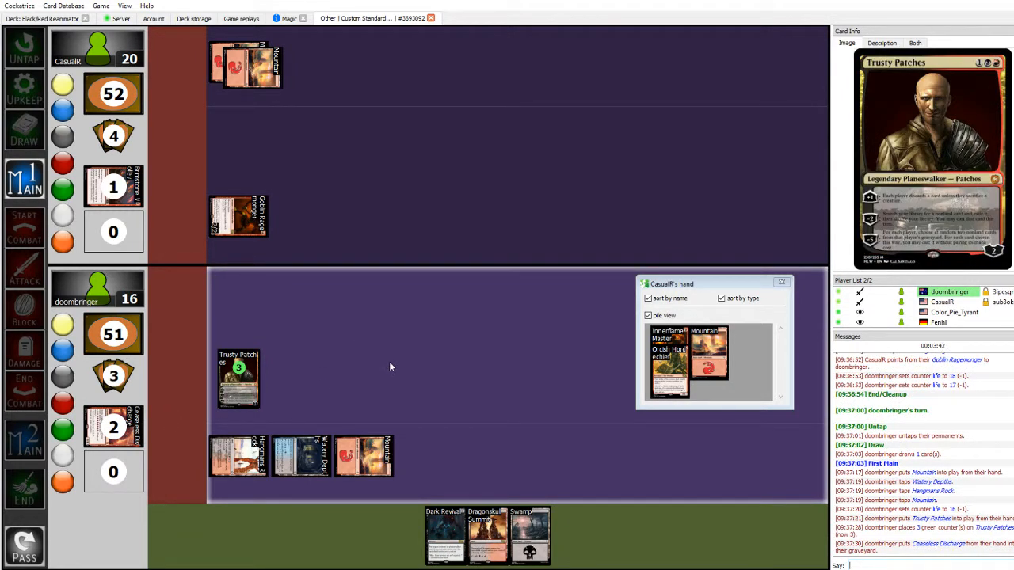
pyautogui.moveTo(423, 375)
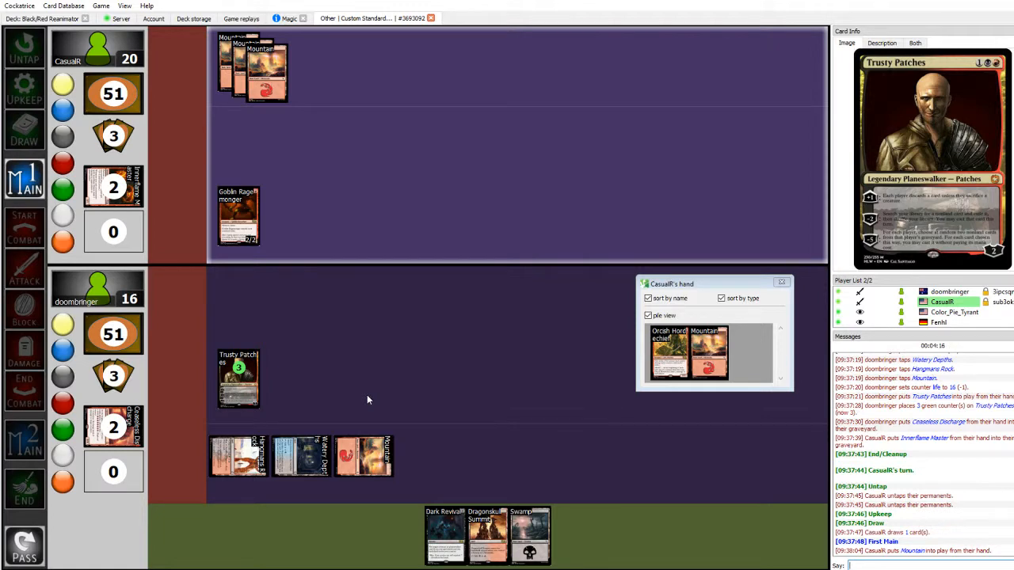
pyautogui.moveTo(584, 378)
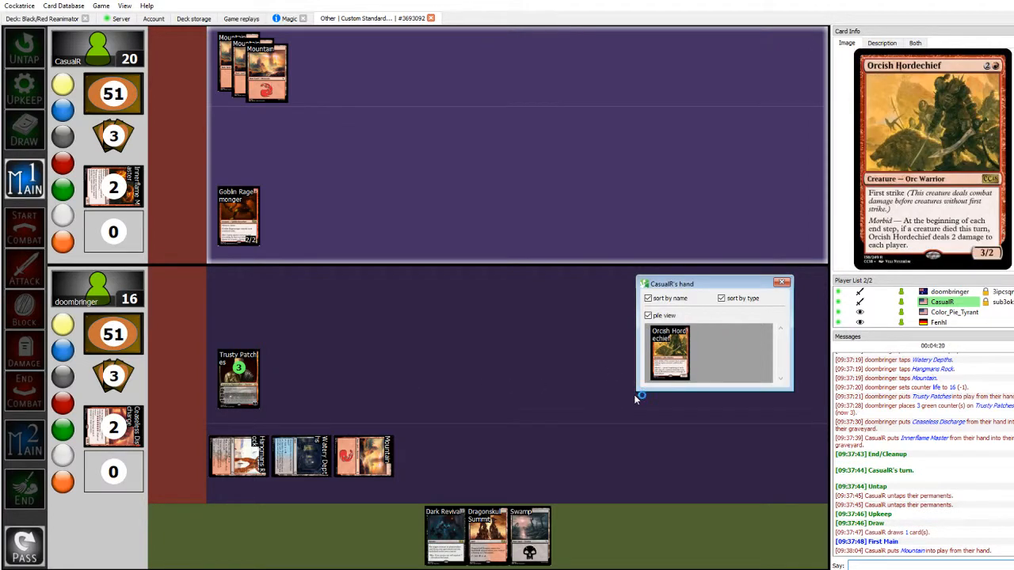
pyautogui.moveTo(638, 421)
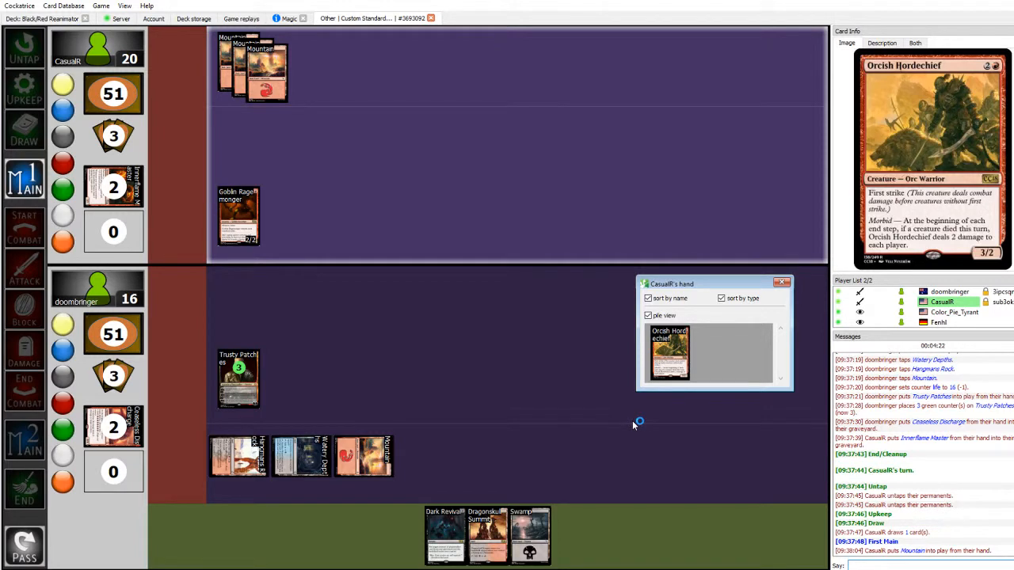
pyautogui.moveTo(694, 439)
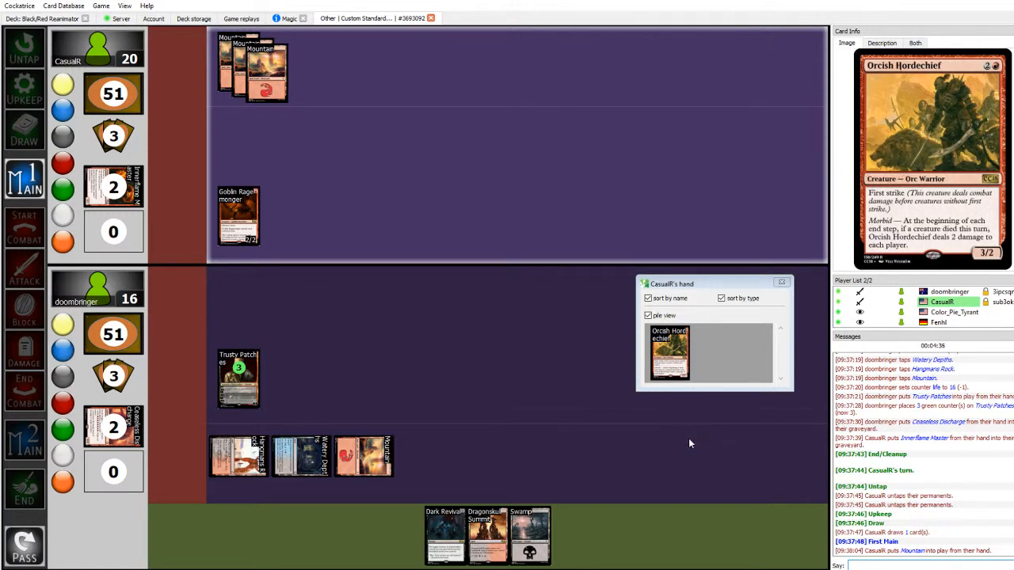
# Pass the turn as the opponent plays Mountain and discards Innerflame Master.
pyautogui.click(669, 353)
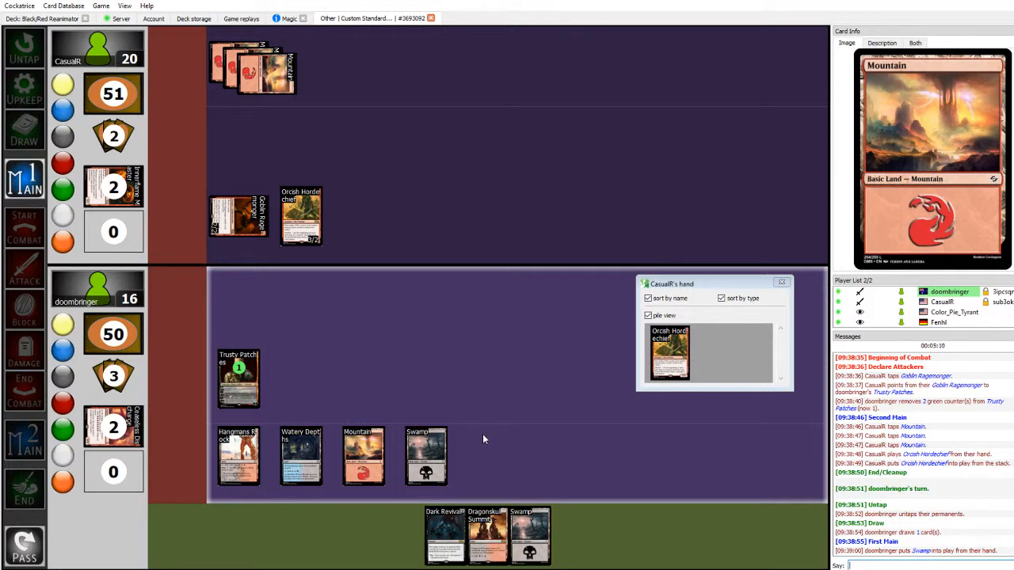
pyautogui.moveTo(483, 439)
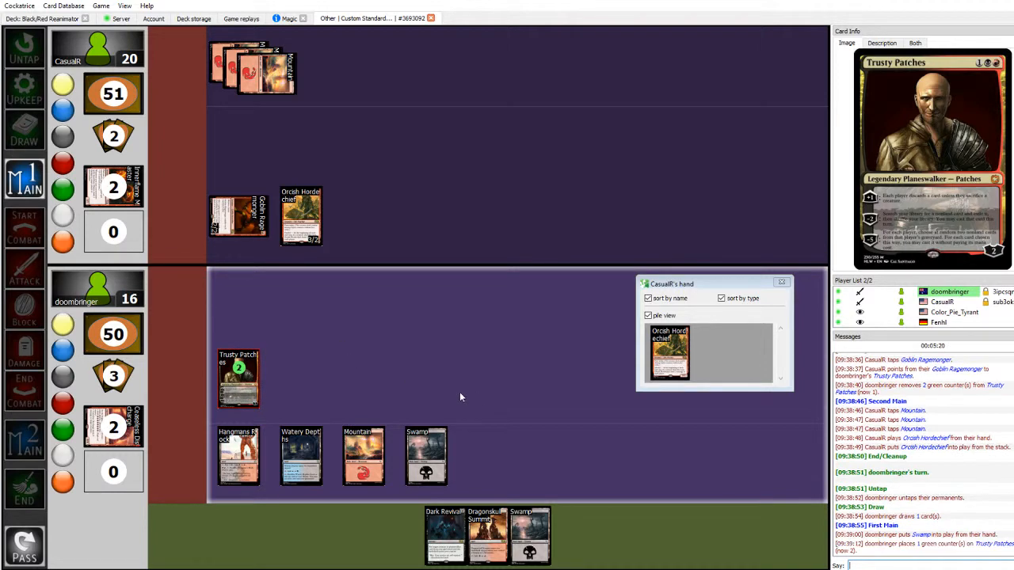
pyautogui.moveTo(115, 424)
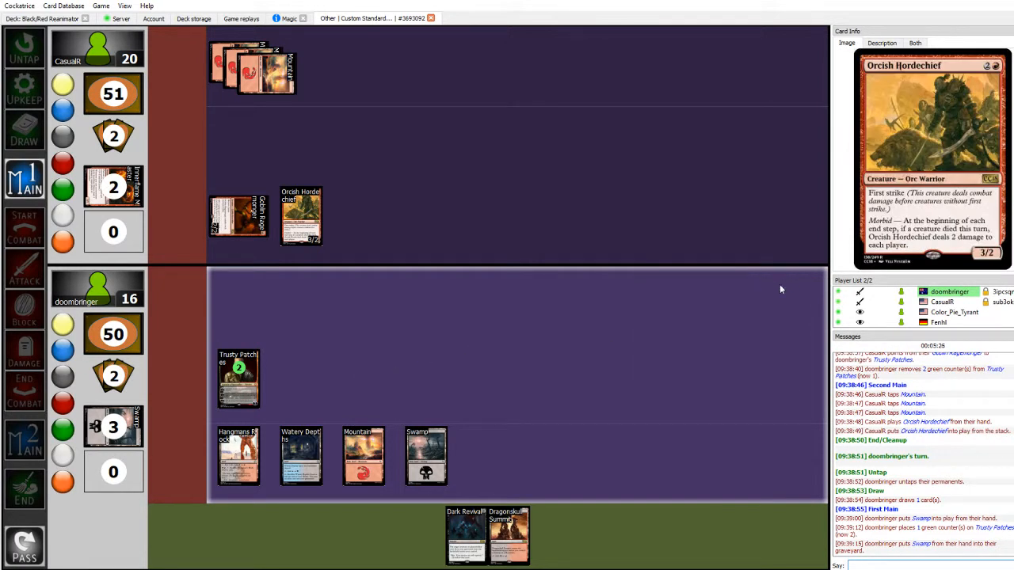
pyautogui.moveTo(357, 306)
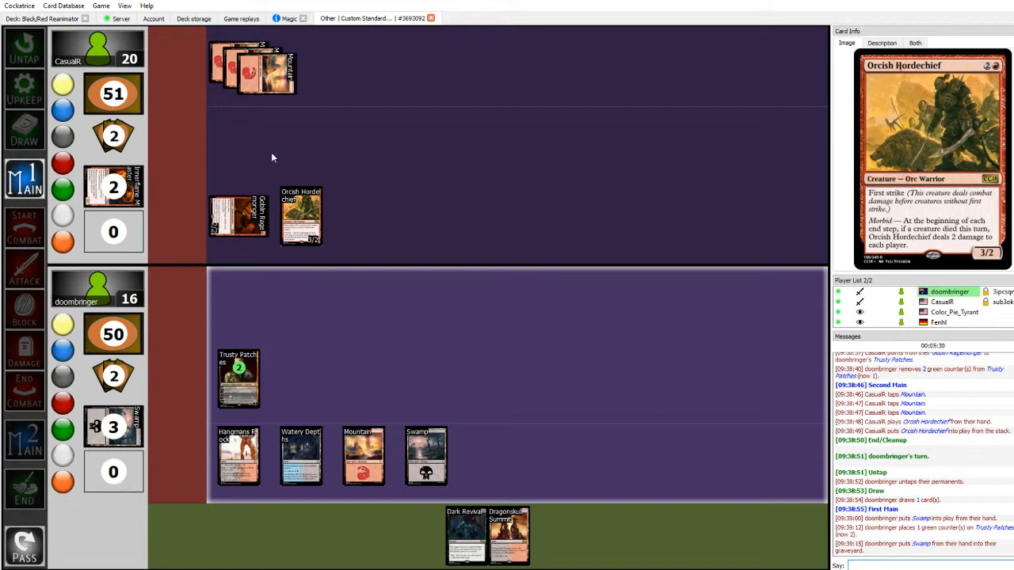
pyautogui.moveTo(450, 358)
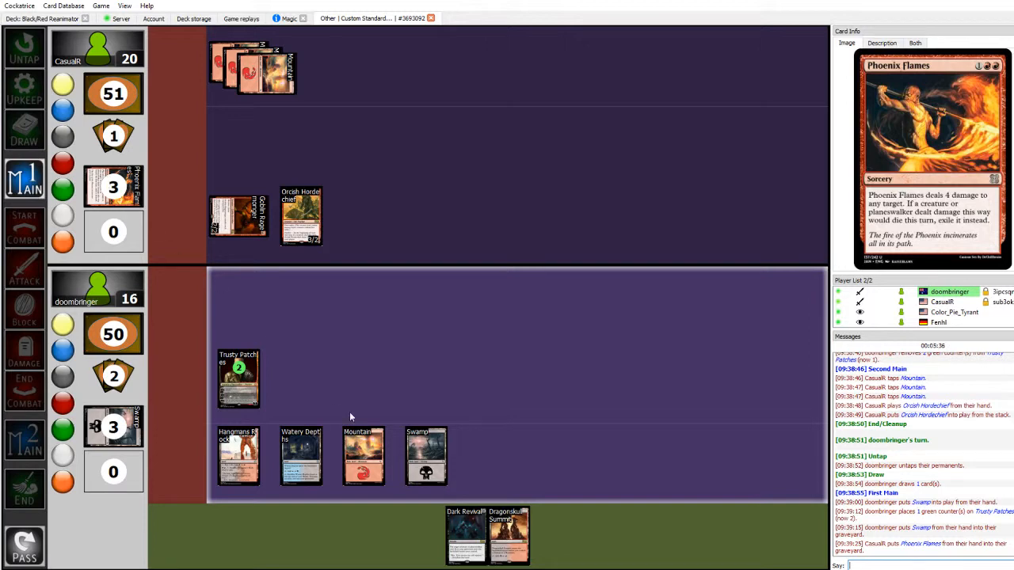
pyautogui.moveTo(239, 458)
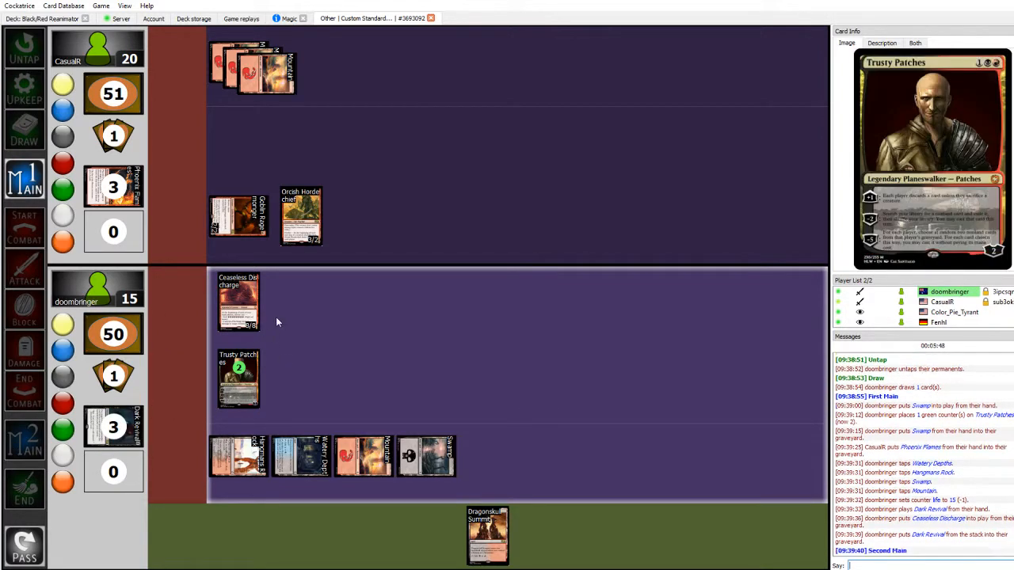
pyautogui.moveTo(245, 305)
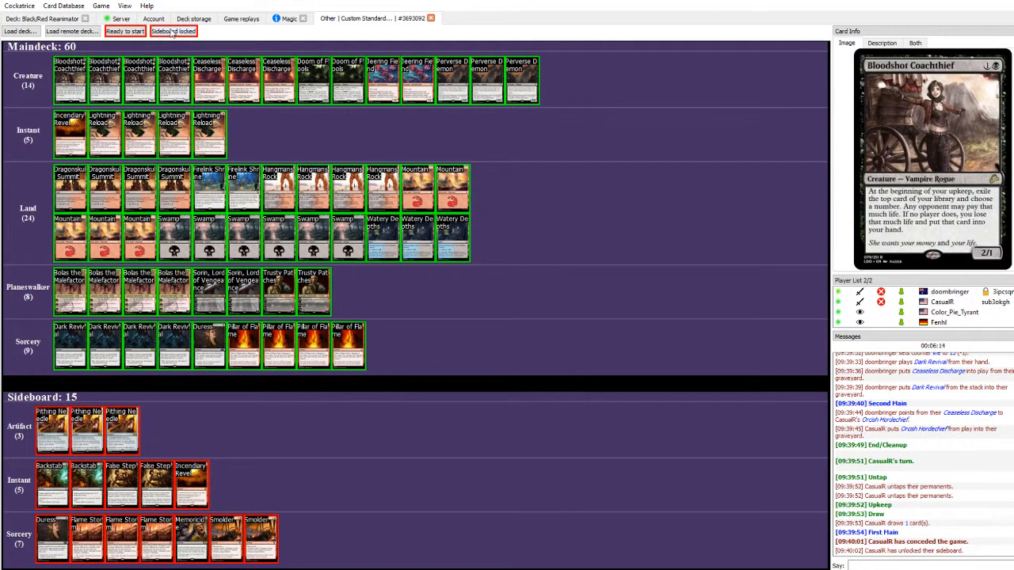
# Begin sideboarding, moving one Bolas the Malefactor out of the maindeck.
pyautogui.click(173, 31)
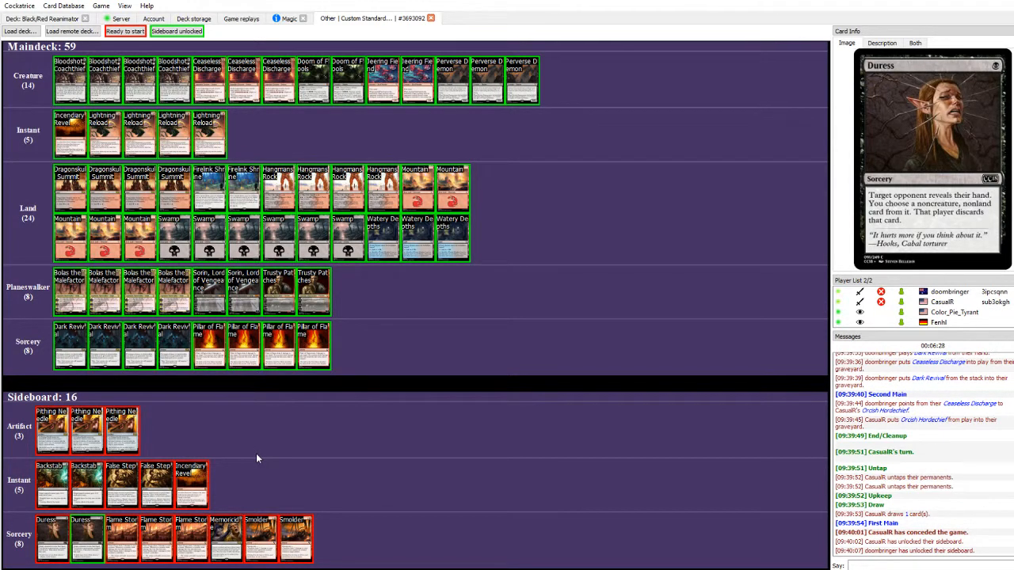
pyautogui.moveTo(85, 479)
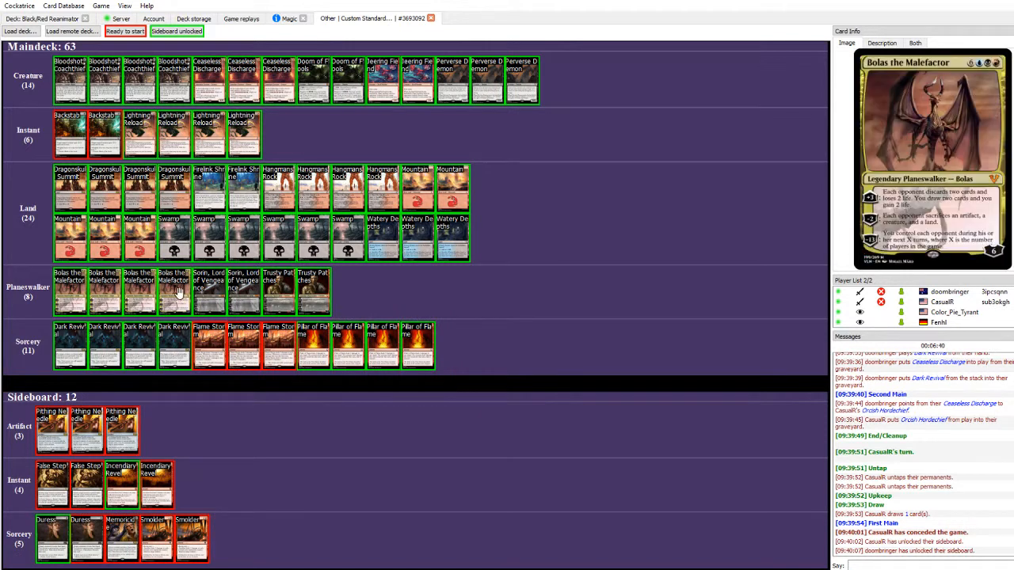
pyautogui.moveTo(166, 285)
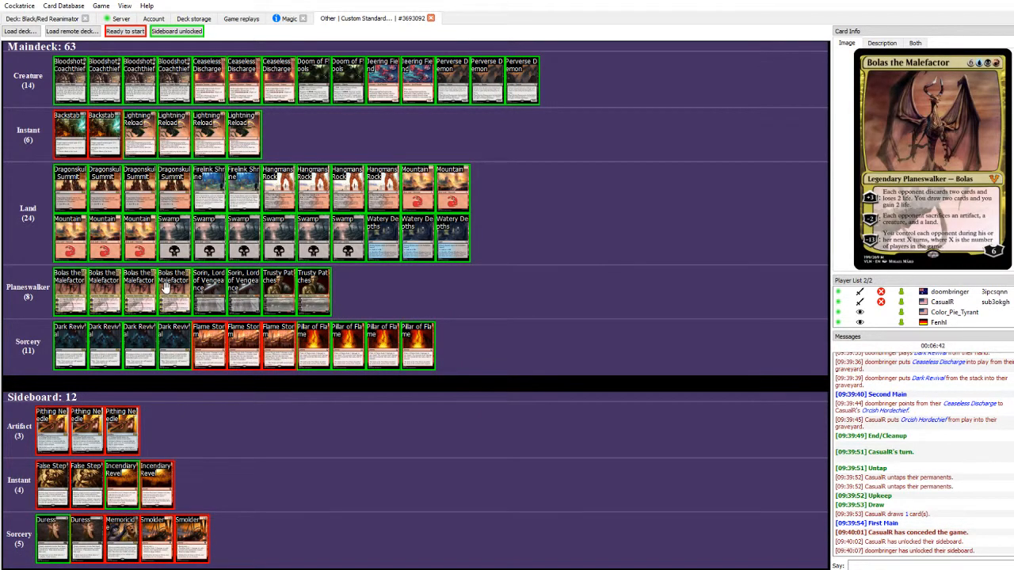
pyautogui.moveTo(174, 291); pyautogui.dragTo(234, 437)
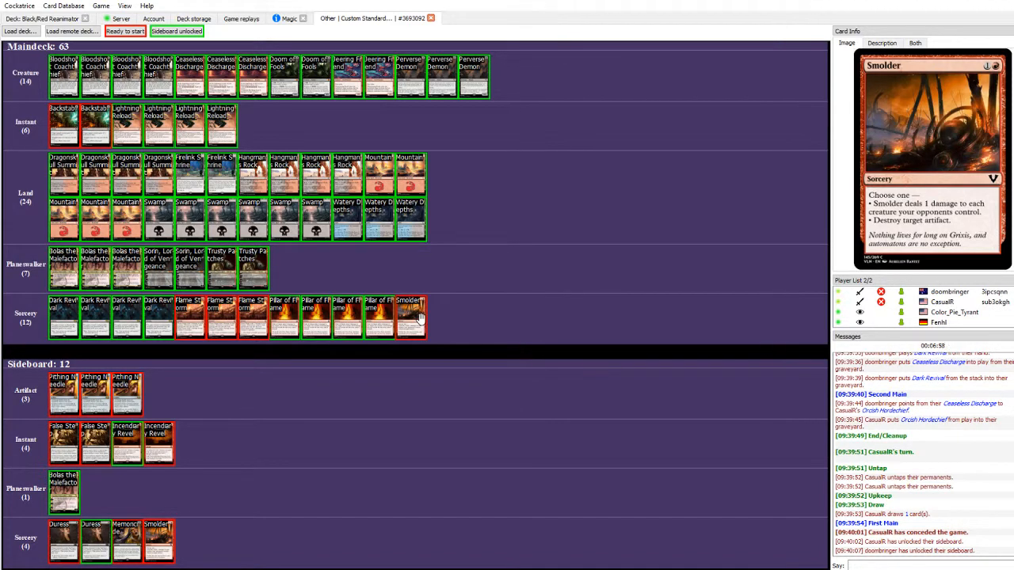
pyautogui.moveTo(261, 75)
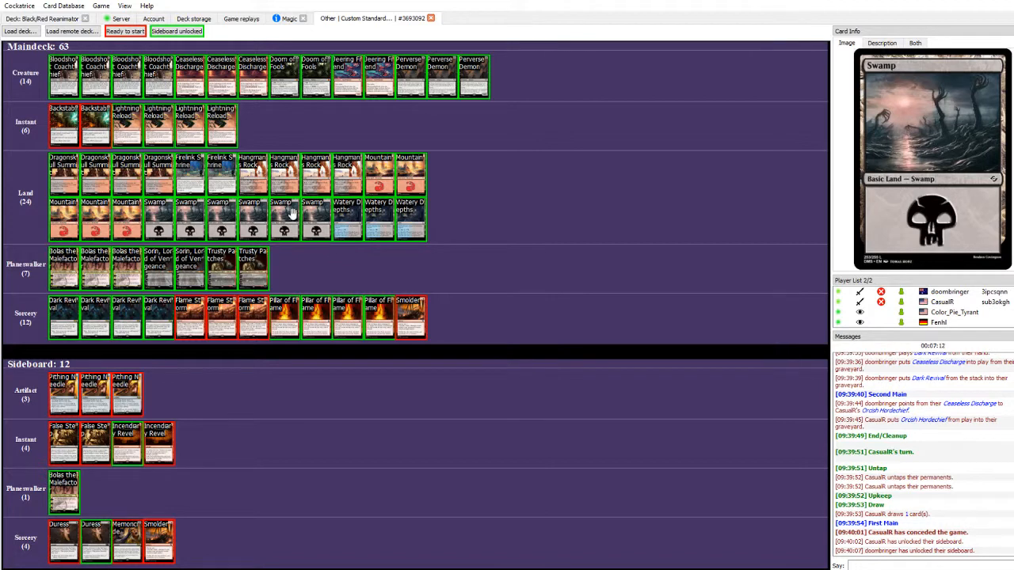
pyautogui.moveTo(346, 277)
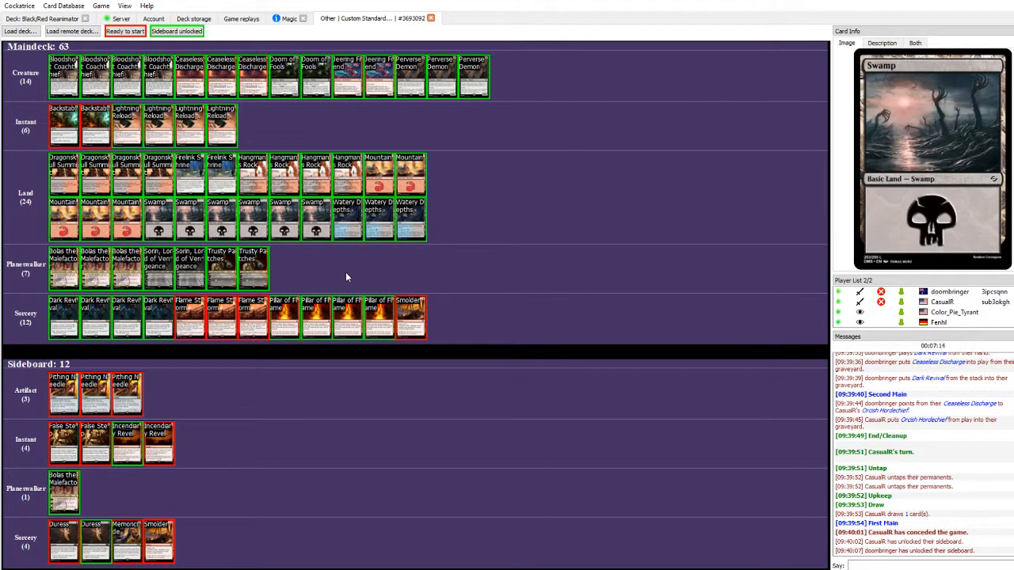
pyautogui.moveTo(126, 269)
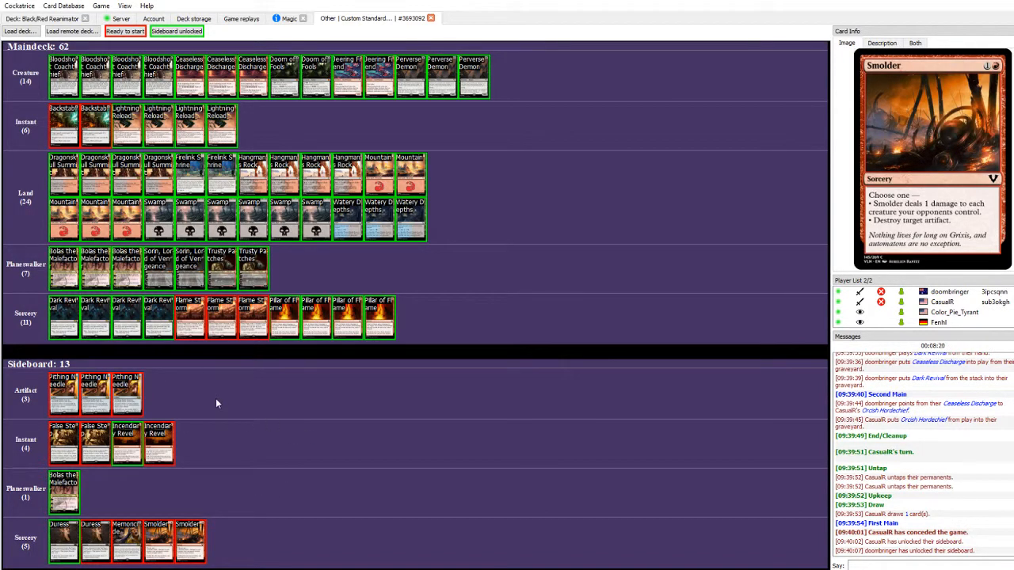
pyautogui.moveTo(205, 402)
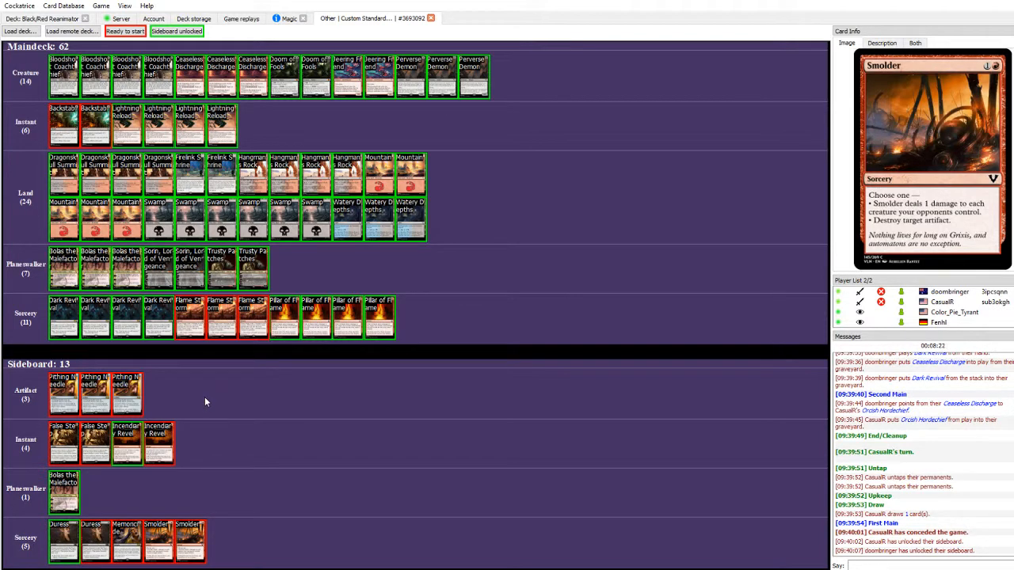
pyautogui.moveTo(193, 386)
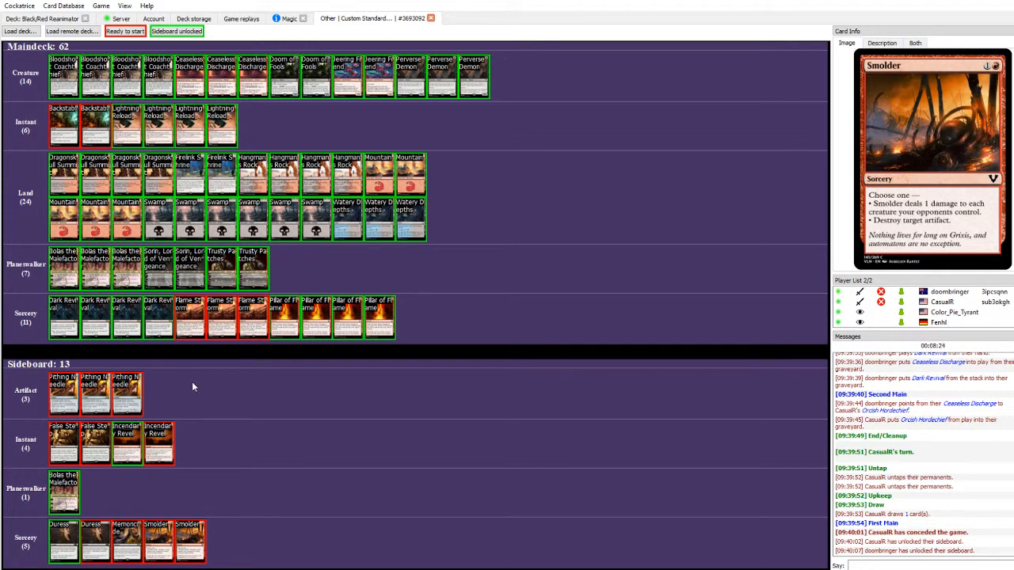
pyautogui.moveTo(228, 269)
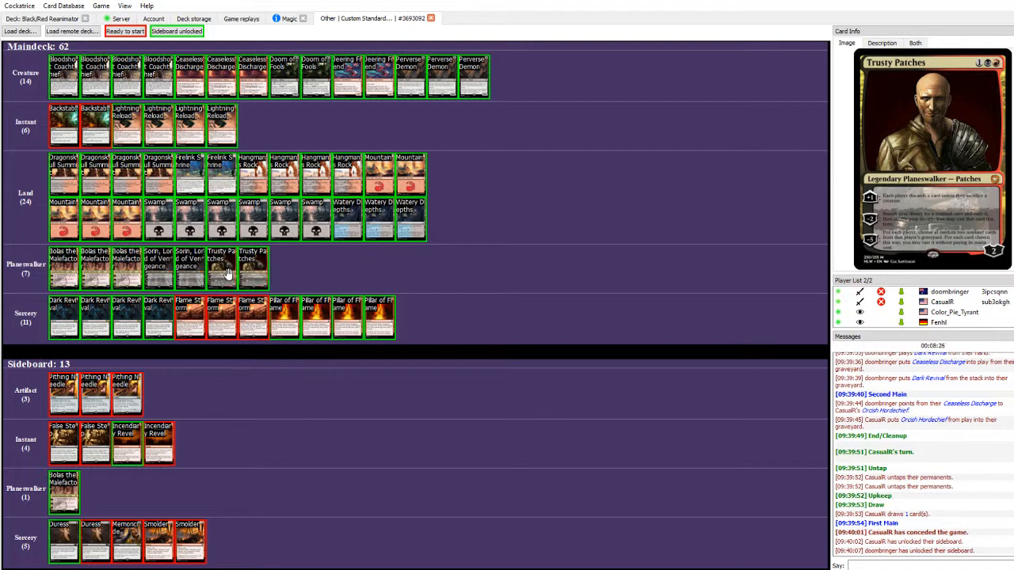
pyautogui.moveTo(178, 269)
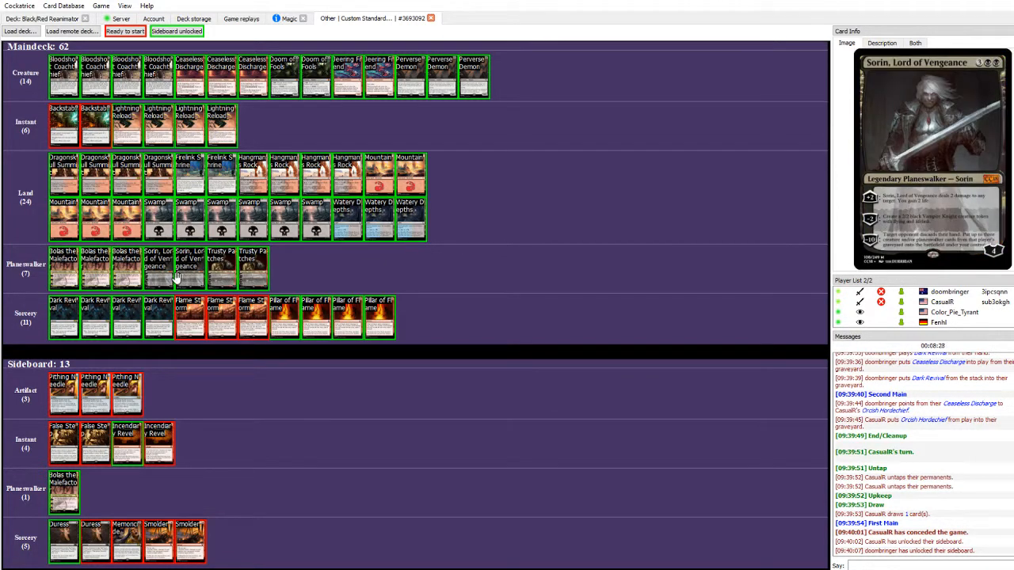
pyautogui.moveTo(126, 269)
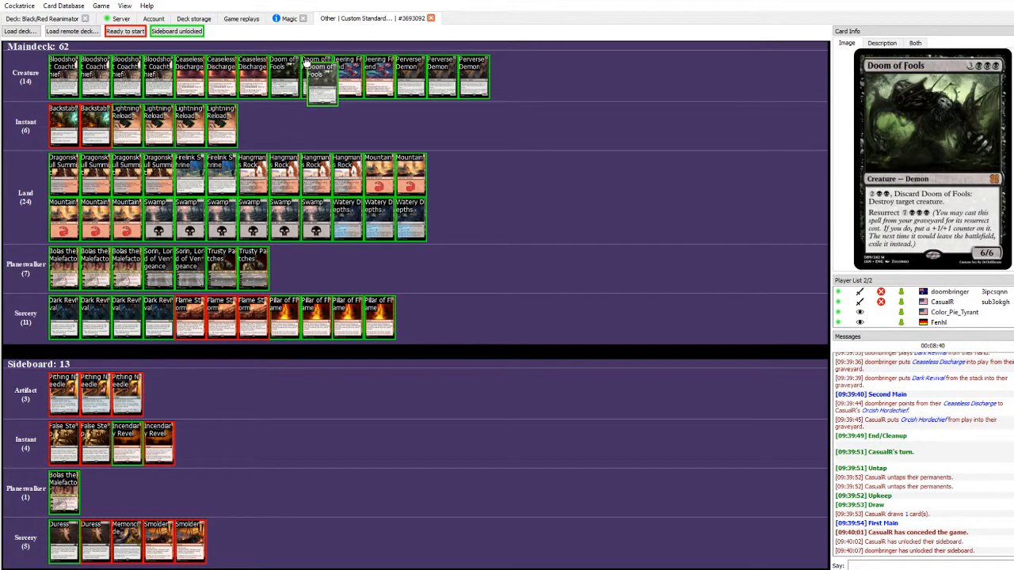
# Sideline Doom of Fools for a 60-card maindeck and declare ready.
pyautogui.moveTo(320, 75); pyautogui.dragTo(319, 395)
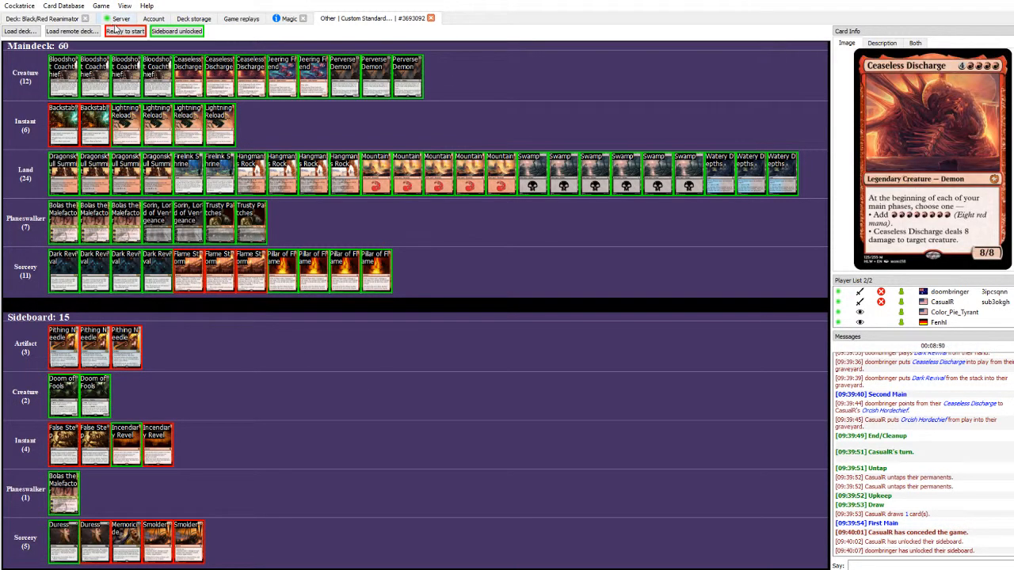
pyautogui.click(124, 31)
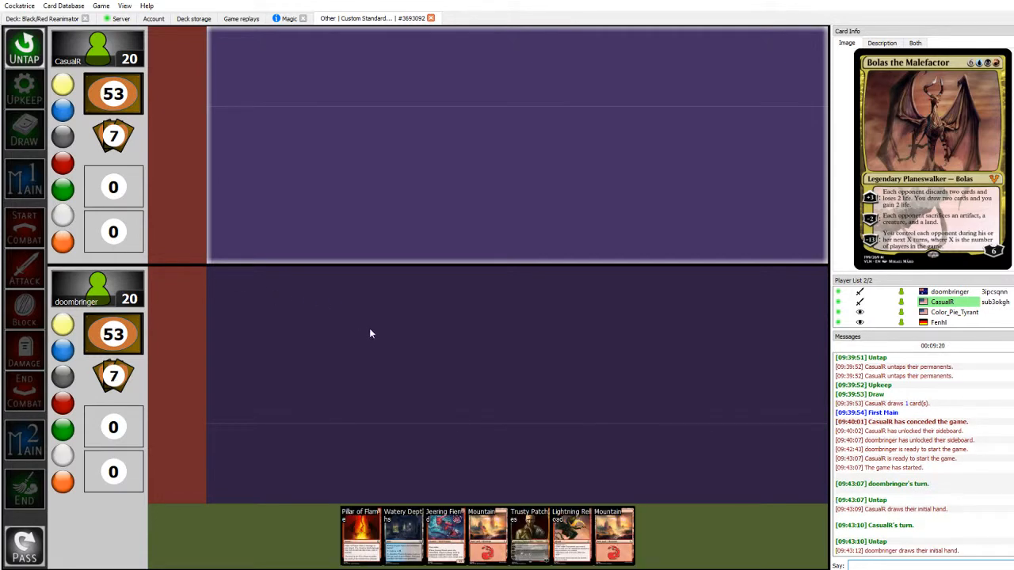
pyautogui.moveTo(402, 534)
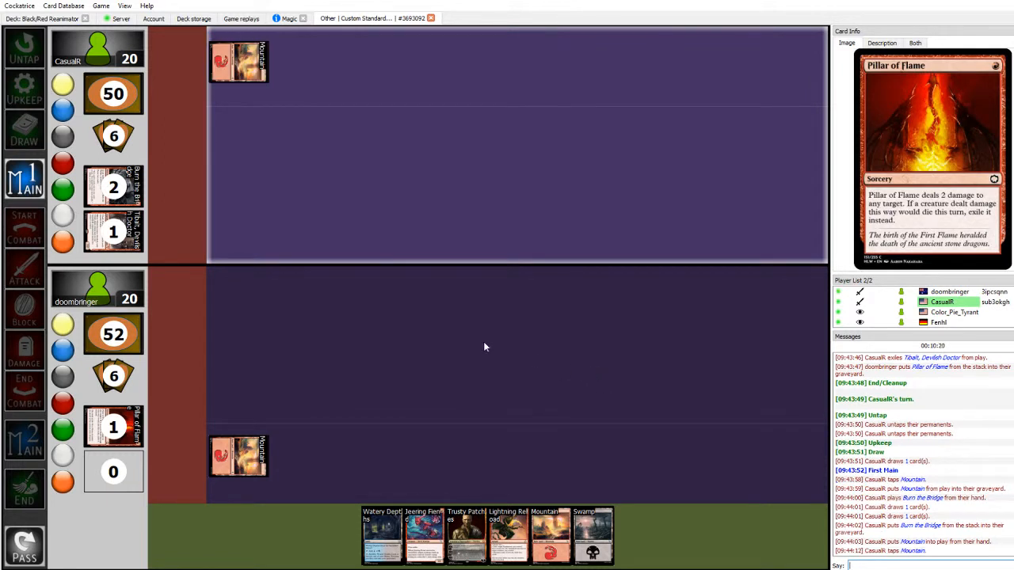
pyautogui.moveTo(112, 186)
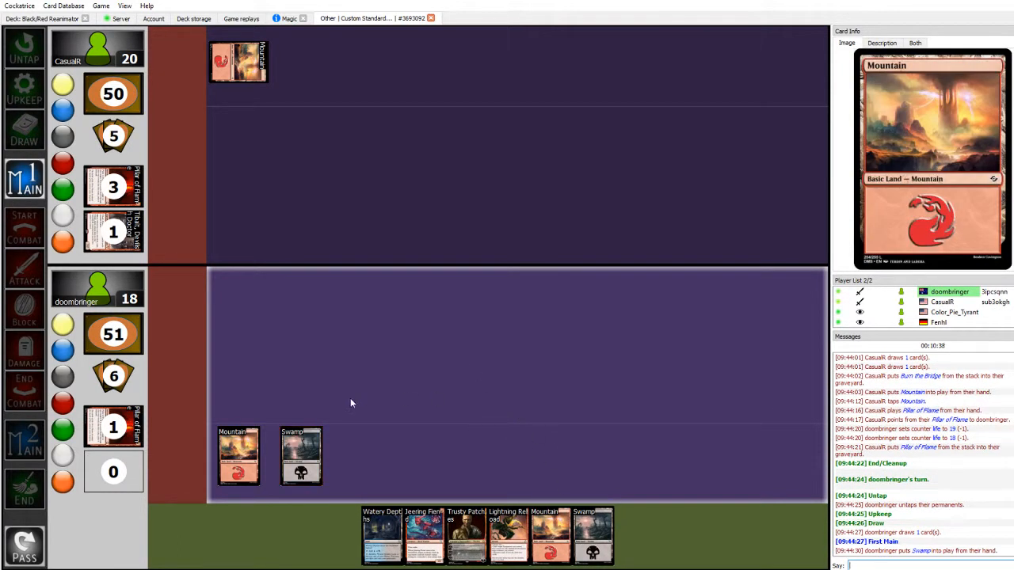
pyautogui.moveTo(294, 408)
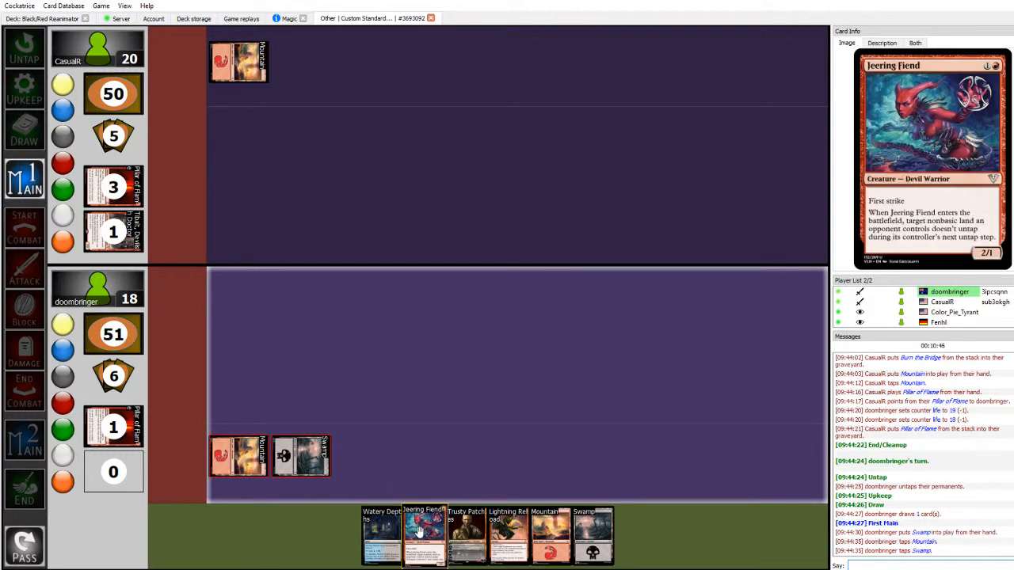
pyautogui.moveTo(508, 533)
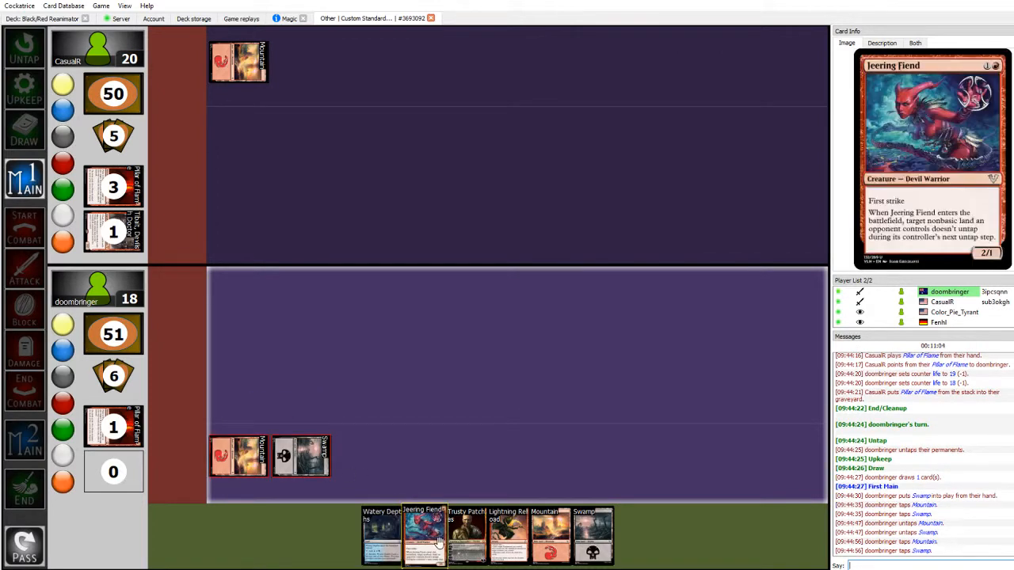
# Cast Jeering Fiend onto the battlefield, aimed at the opponent's Mountain.
pyautogui.moveTo(424, 531); pyautogui.dragTo(238, 301)
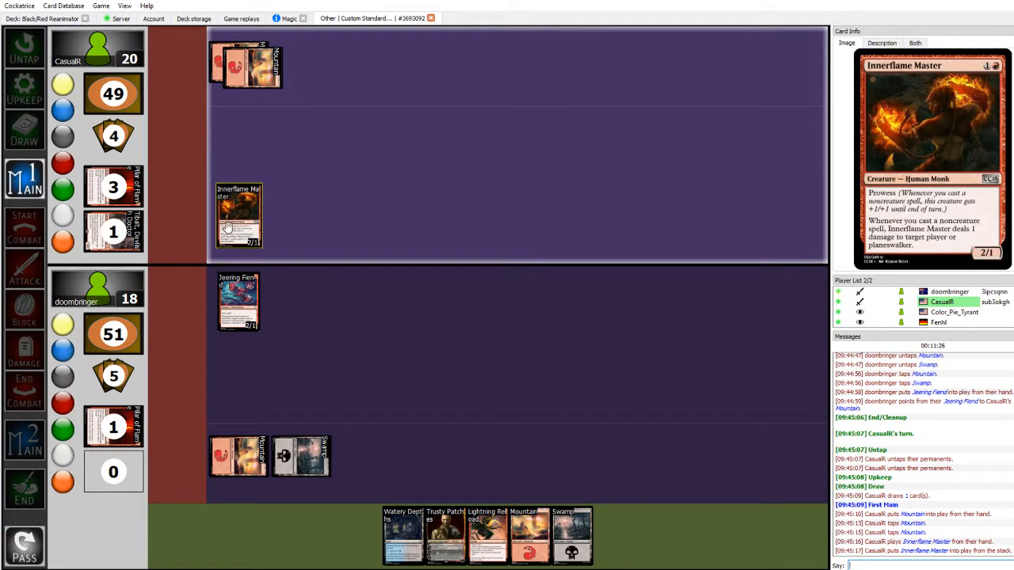
# Pass the turn after Pillar of Flame exiles Innerflame Master.
pyautogui.click(24, 484)
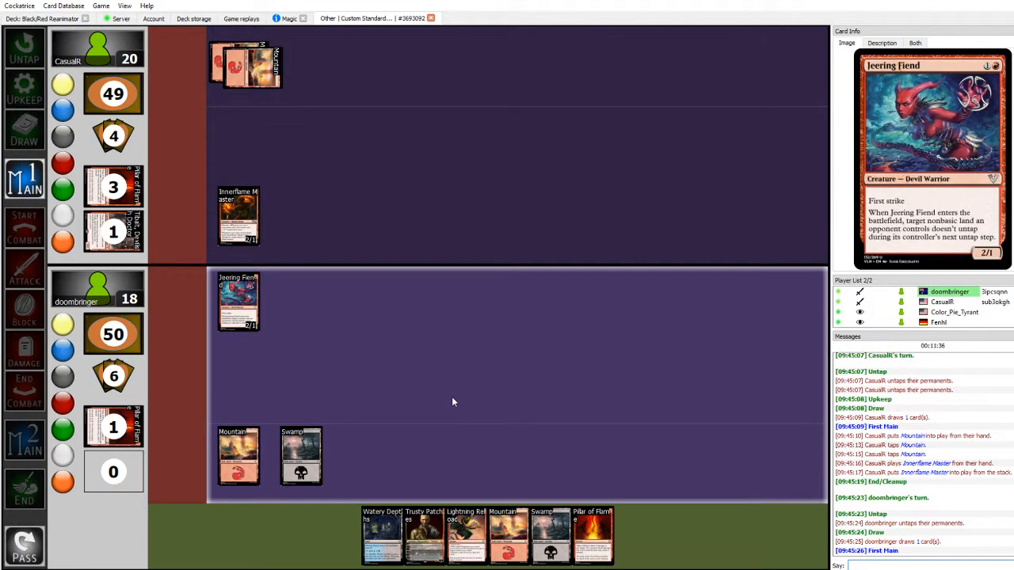
pyautogui.moveTo(509, 534)
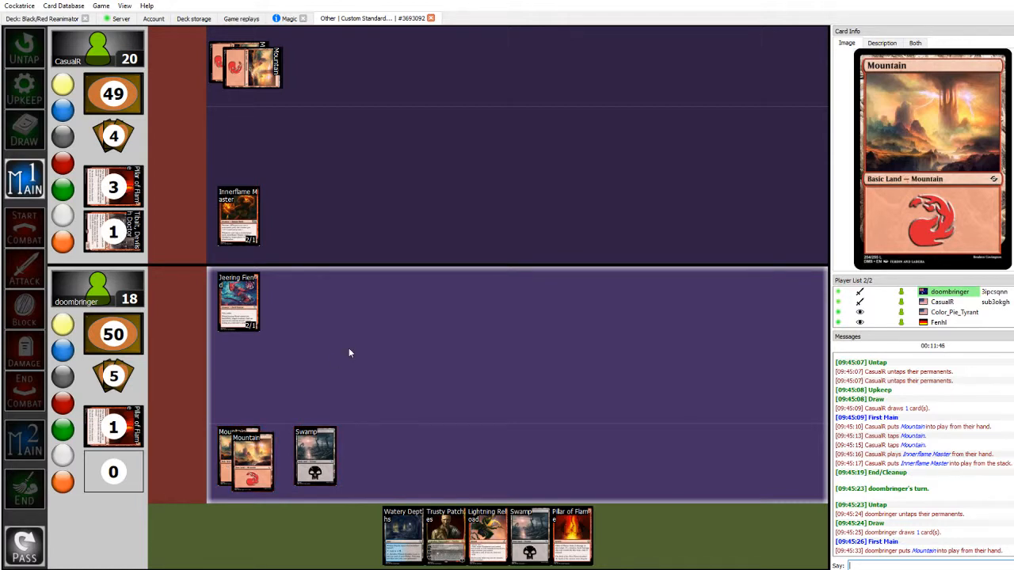
pyautogui.moveTo(239, 215)
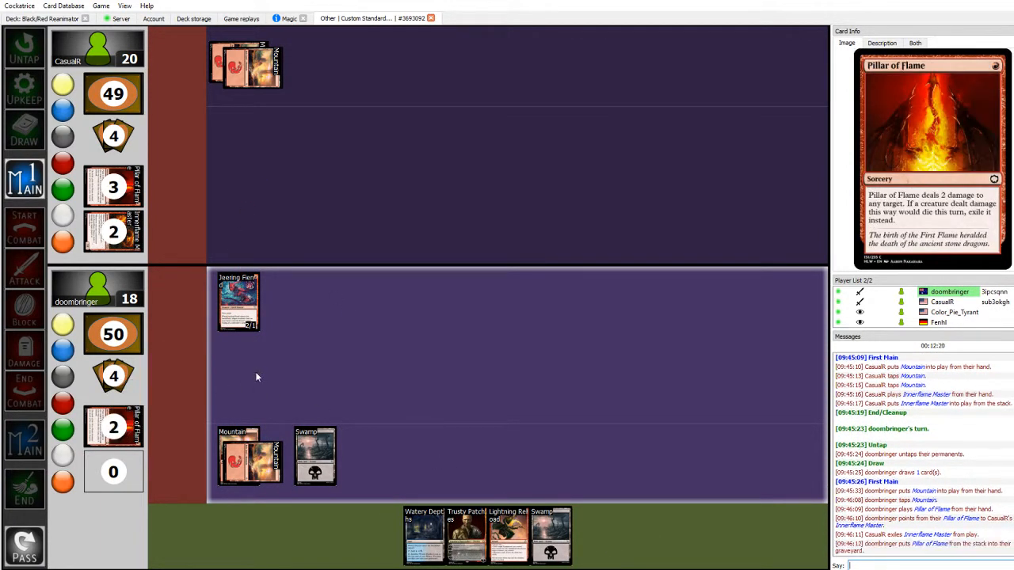
pyautogui.moveTo(239, 301)
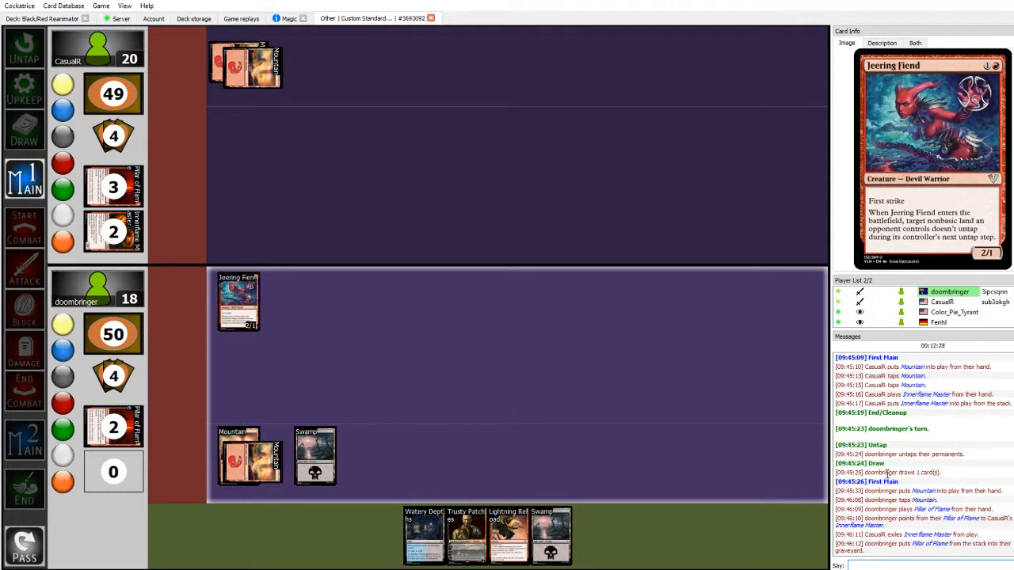
pyautogui.moveTo(298, 366)
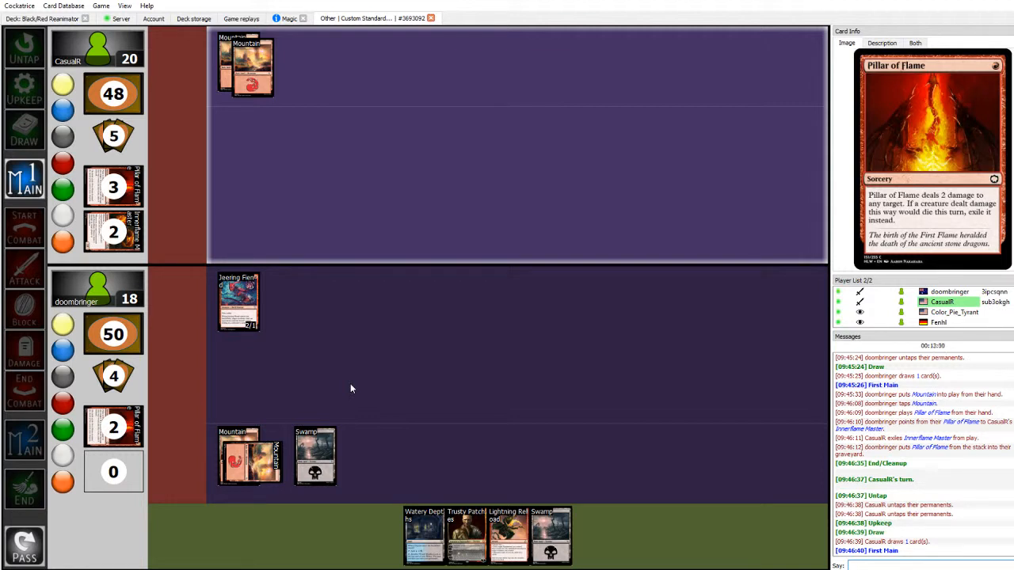
pyautogui.moveTo(394, 372)
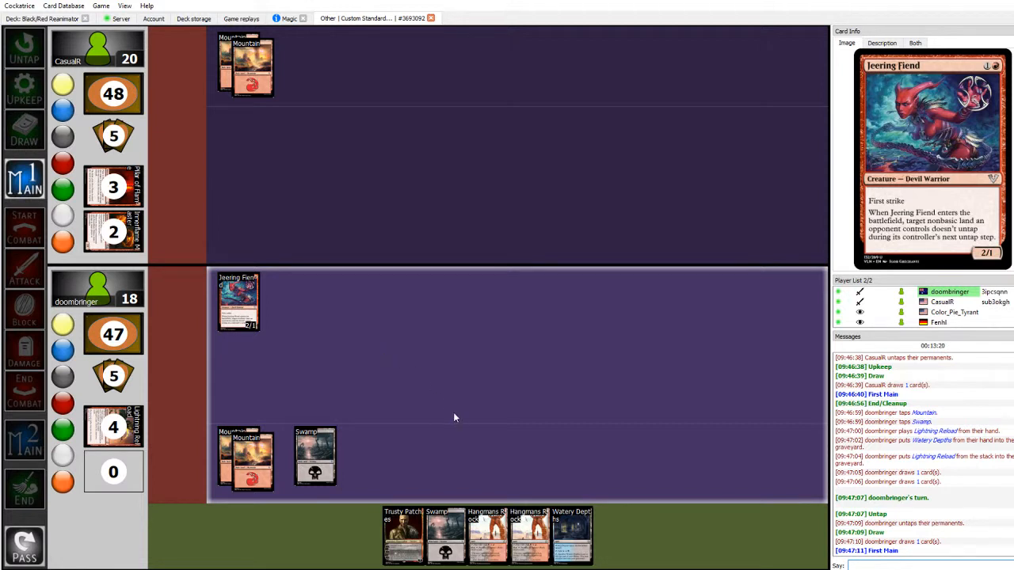
pyautogui.moveTo(487, 532)
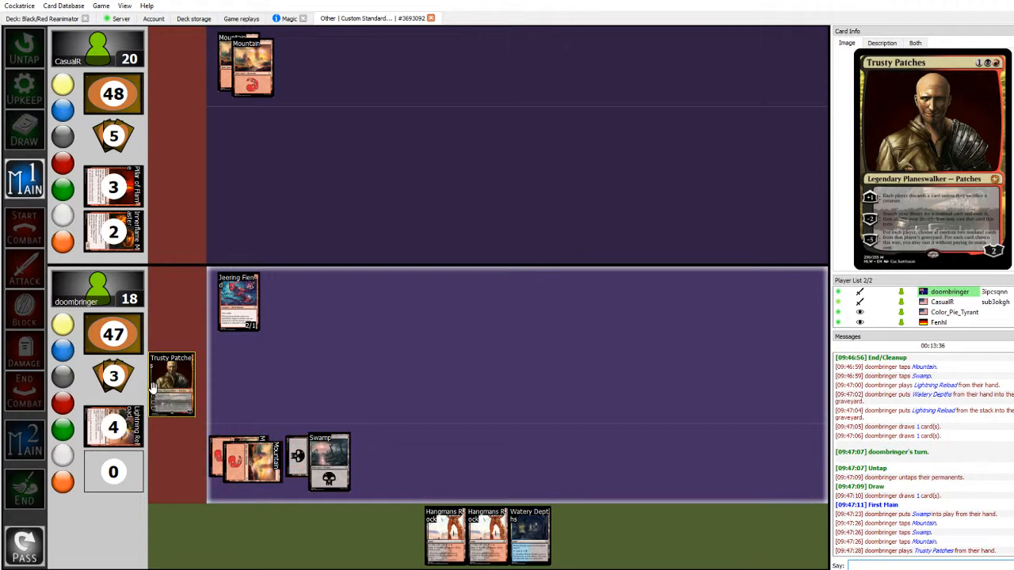
# Move Trusty Patches from the stack onto the battlefield.
pyautogui.moveTo(170, 384); pyautogui.dragTo(238, 379)
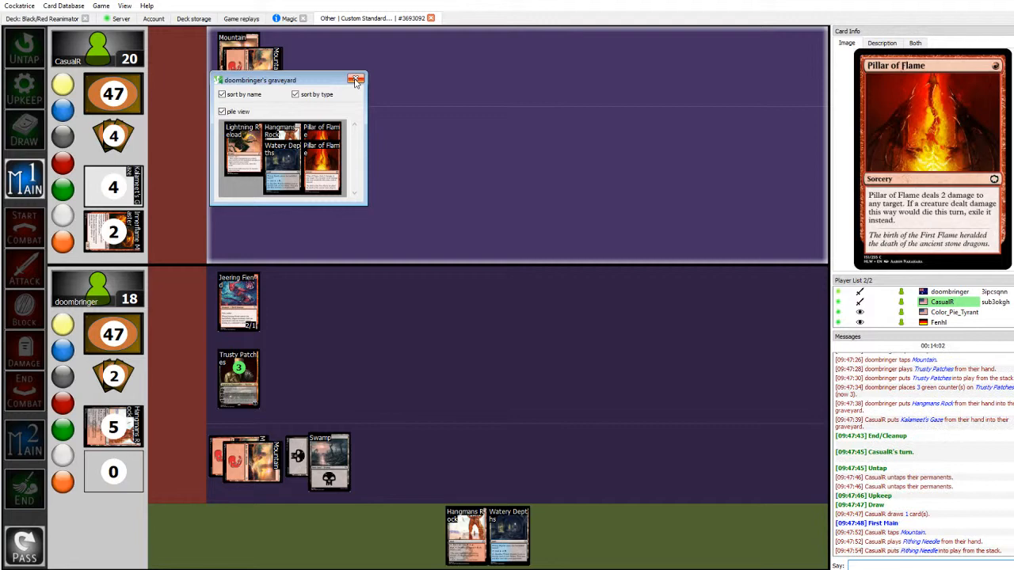
# Close the graveyard window before starting the next turn.
pyautogui.click(355, 80)
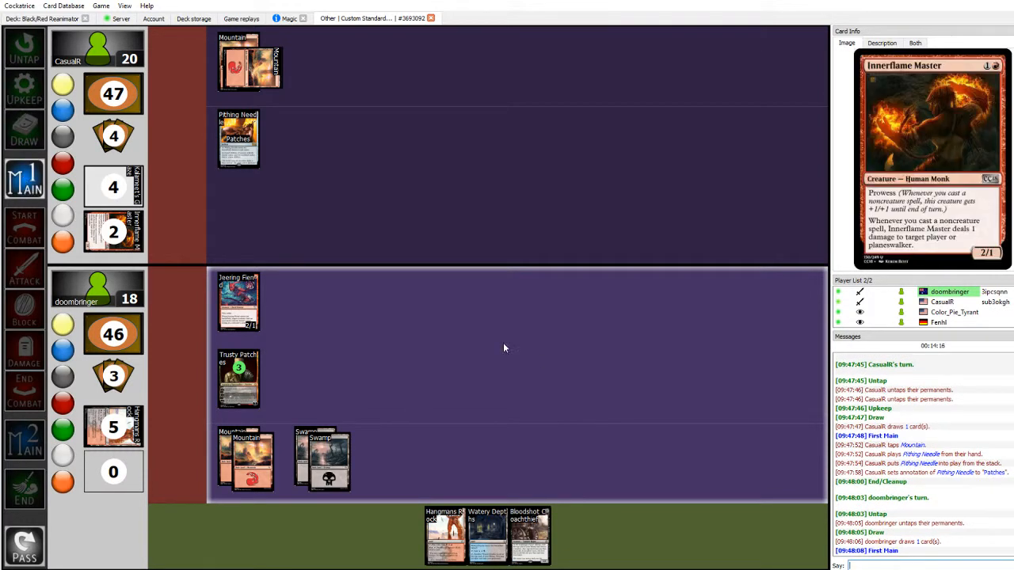
pyautogui.moveTo(511, 374)
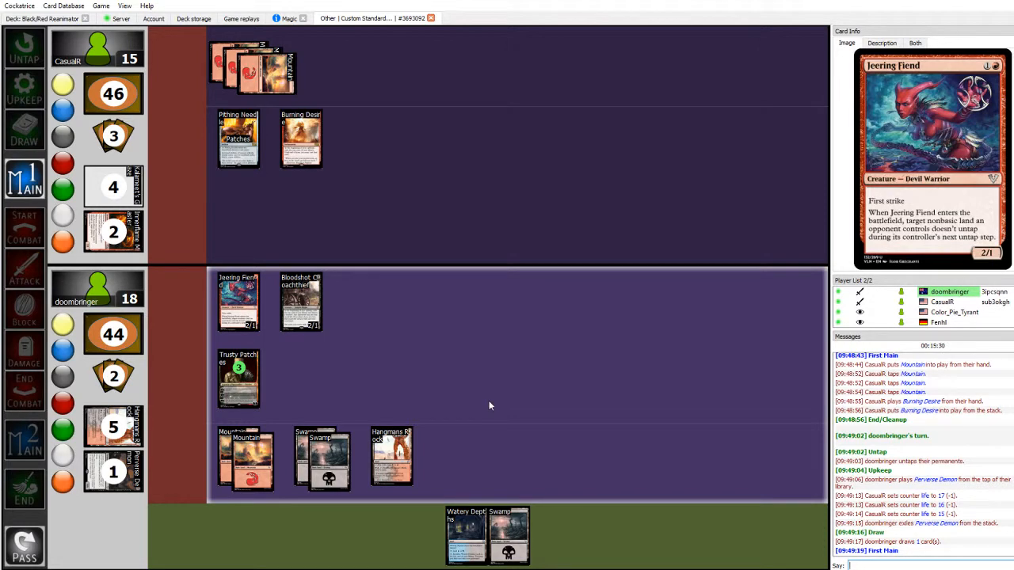
pyautogui.moveTo(390, 455)
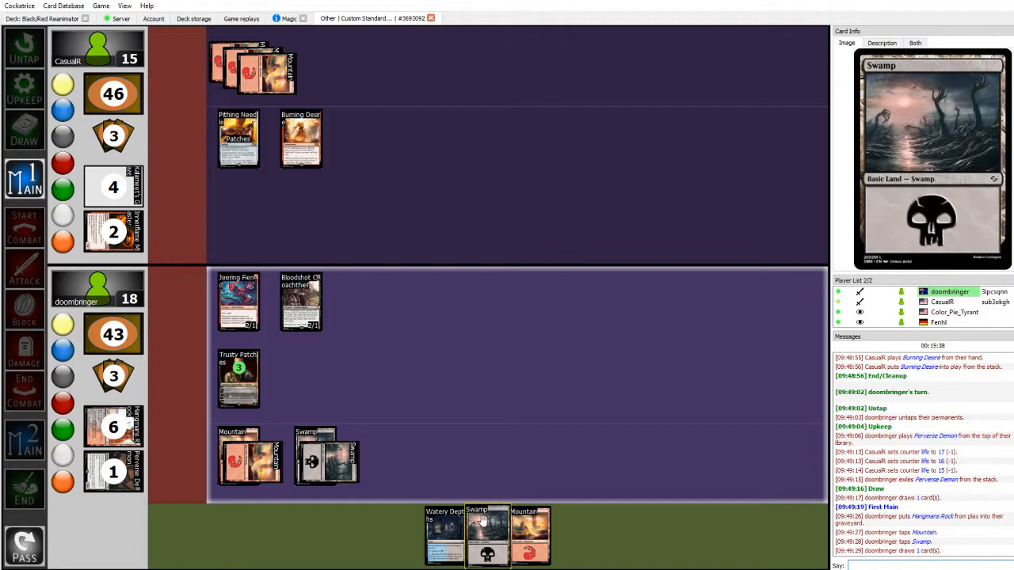
pyautogui.moveTo(445, 531)
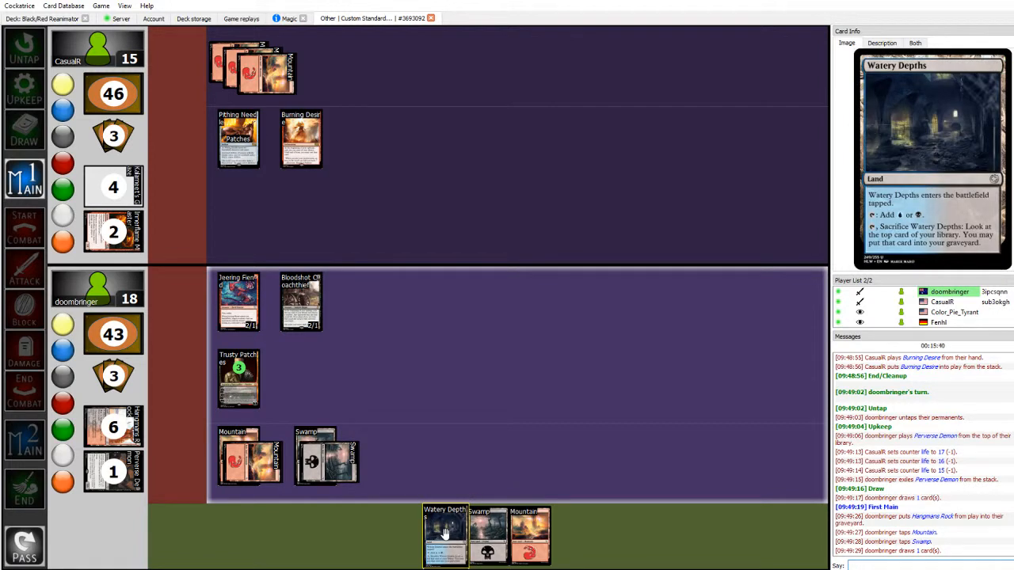
# Play Watery Depths onto the battlefield and advance the phase.
pyautogui.moveTo(444, 535); pyautogui.dragTo(391, 455)
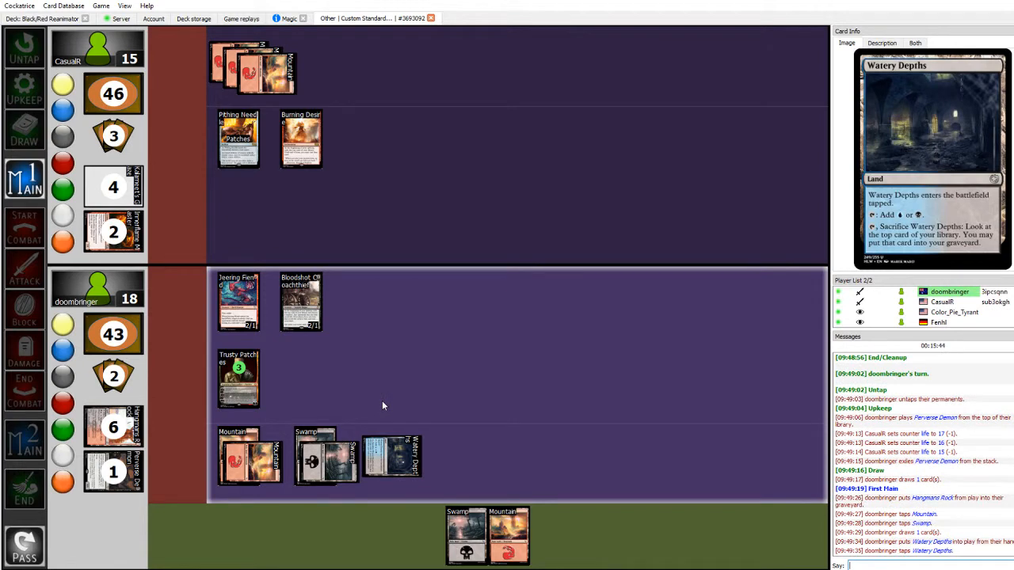
pyautogui.moveTo(239, 301)
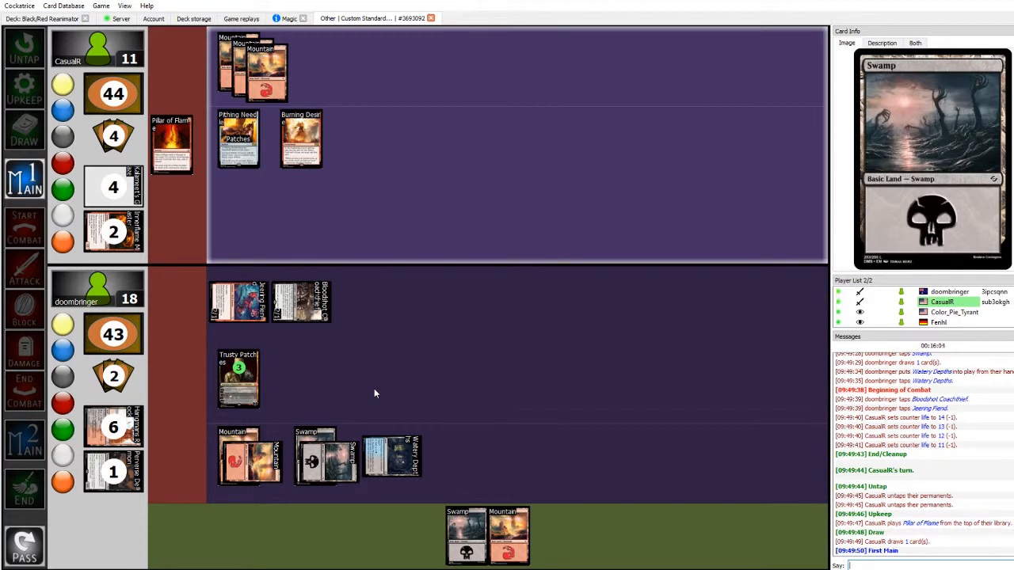
pyautogui.moveTo(387, 393)
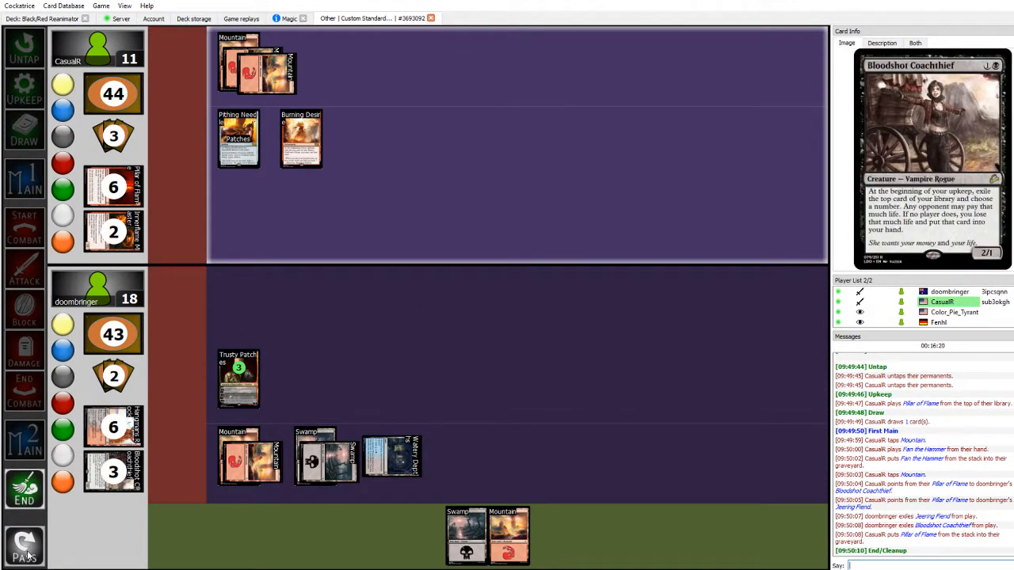
pyautogui.click(23, 545)
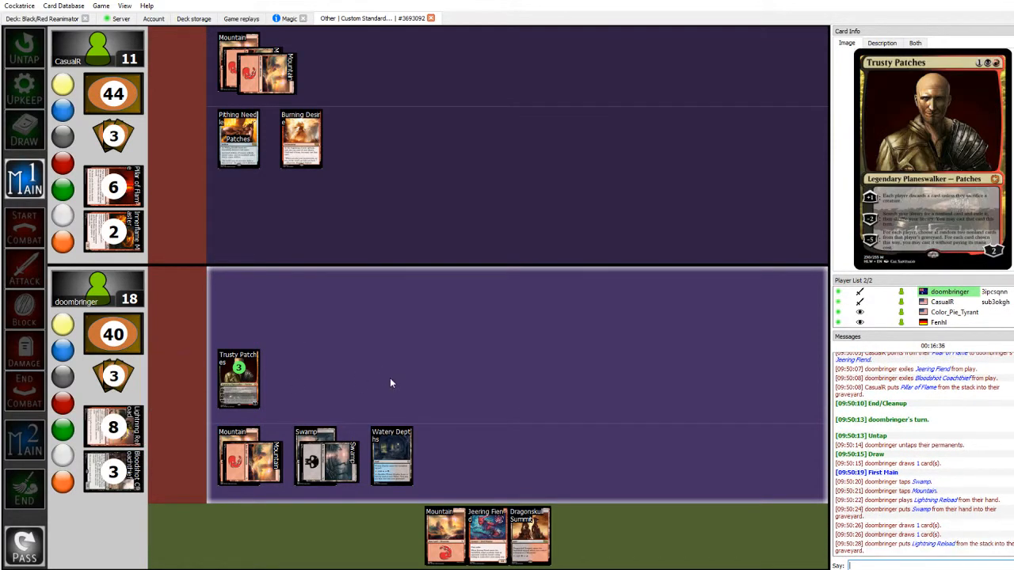
pyautogui.moveTo(493, 370)
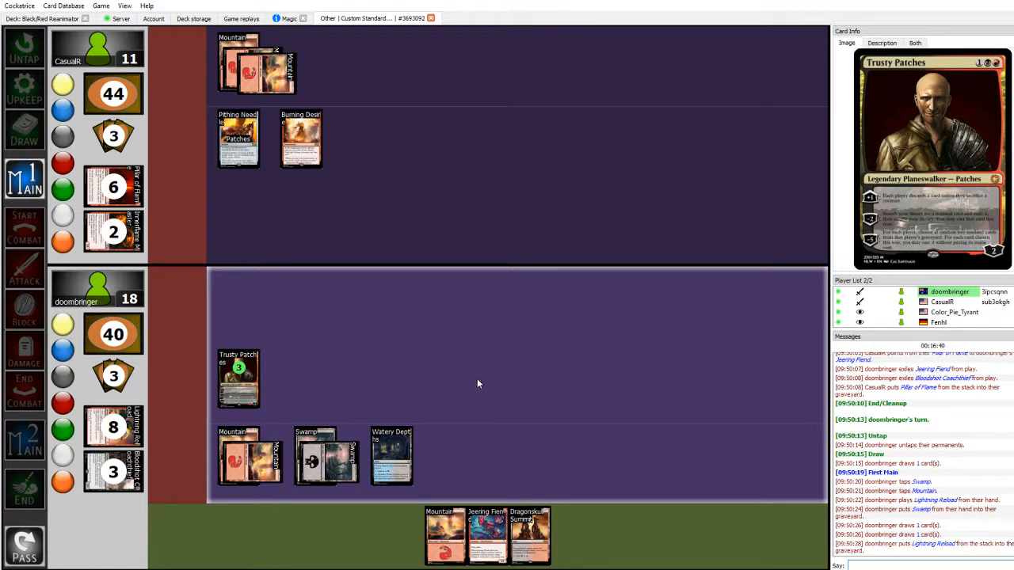
pyautogui.moveTo(472, 392)
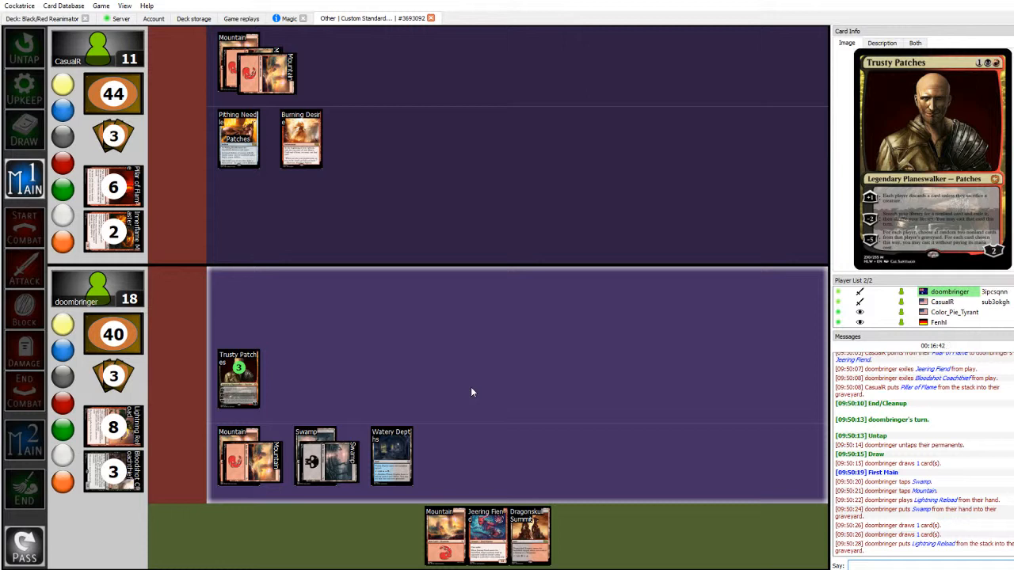
pyautogui.moveTo(391, 455)
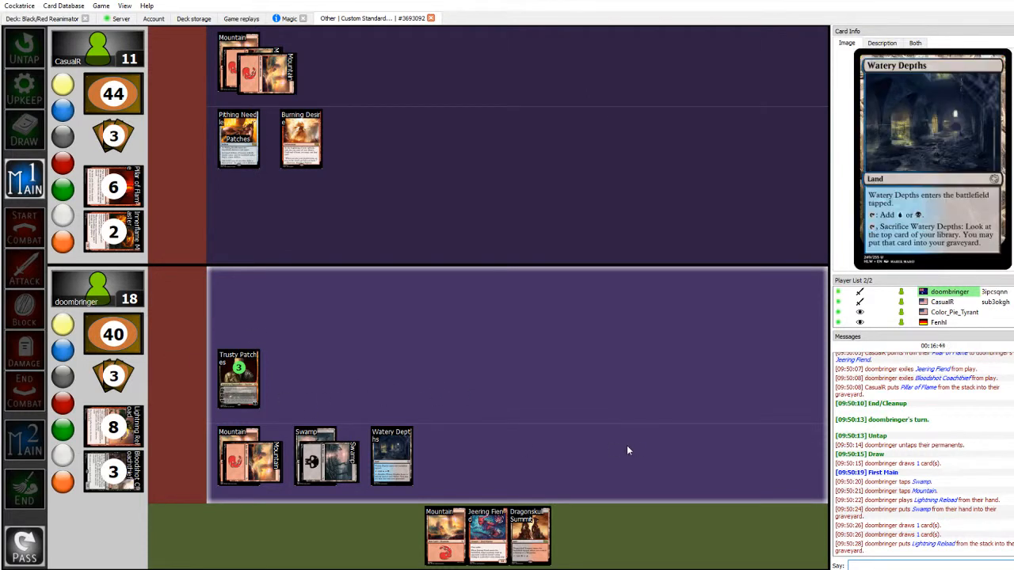
pyautogui.moveTo(562, 420)
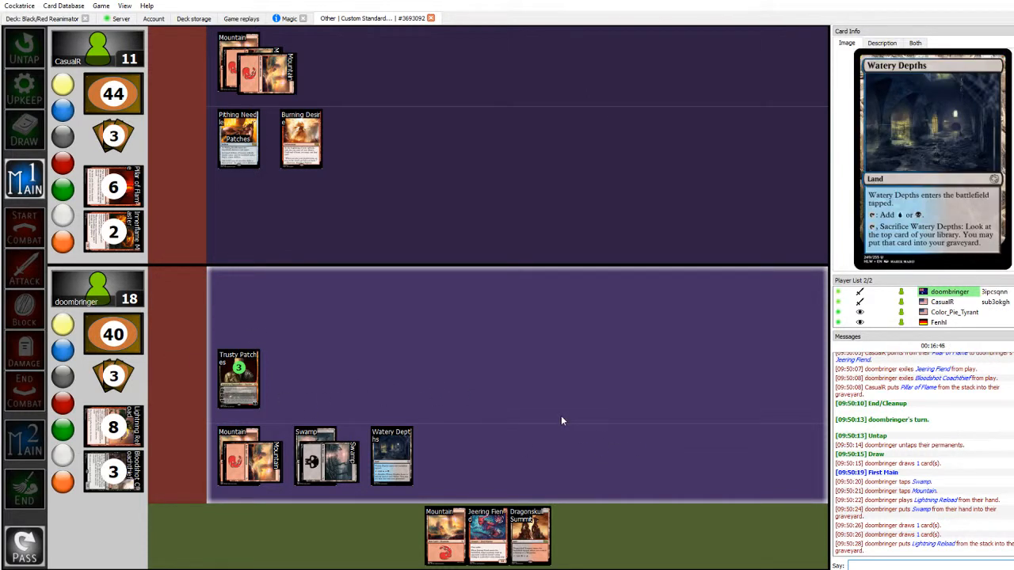
pyautogui.moveTo(529, 535)
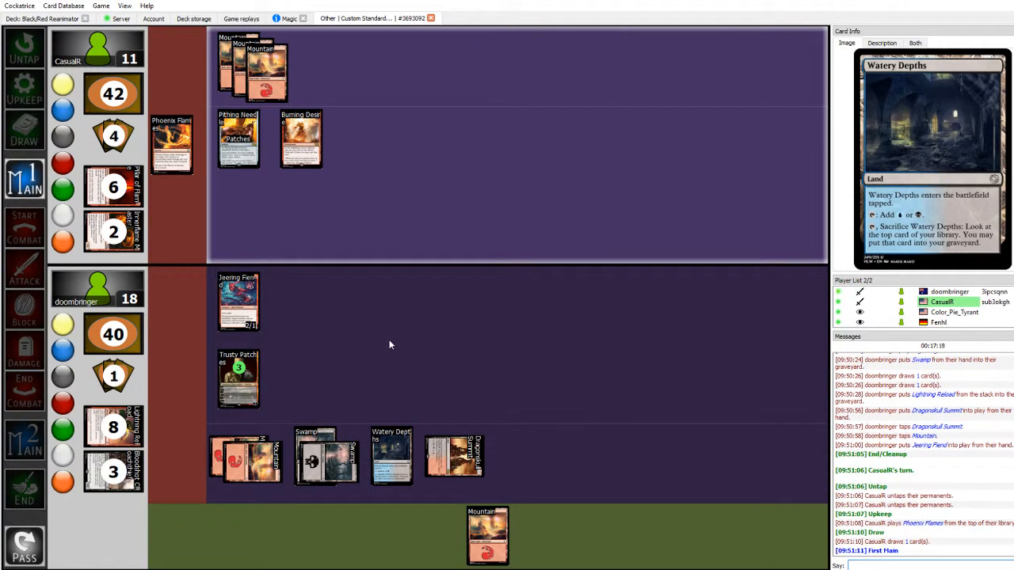
pyautogui.moveTo(172, 145)
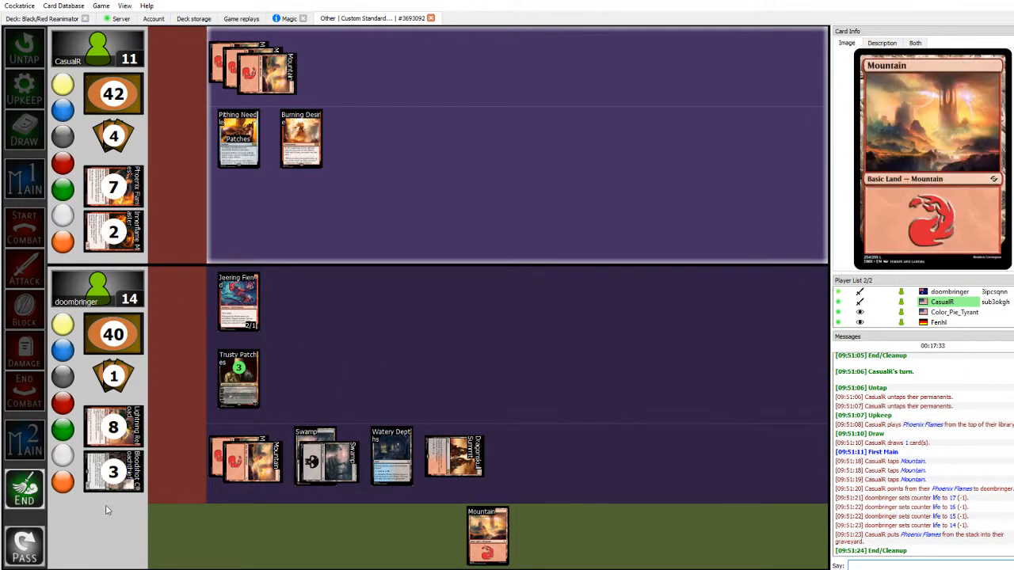
pyautogui.moveTo(391, 455)
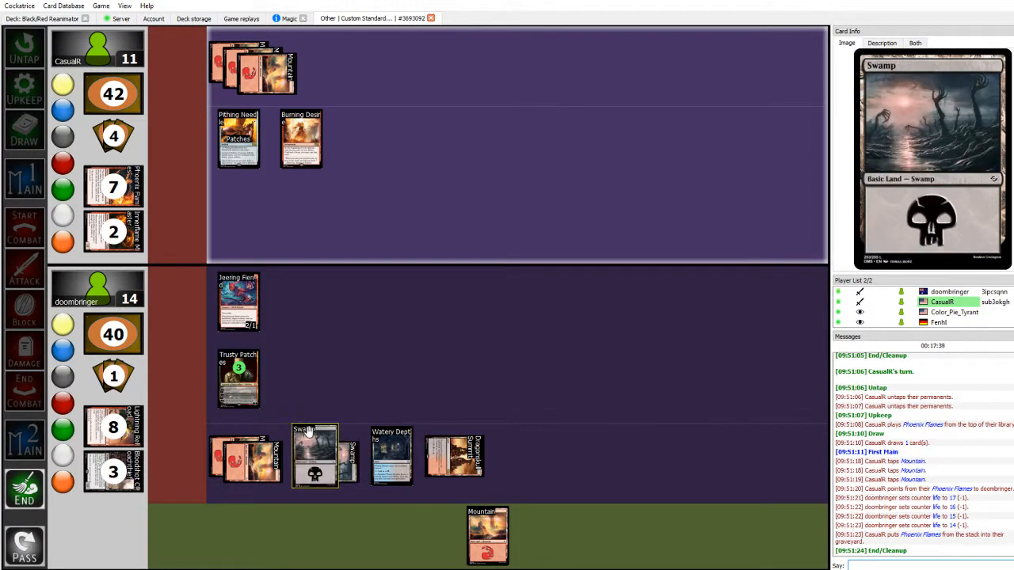
# Lower the life counter by 4 after the opponent's Phoenix Flames.
pyautogui.click(315, 455)
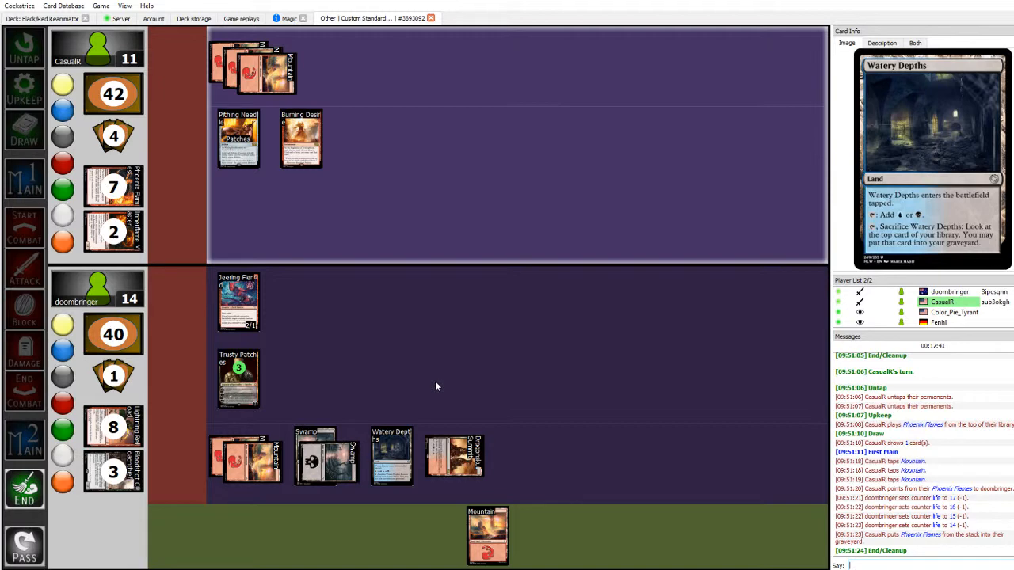
pyautogui.moveTo(441, 376)
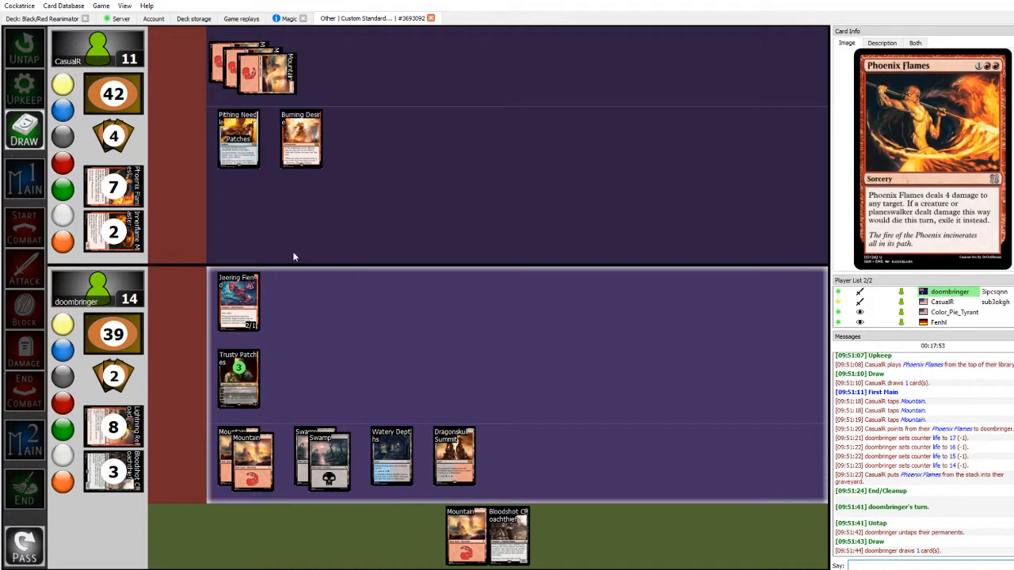
pyautogui.moveTo(466, 537)
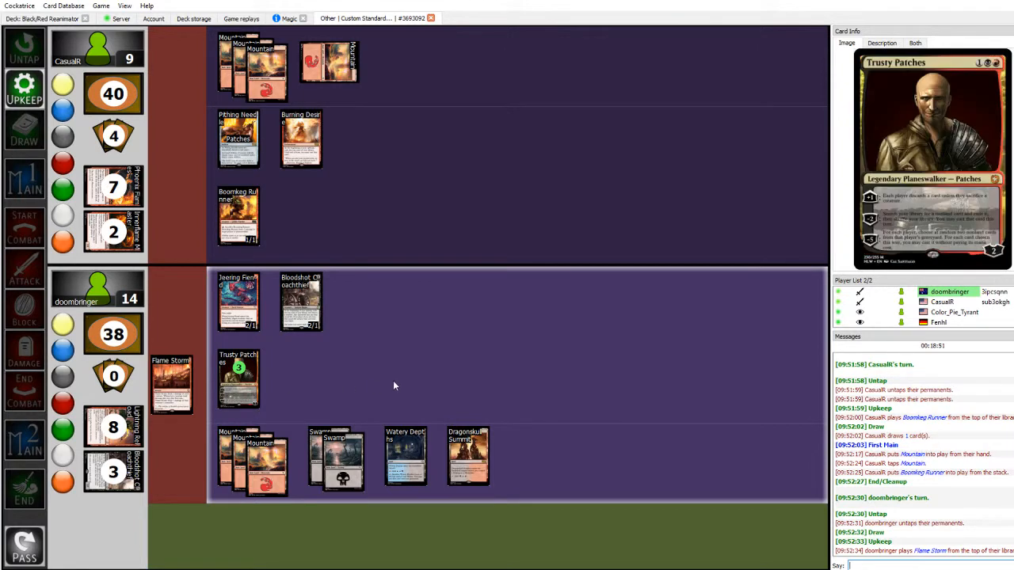
pyautogui.moveTo(369, 353)
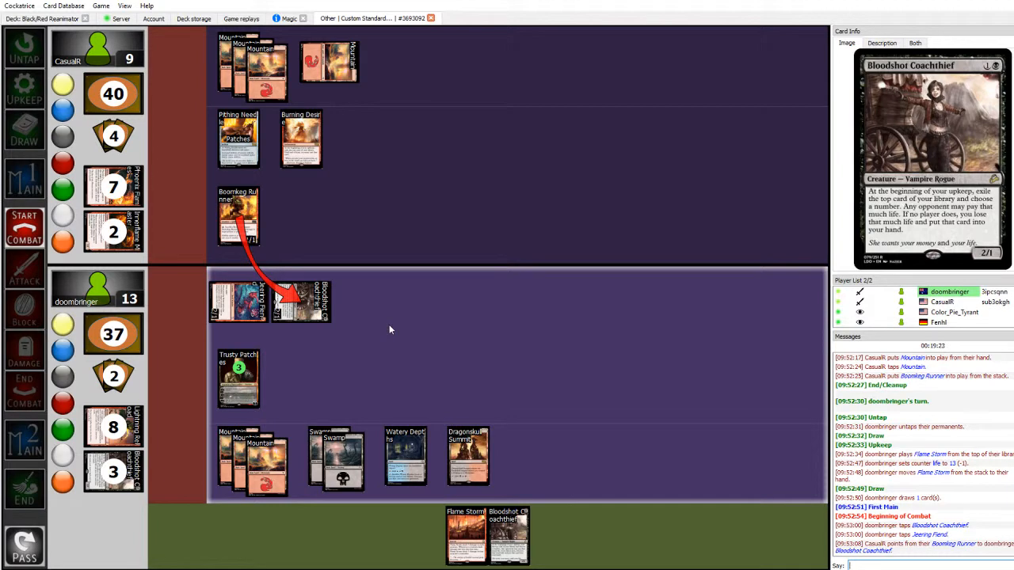
pyautogui.moveTo(475, 337)
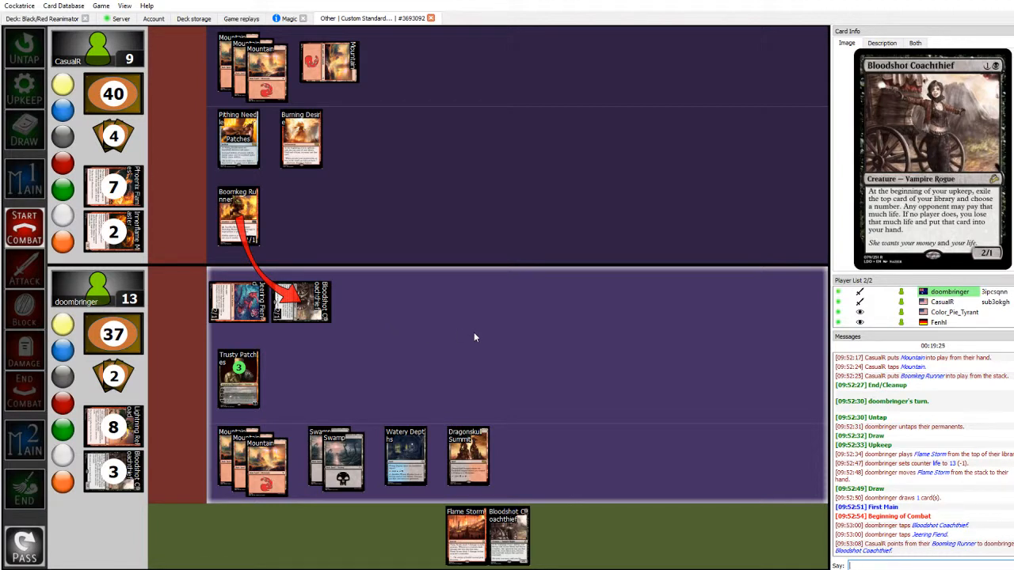
pyautogui.moveTo(472, 338)
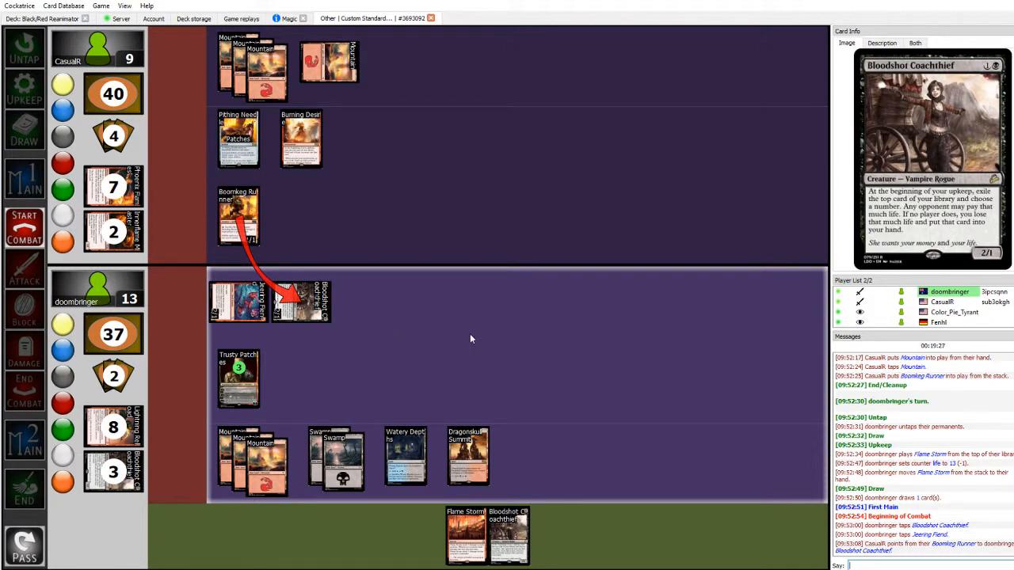
pyautogui.moveTo(478, 335)
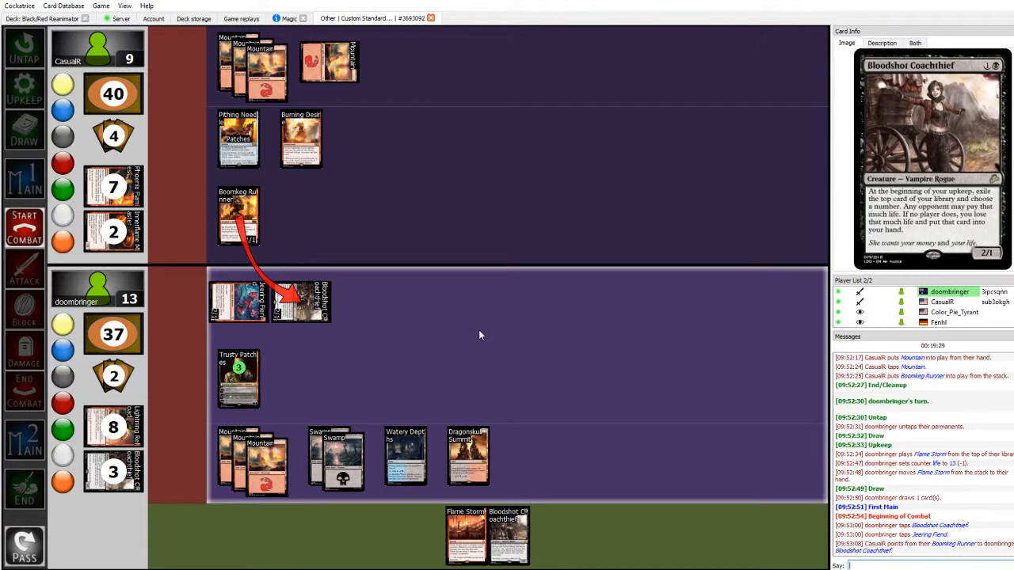
pyautogui.moveTo(471, 339)
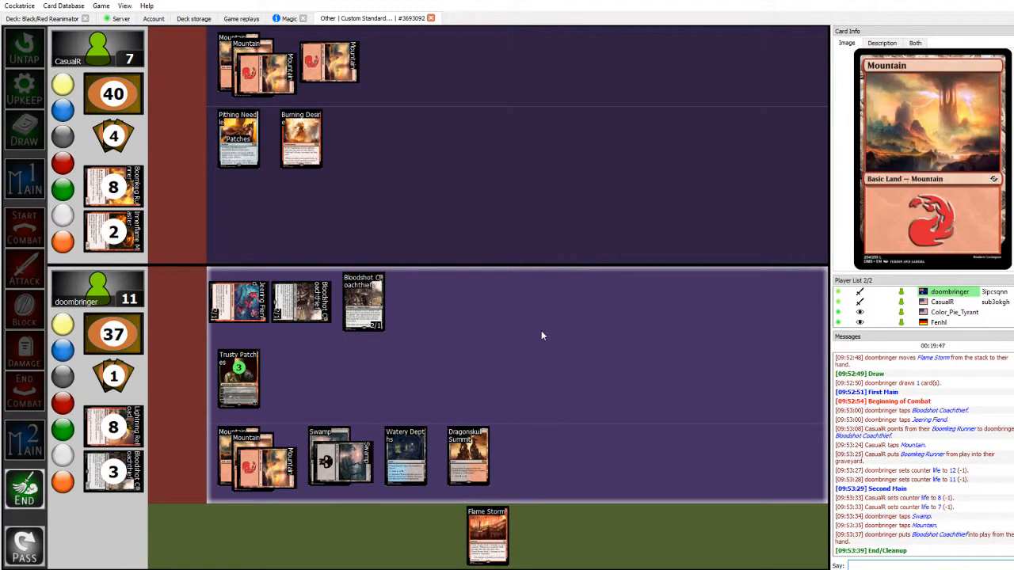
pyautogui.moveTo(557, 341)
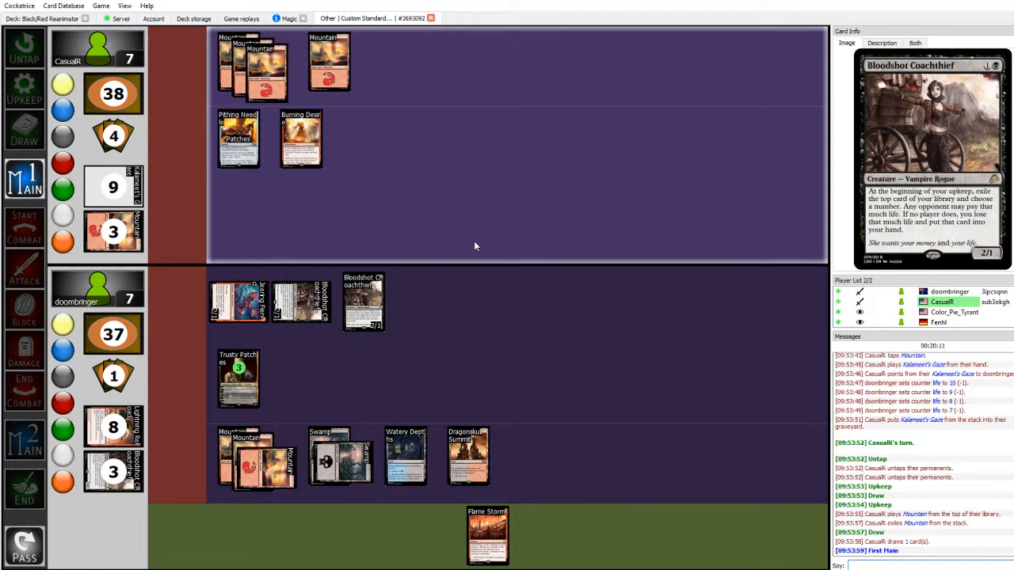
pyautogui.moveTo(507, 328)
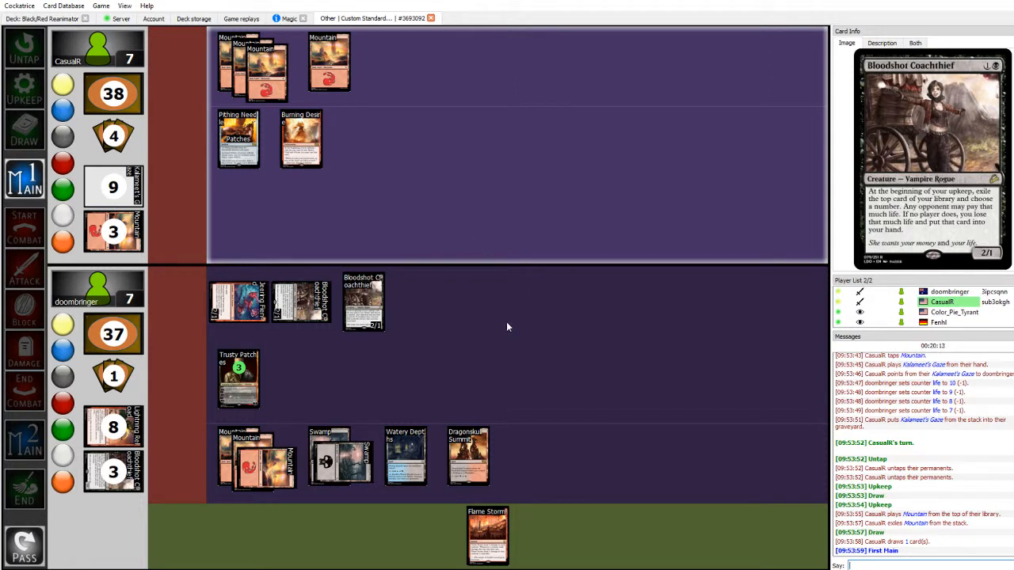
pyautogui.moveTo(511, 323)
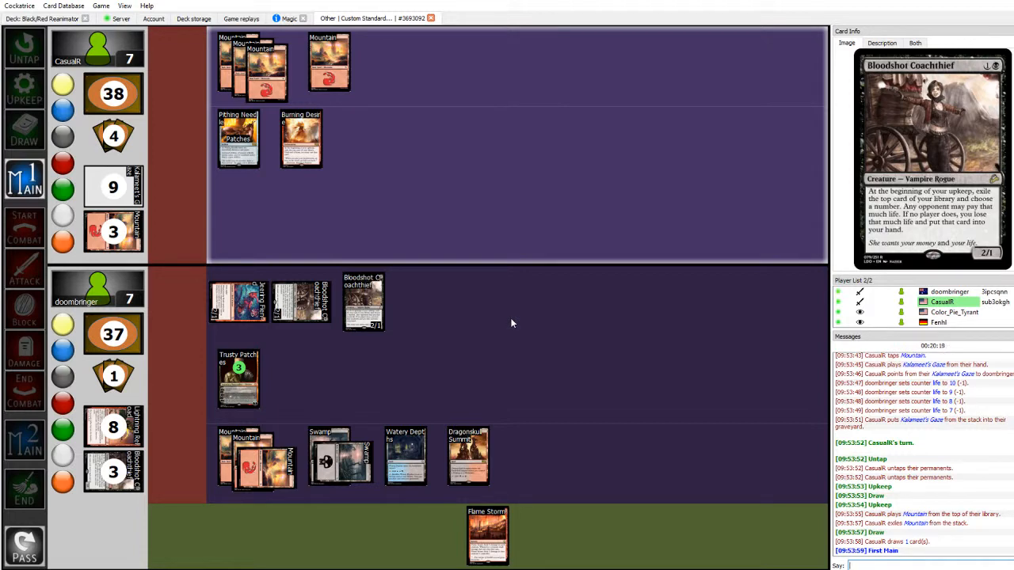
pyautogui.moveTo(511, 327)
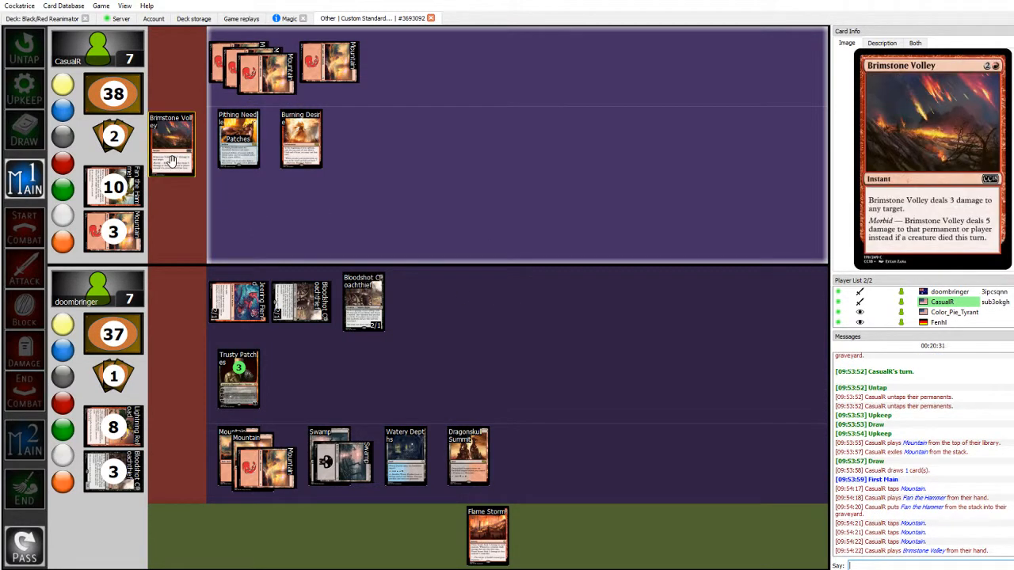
# Drop doormbringer's life to 1 after Brimstone Volley's 6 damage, then advance the turn.
pyautogui.moveTo(173, 154); pyautogui.dragTo(95, 285)
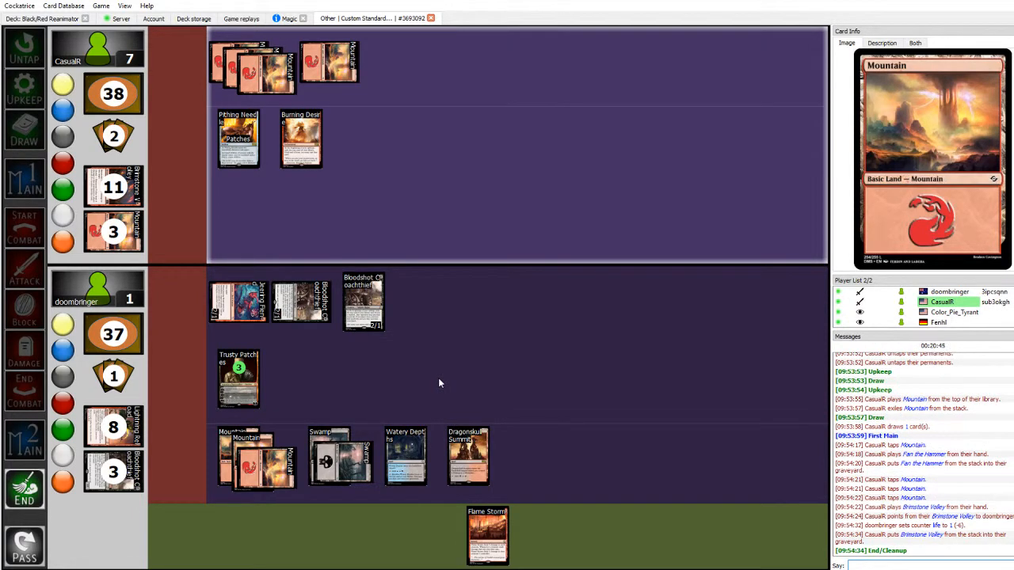
pyautogui.moveTo(405, 456)
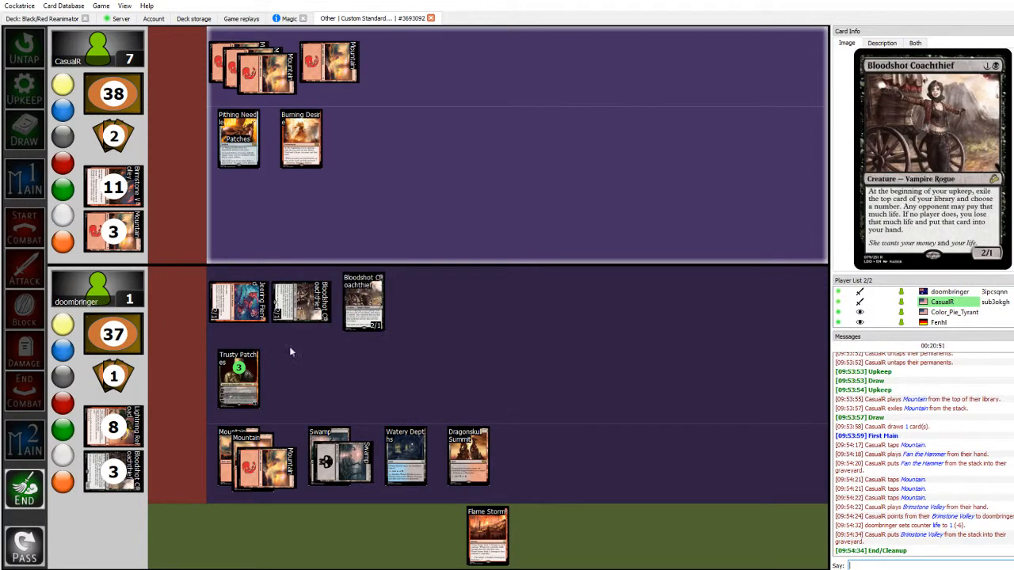
pyautogui.click(300, 301)
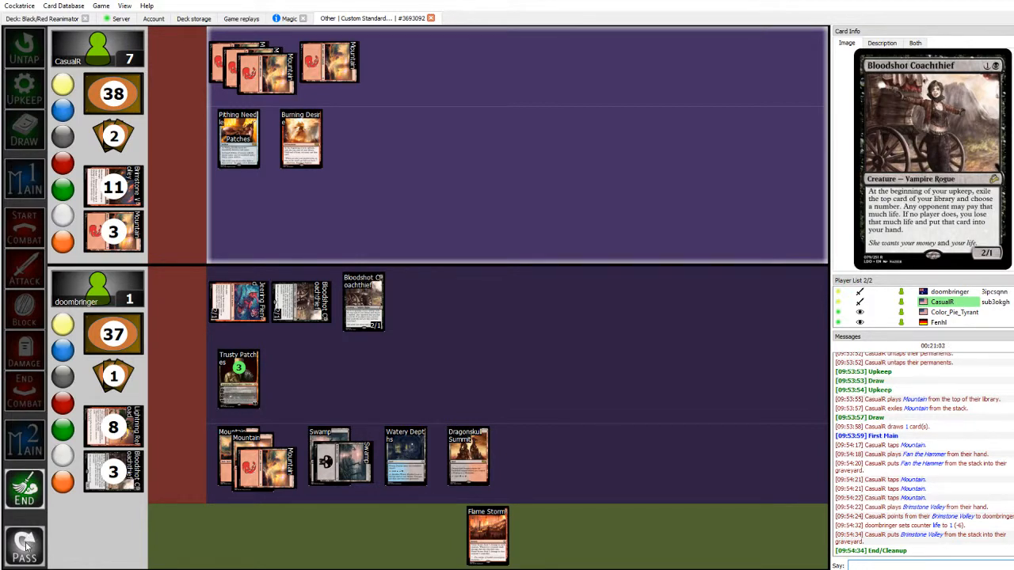
pyautogui.click(25, 545)
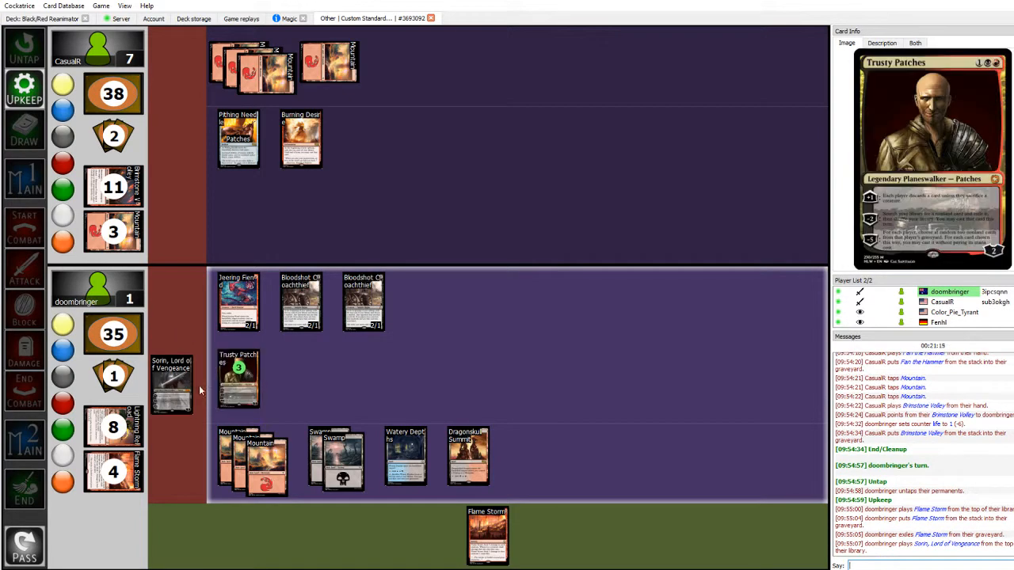
pyautogui.moveTo(171, 384)
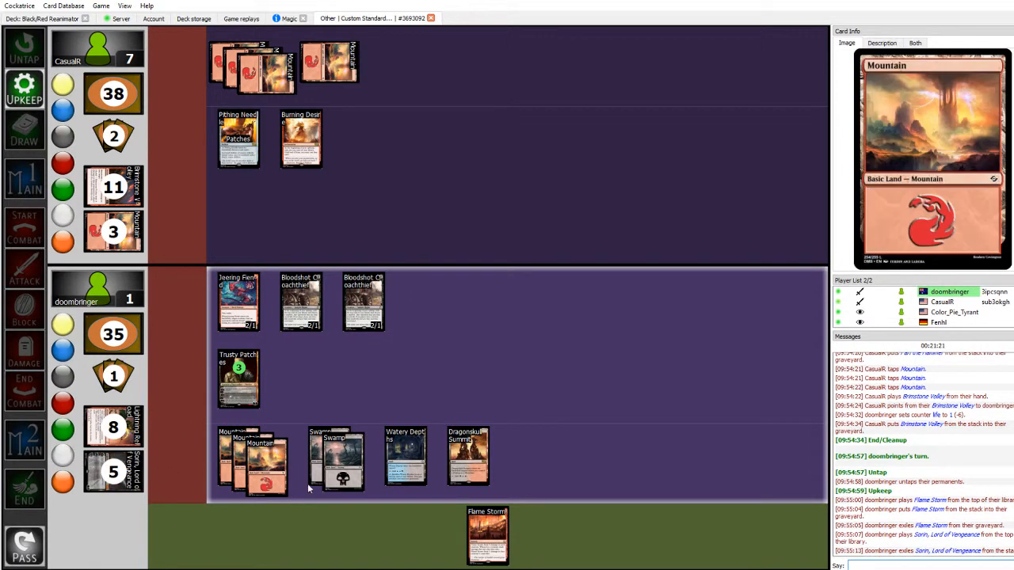
pyautogui.moveTo(405, 458)
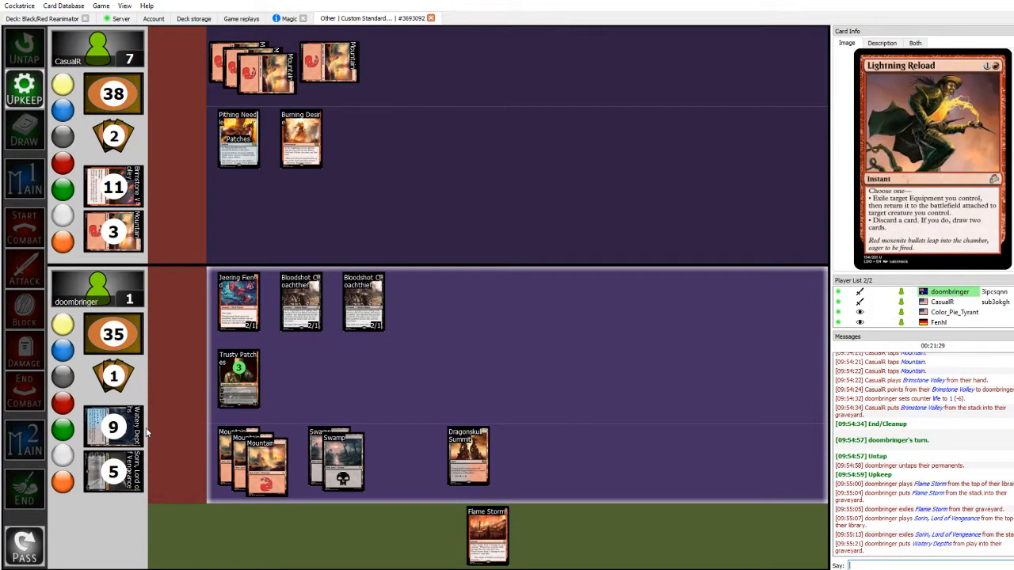
pyautogui.moveTo(113, 428)
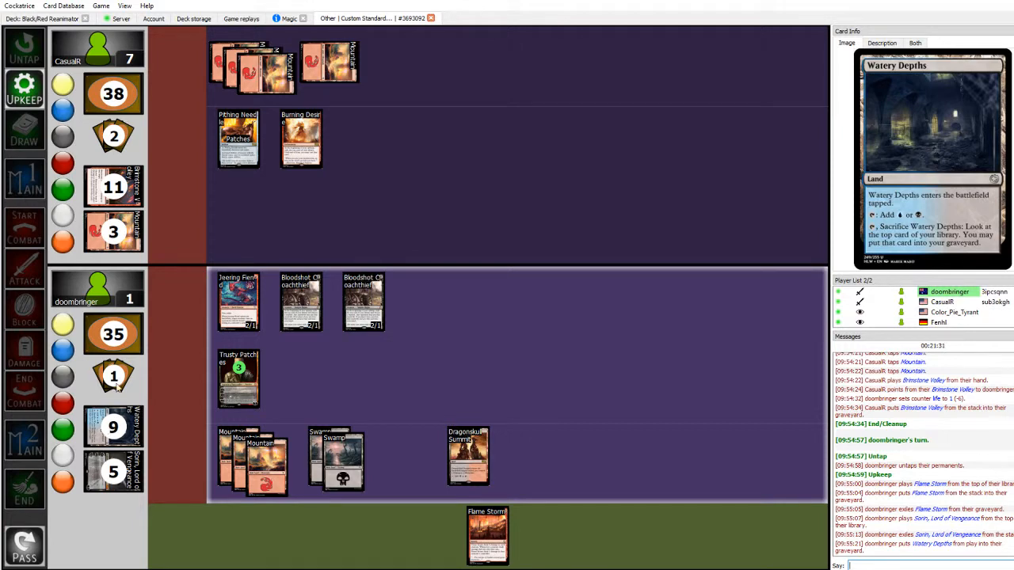
pyautogui.moveTo(188, 420)
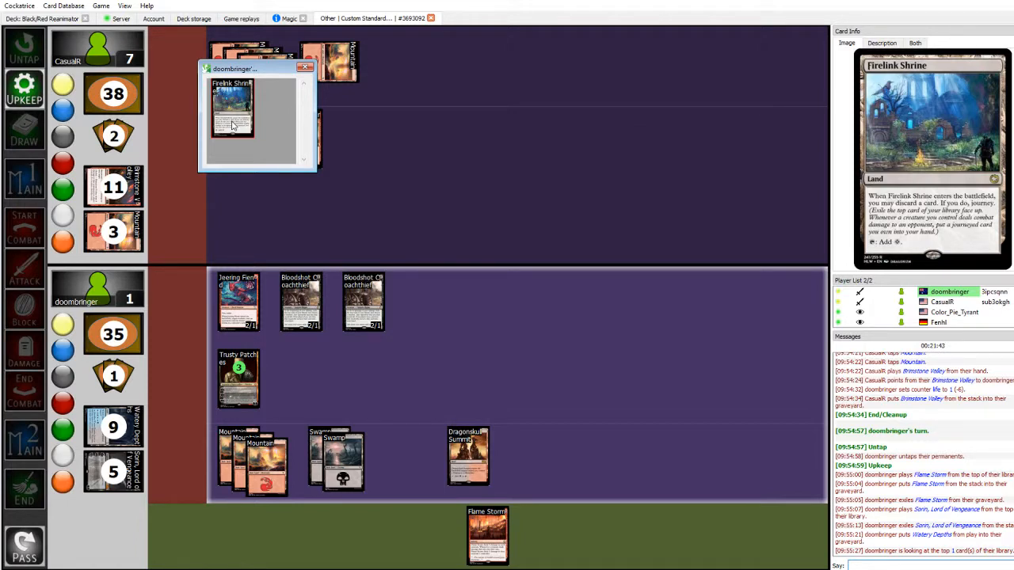
pyautogui.moveTo(335, 205)
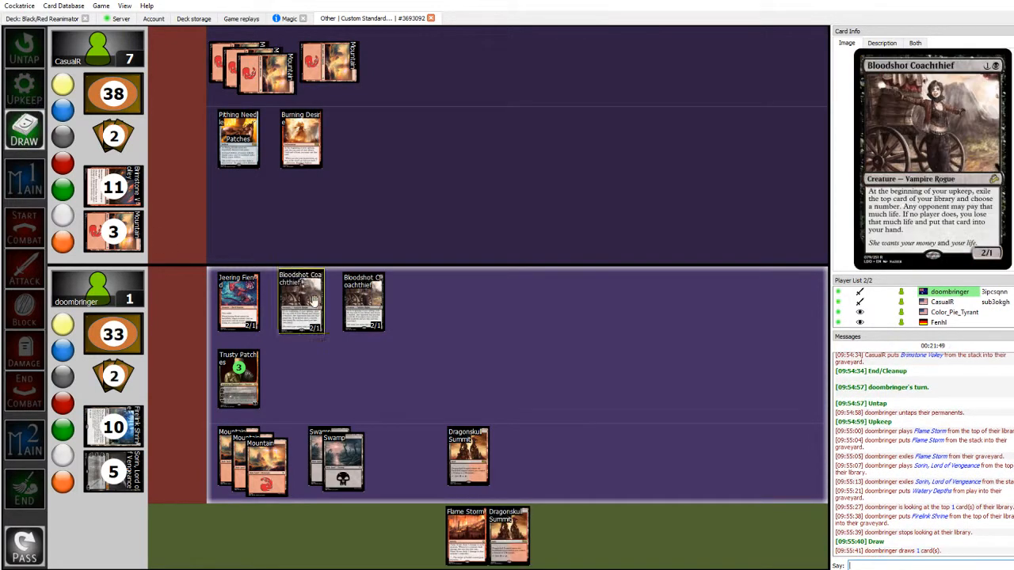
pyautogui.moveTo(237, 301)
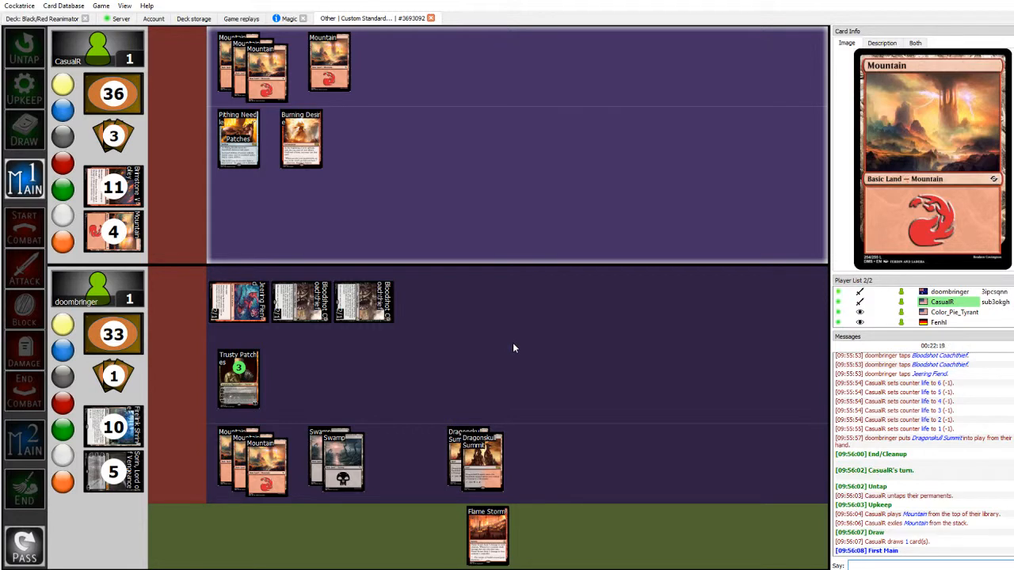
pyautogui.moveTo(487, 344)
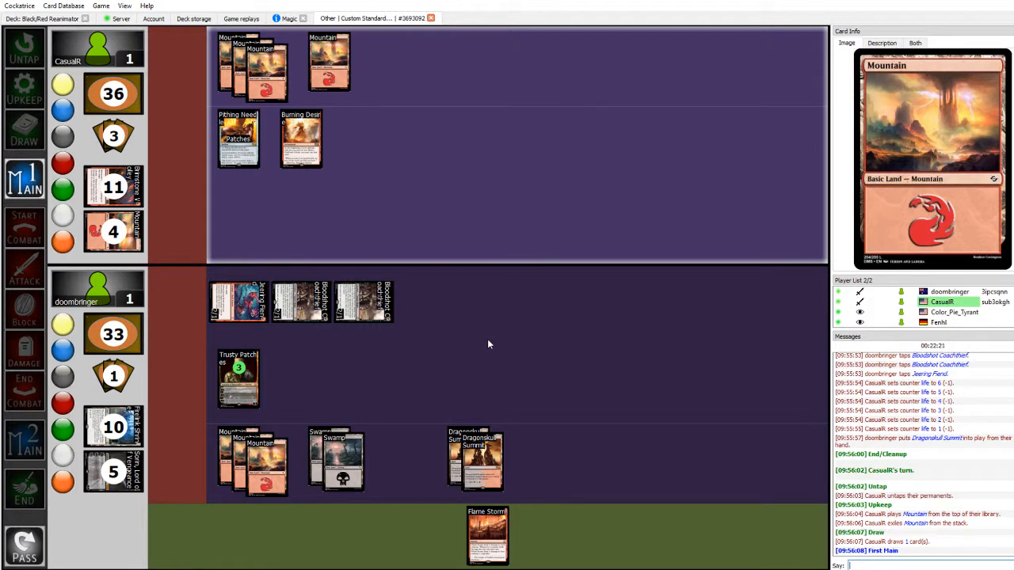
pyautogui.moveTo(237, 301)
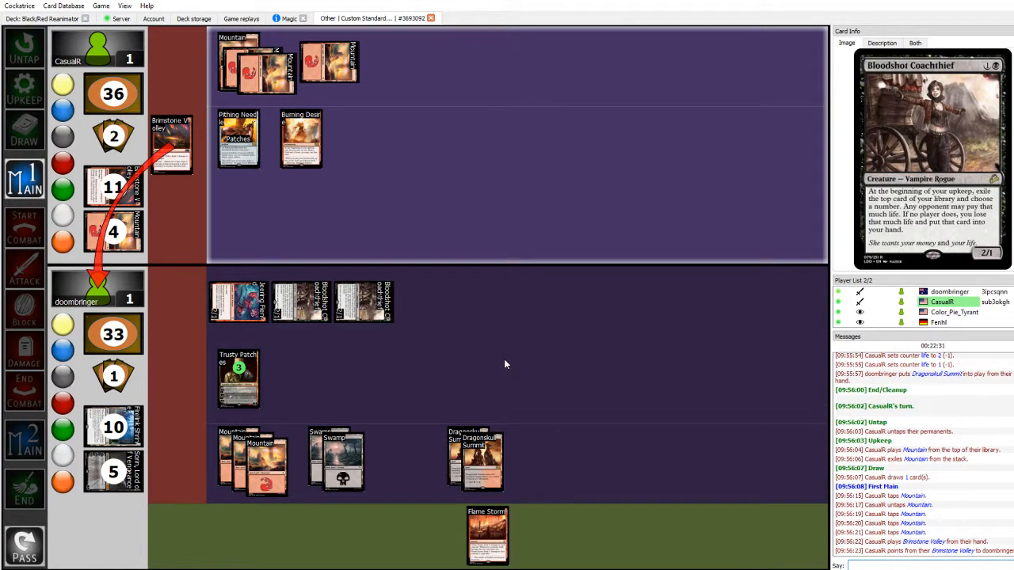
pyautogui.moveTo(522, 395)
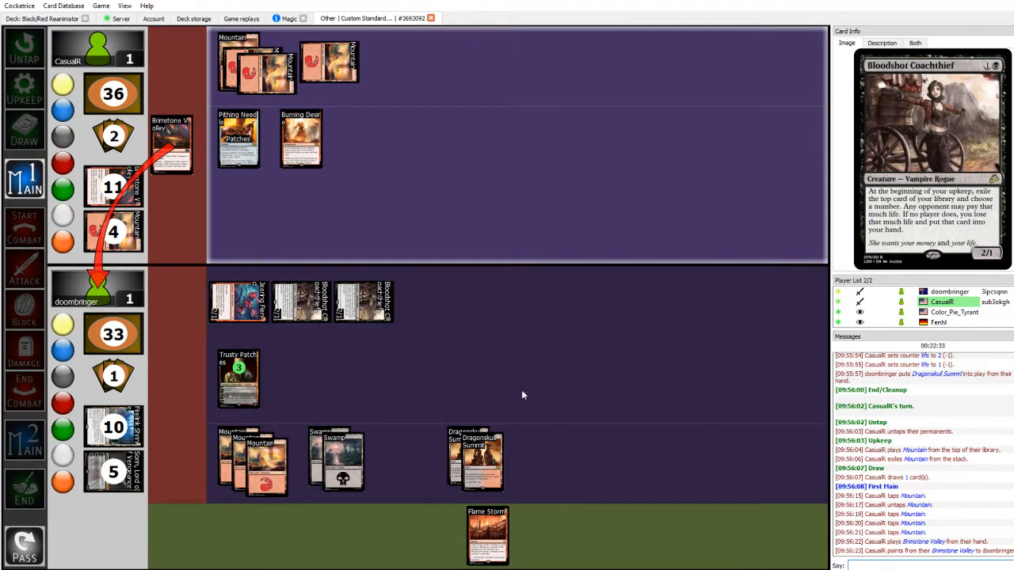
pyautogui.moveTo(170, 143)
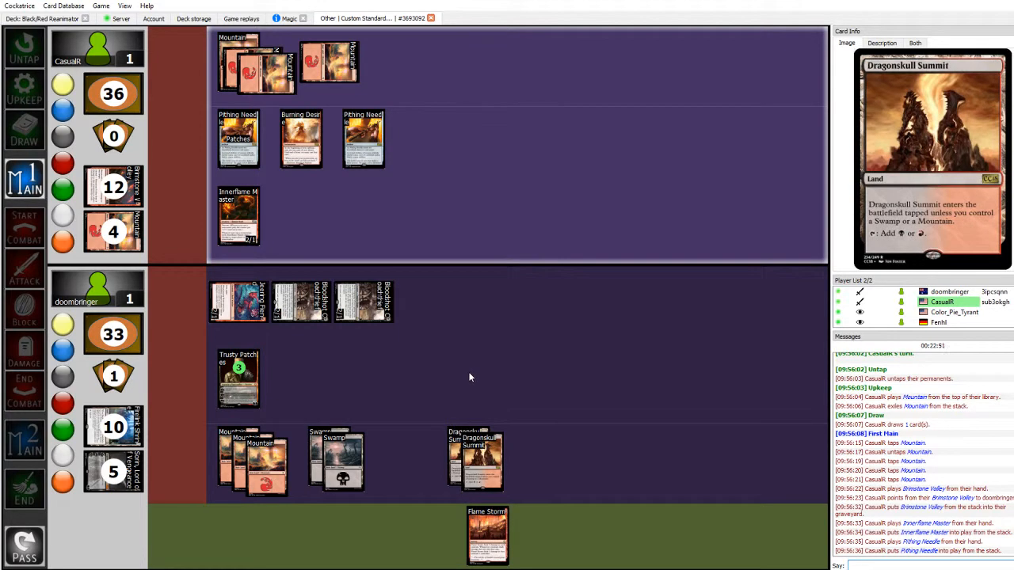
pyautogui.moveTo(394, 351)
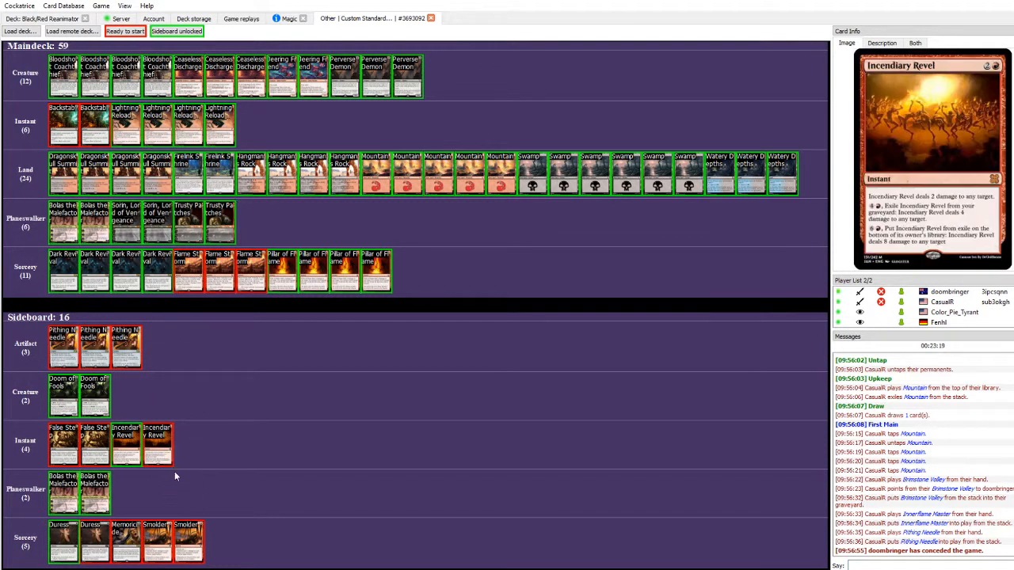
pyautogui.moveTo(189, 344)
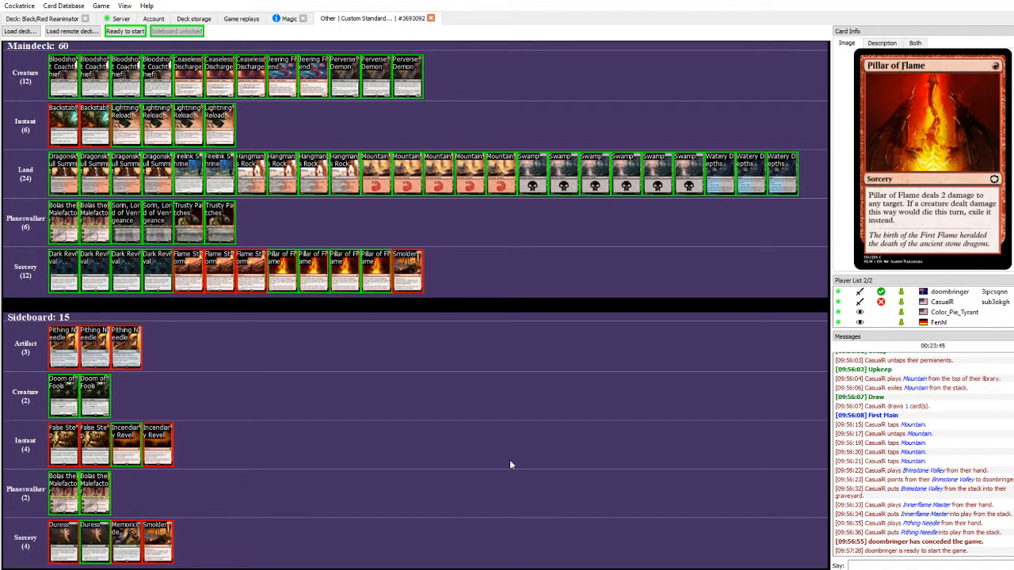
# Declare ready for the next game with the 60-card maindeck including Smolder.
pyautogui.click(124, 31)
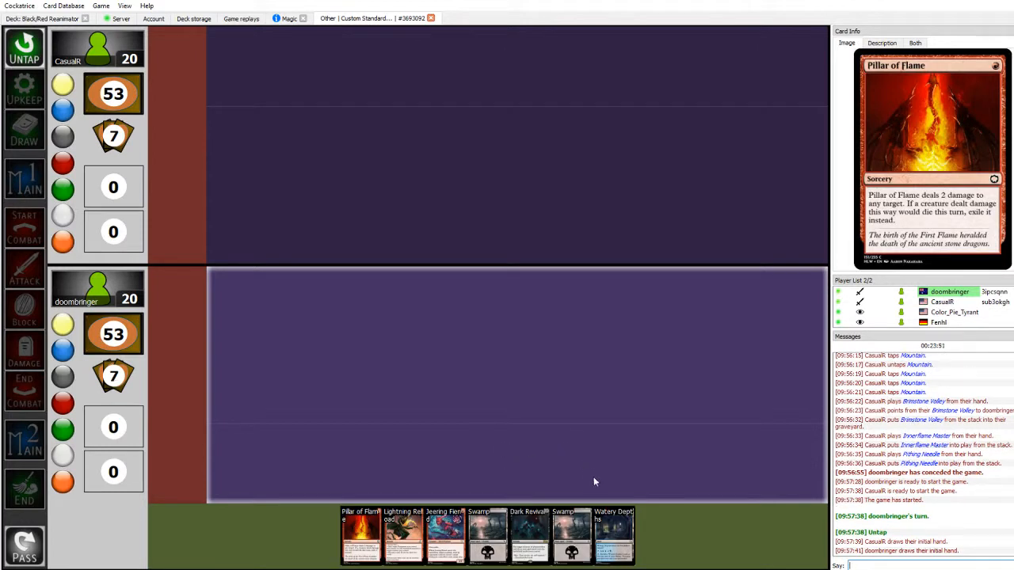
pyautogui.moveTo(596, 445)
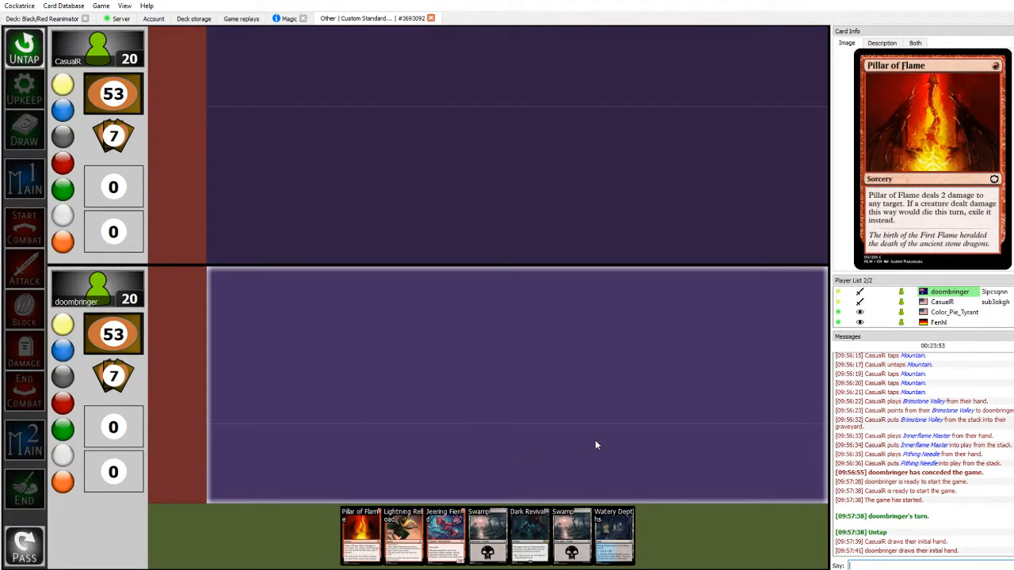
pyautogui.moveTo(476, 426)
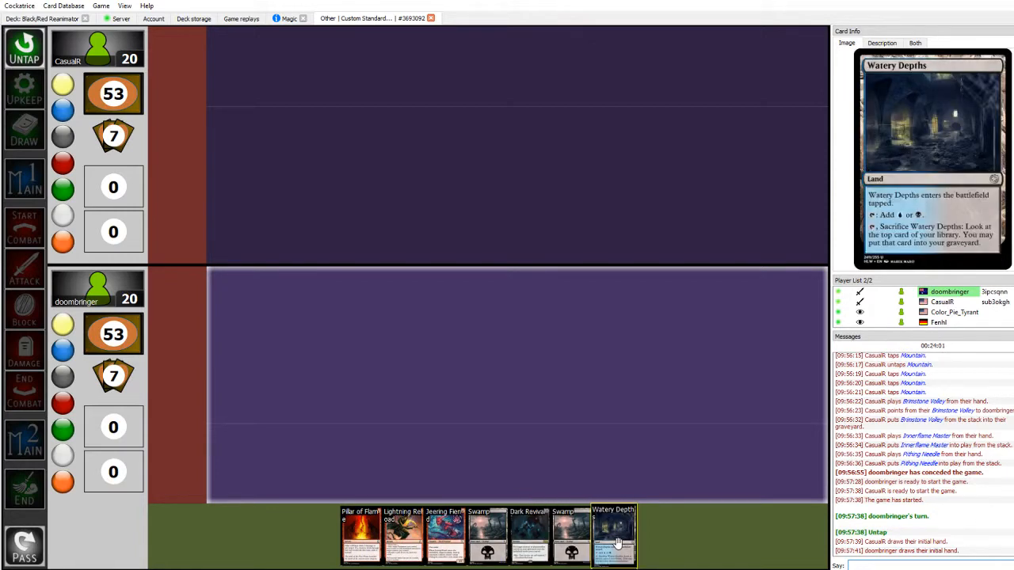
pyautogui.moveTo(529, 534)
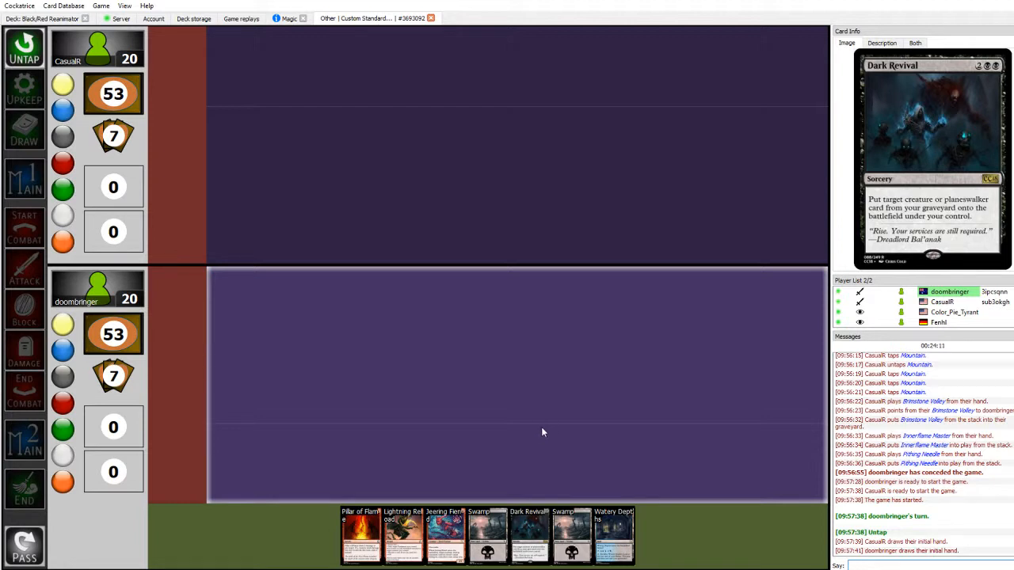
pyautogui.moveTo(633, 429)
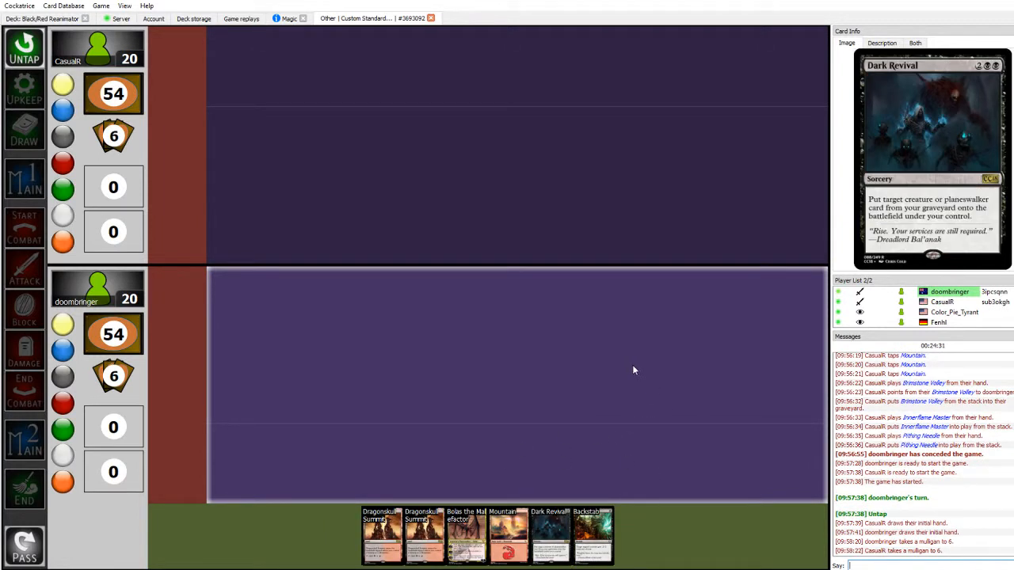
pyautogui.moveTo(592, 534)
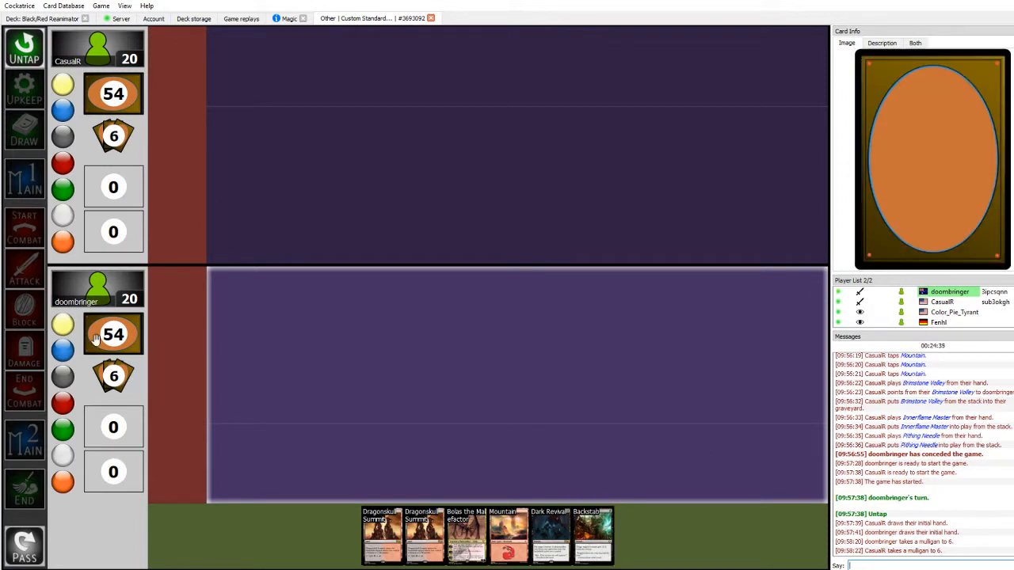
pyautogui.moveTo(132, 349)
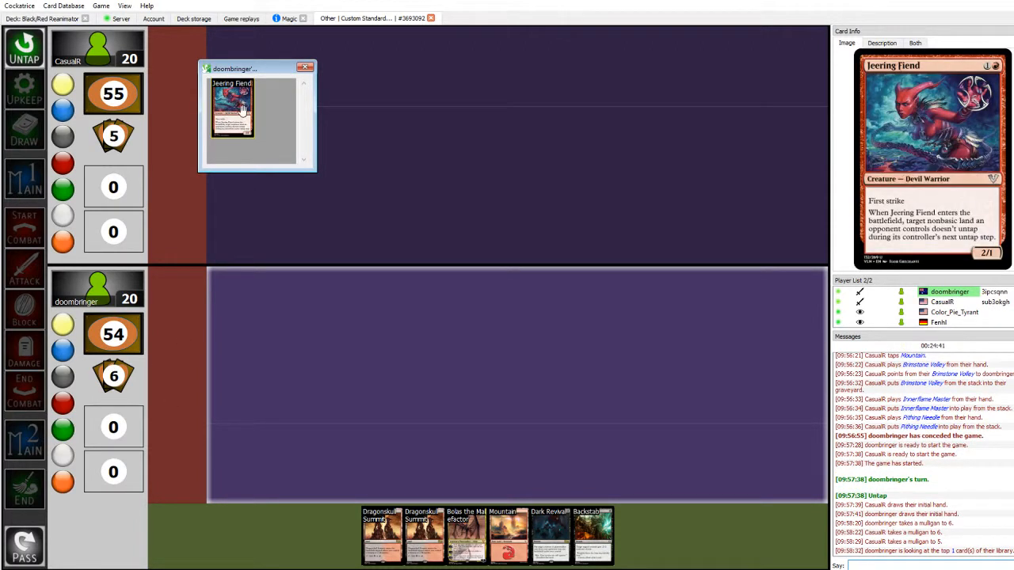
# Close the top-card viewer, leaving Jeering Fiend on top, and put a card into play.
pyautogui.click(305, 67)
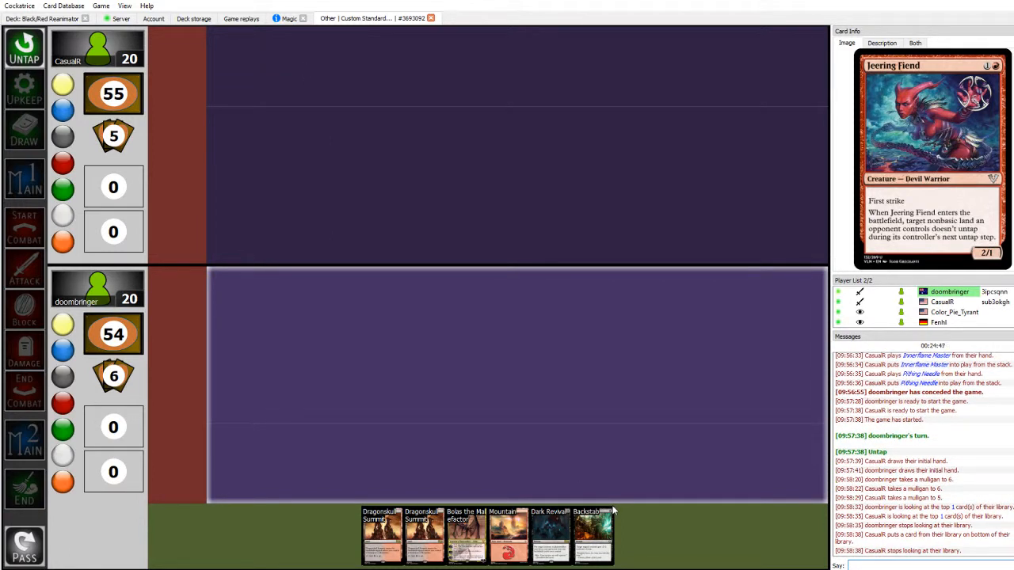
pyautogui.moveTo(610, 473)
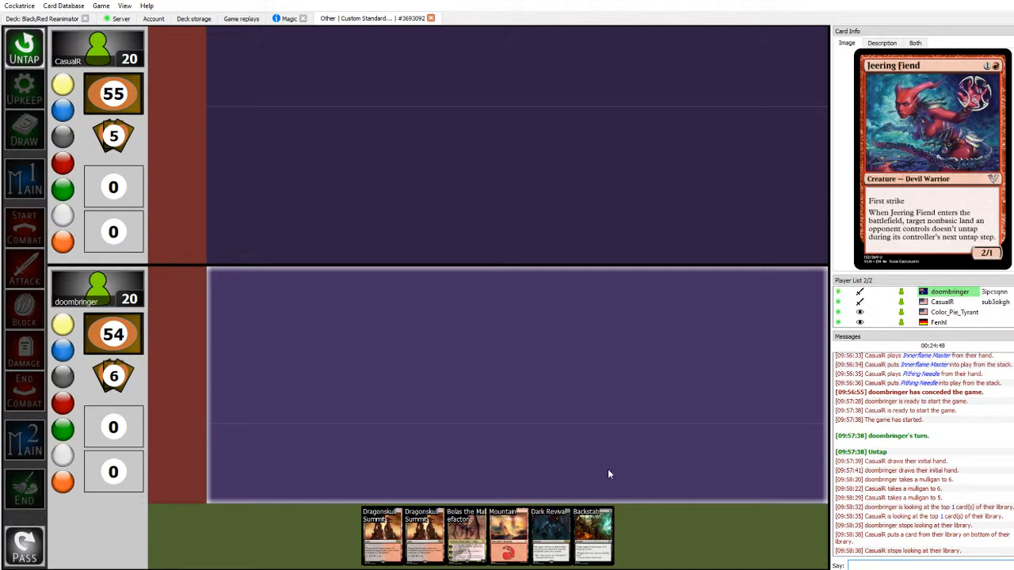
pyautogui.moveTo(508, 535)
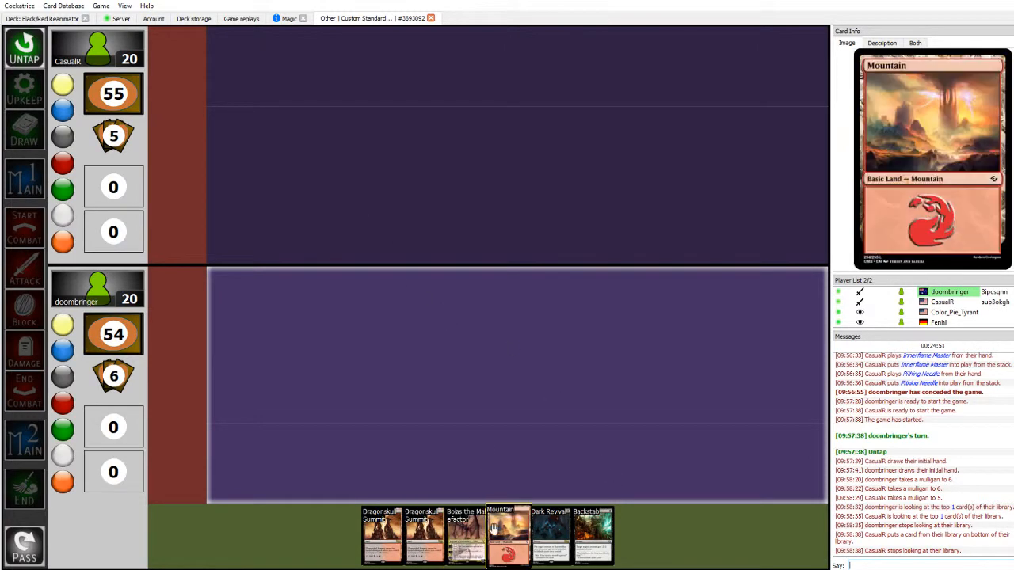
pyautogui.moveTo(424, 534)
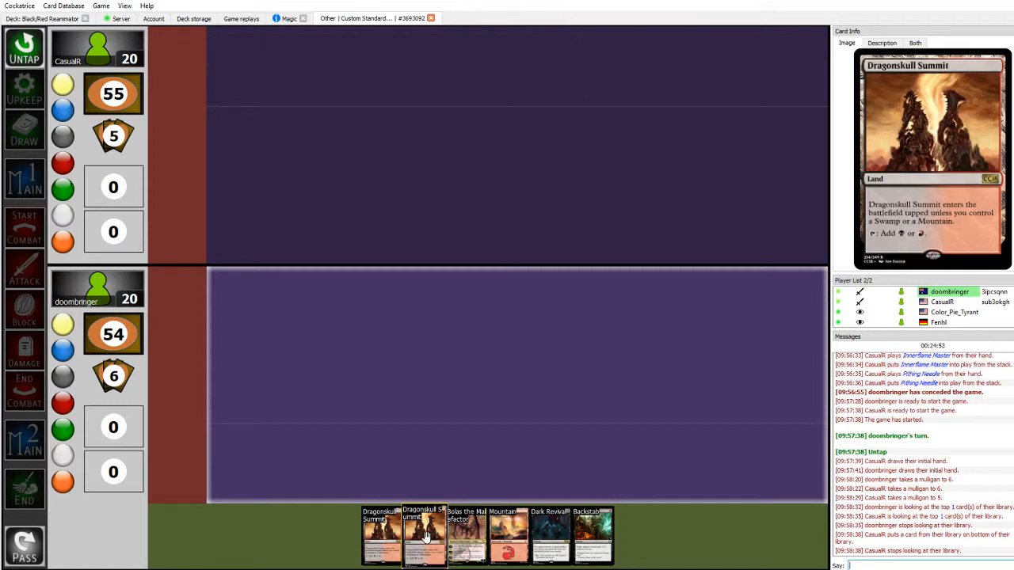
pyautogui.moveTo(426, 534); pyautogui.dragTo(239, 455)
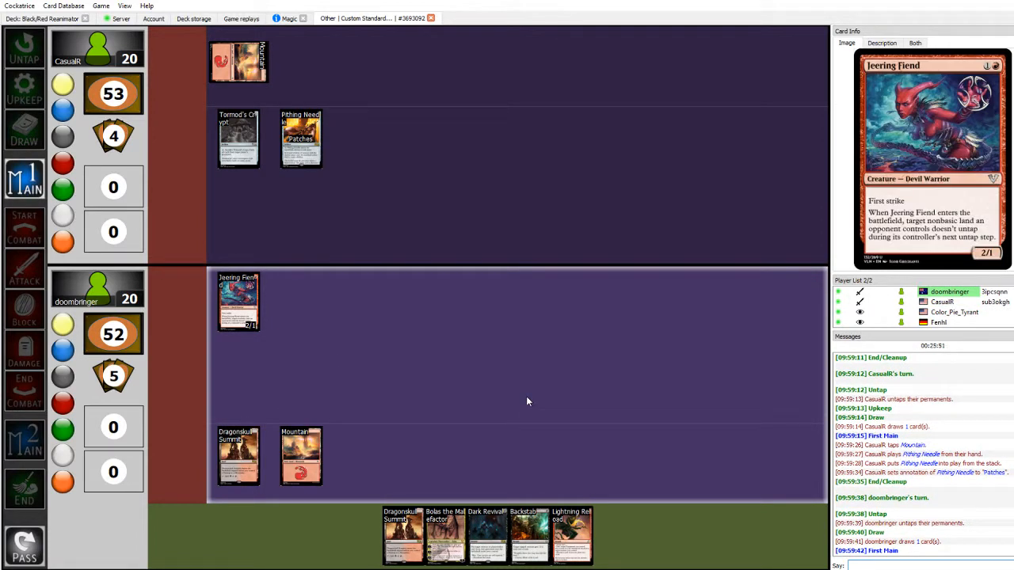
pyautogui.moveTo(662, 397)
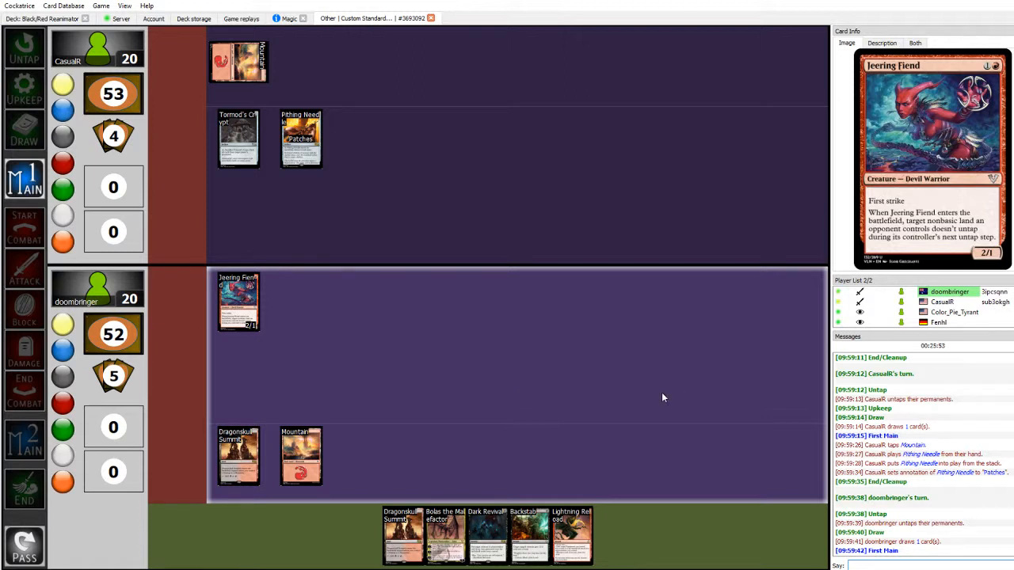
pyautogui.moveTo(540, 395)
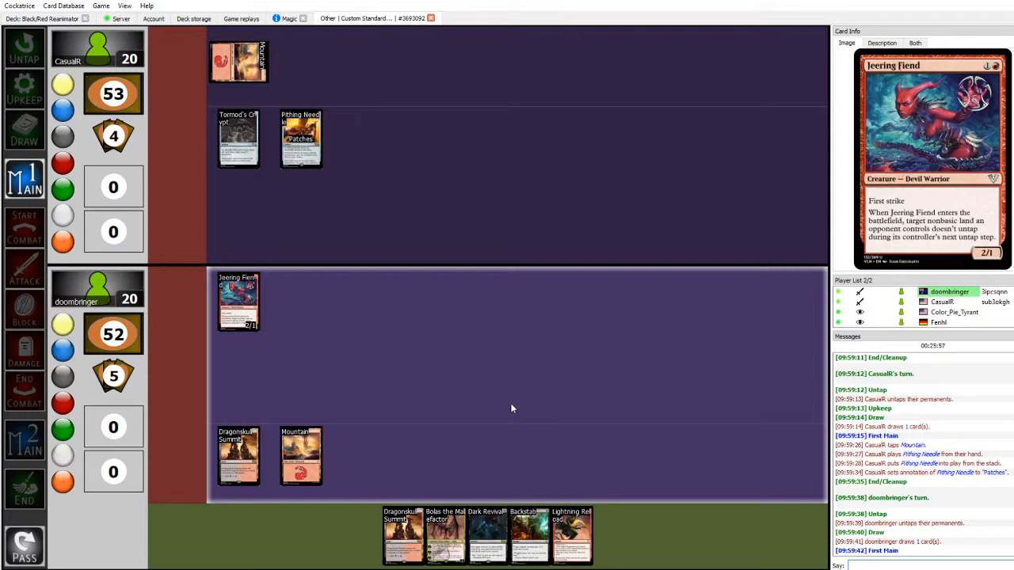
pyautogui.moveTo(513, 400)
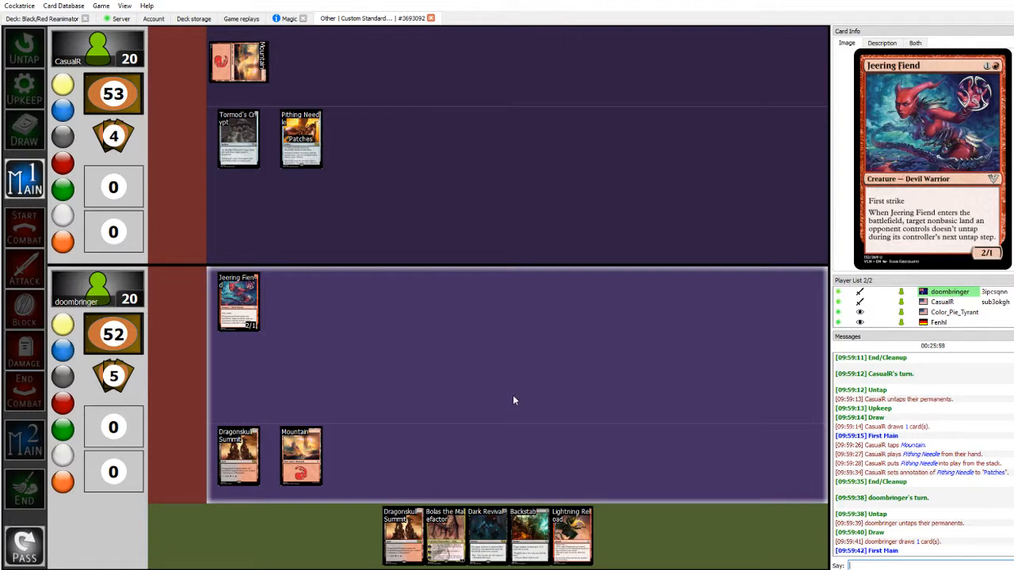
pyautogui.moveTo(403, 534)
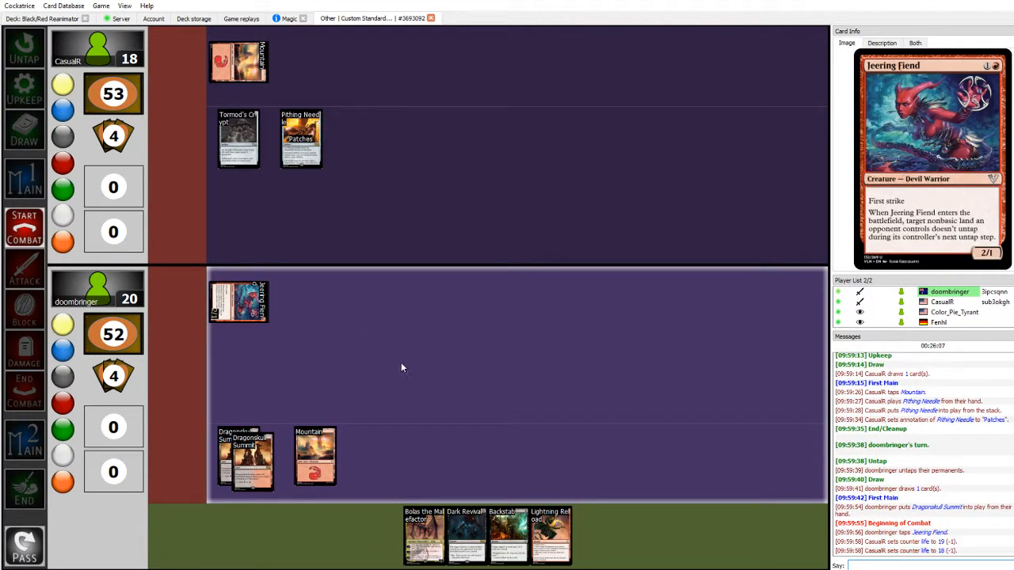
pyautogui.moveTo(509, 535)
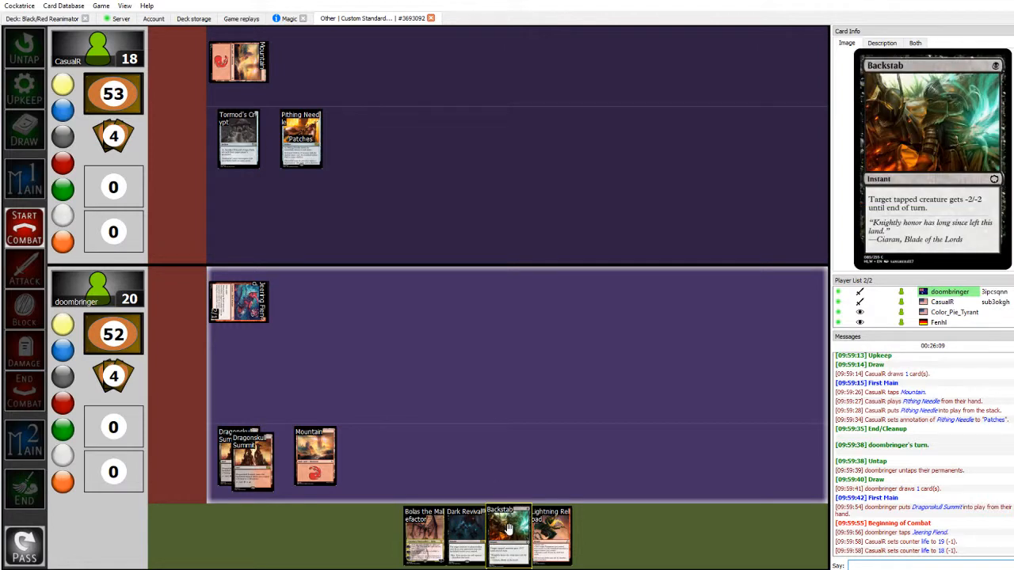
pyautogui.moveTo(465, 535)
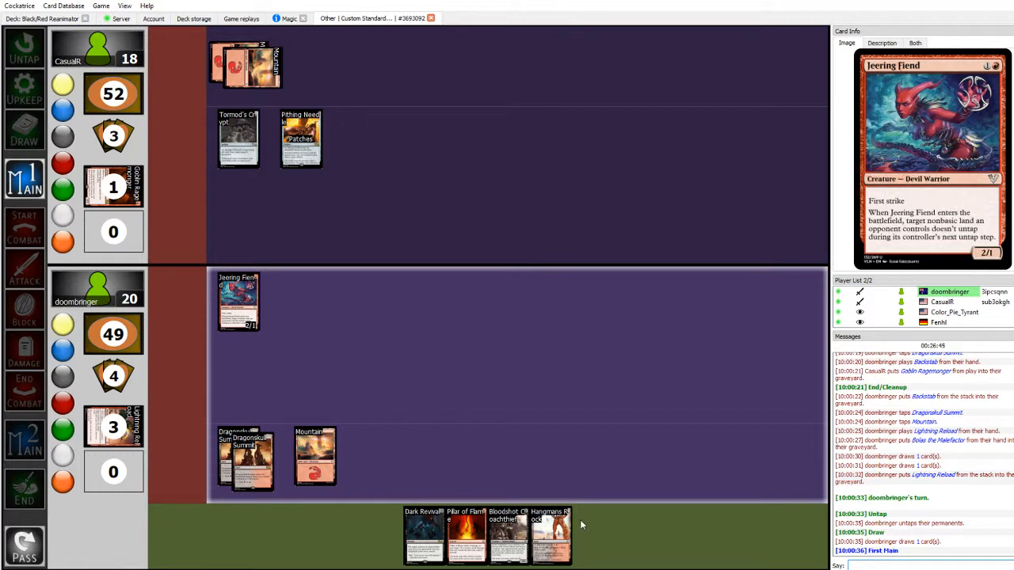
pyautogui.moveTo(551, 535)
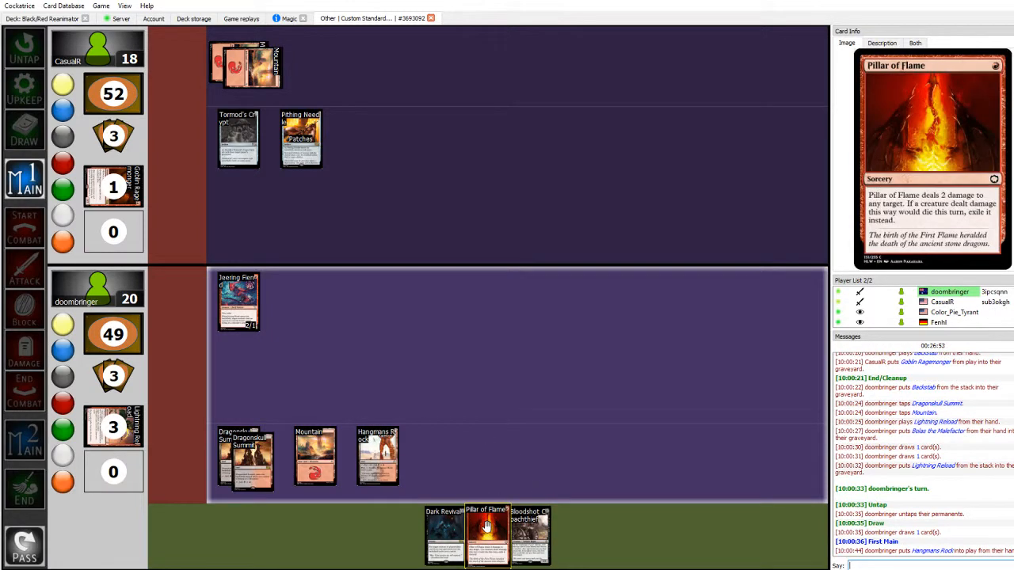
pyautogui.moveTo(529, 535)
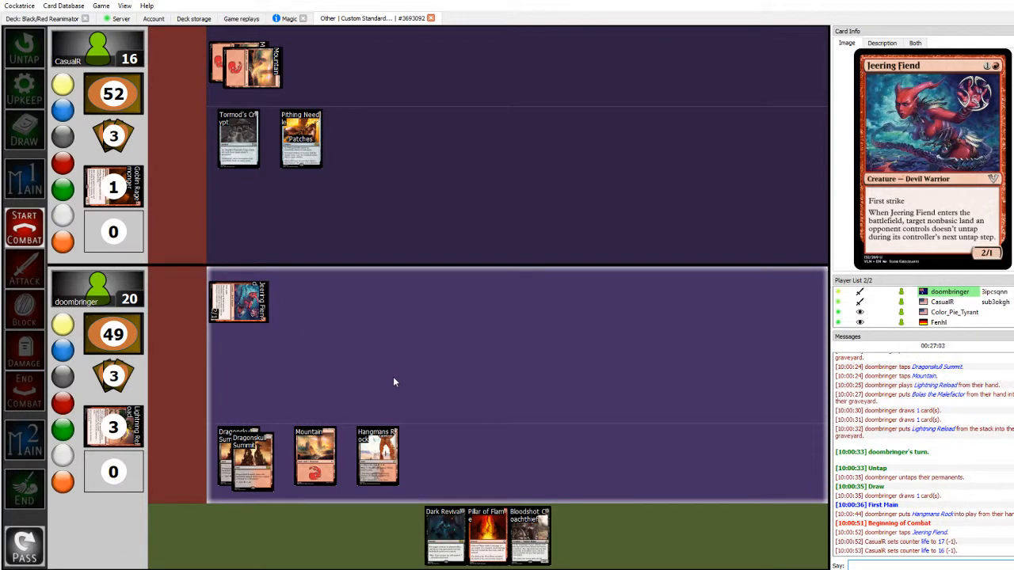
pyautogui.moveTo(237, 138)
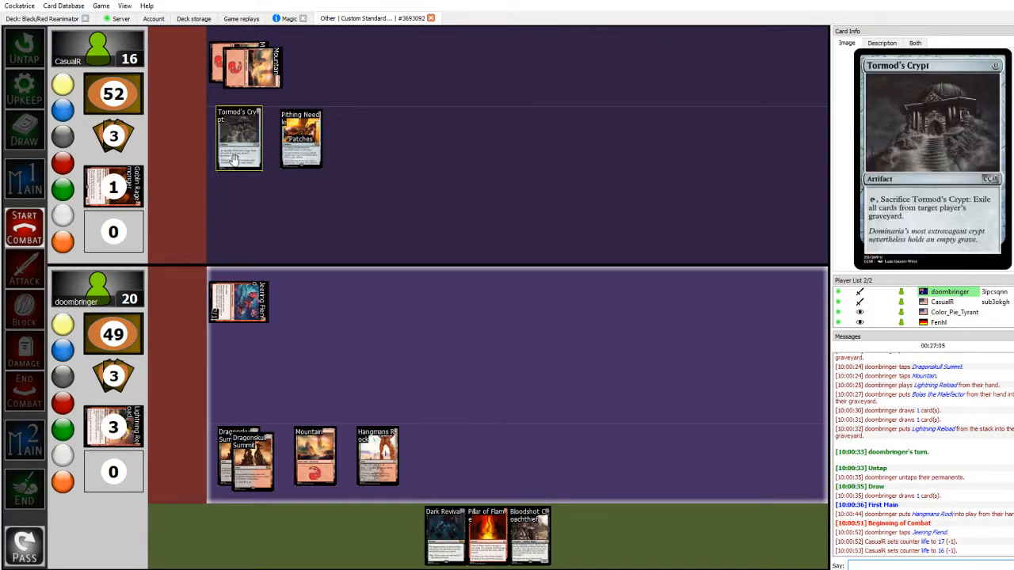
pyautogui.moveTo(238, 154)
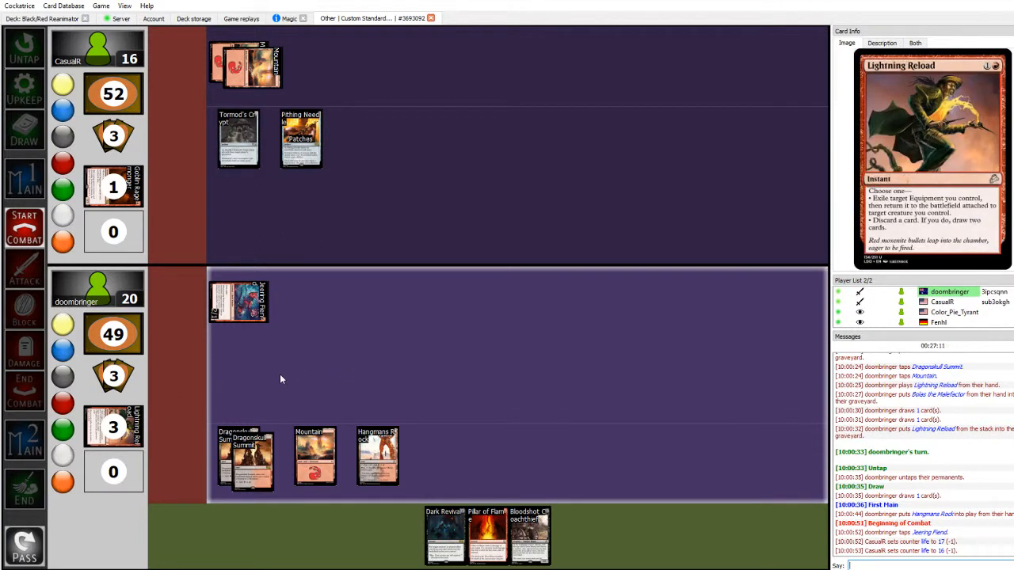
pyautogui.moveTo(276, 366)
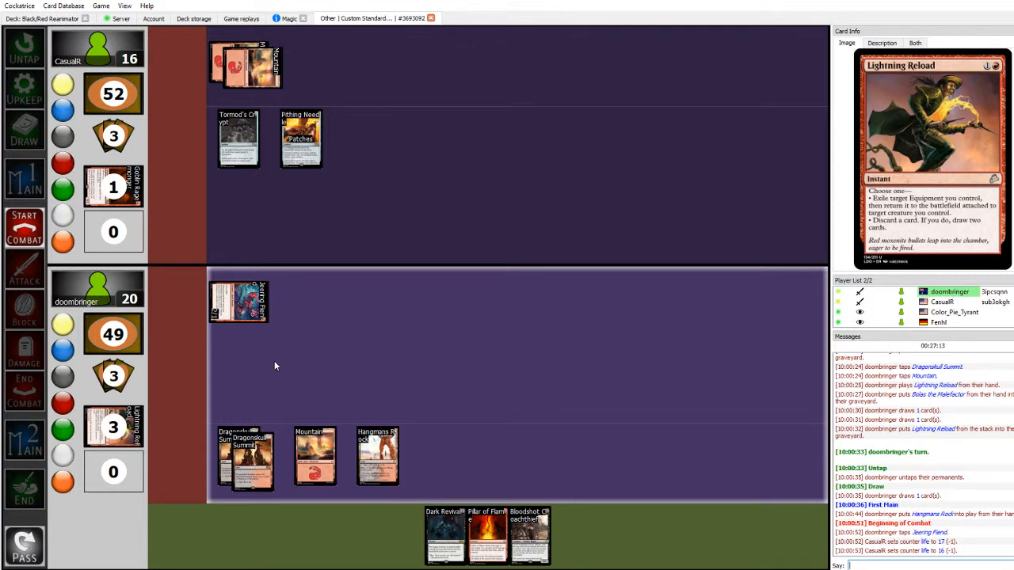
pyautogui.moveTo(273, 388)
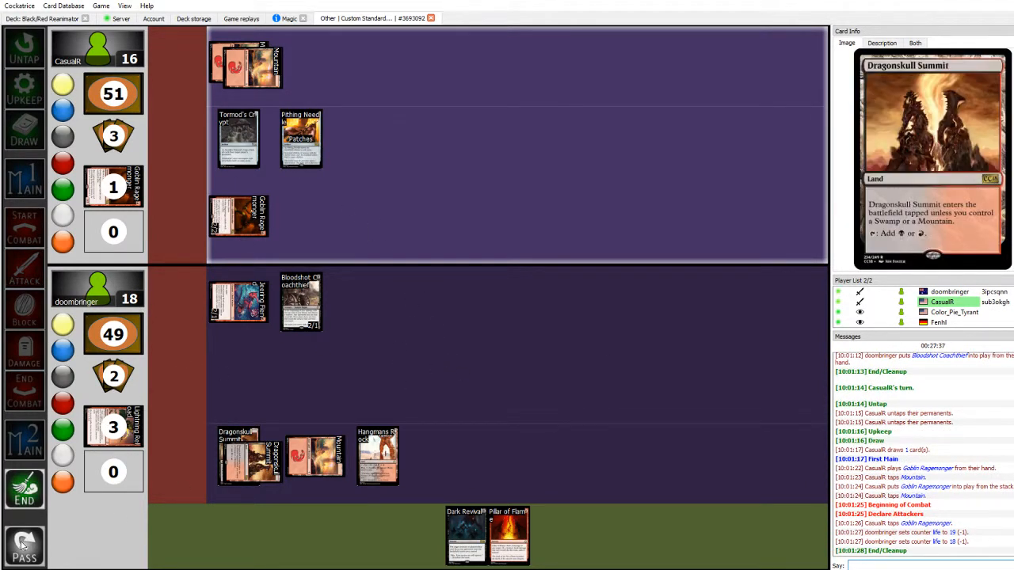
# Advance the phase to begin doormbringer's next turn.
pyautogui.click(23, 545)
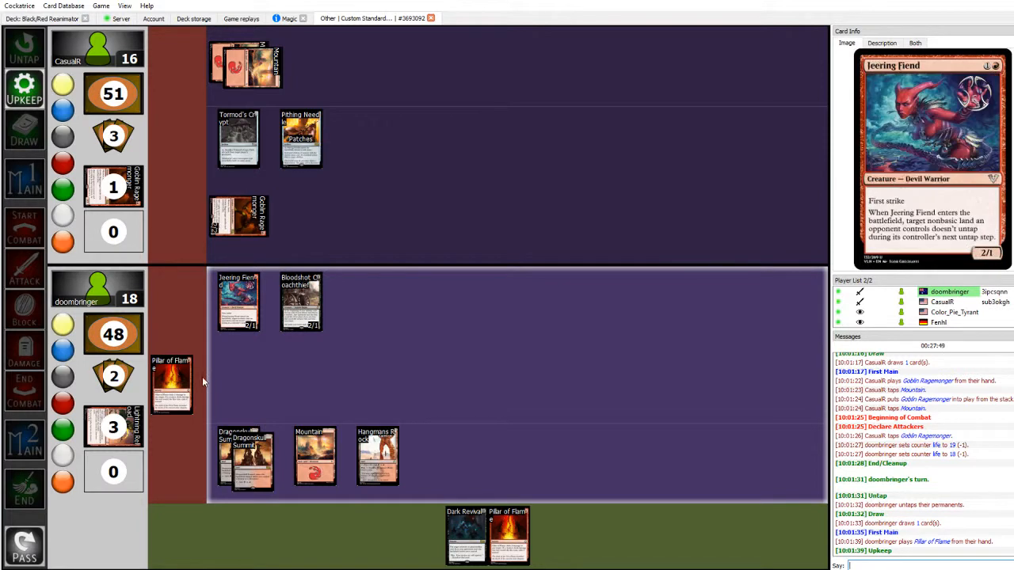
pyautogui.moveTo(171, 384)
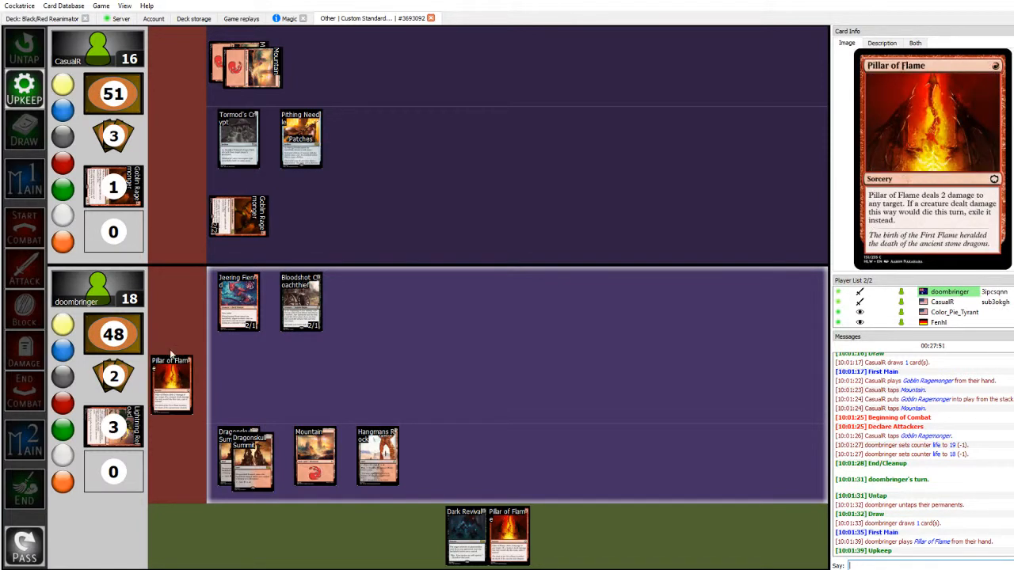
pyautogui.moveTo(256, 387)
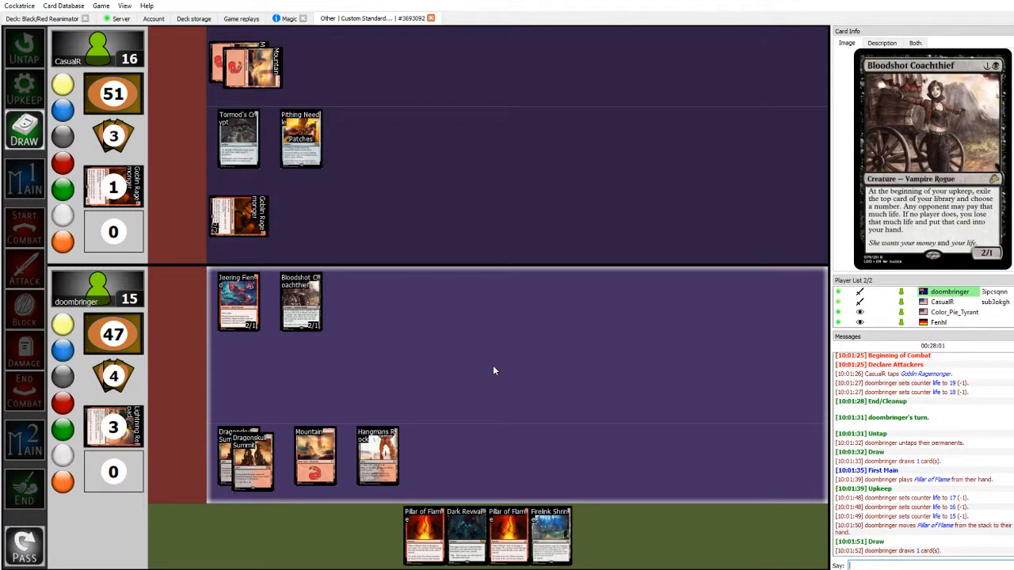
pyautogui.moveTo(550, 534)
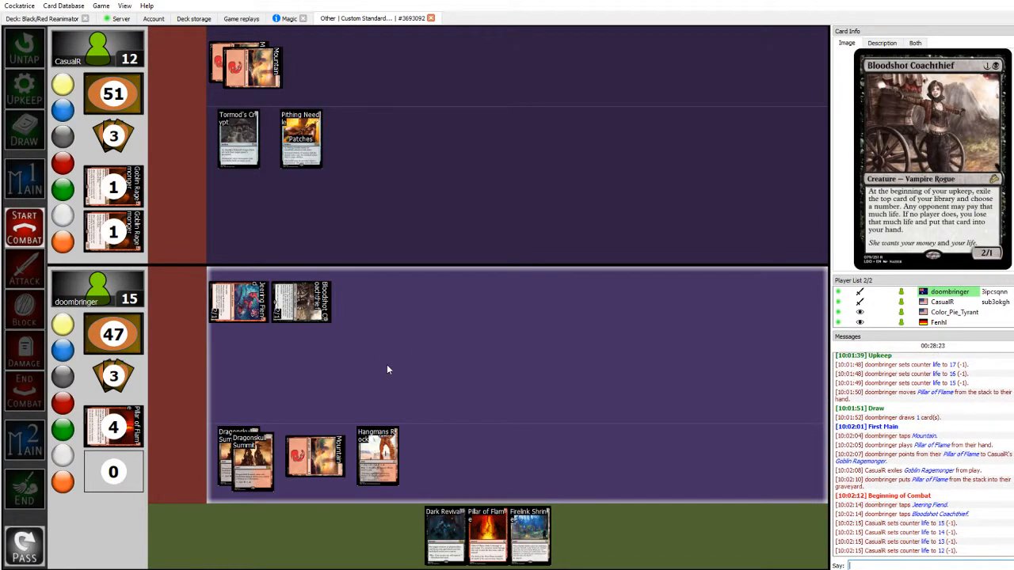
pyautogui.moveTo(420, 388)
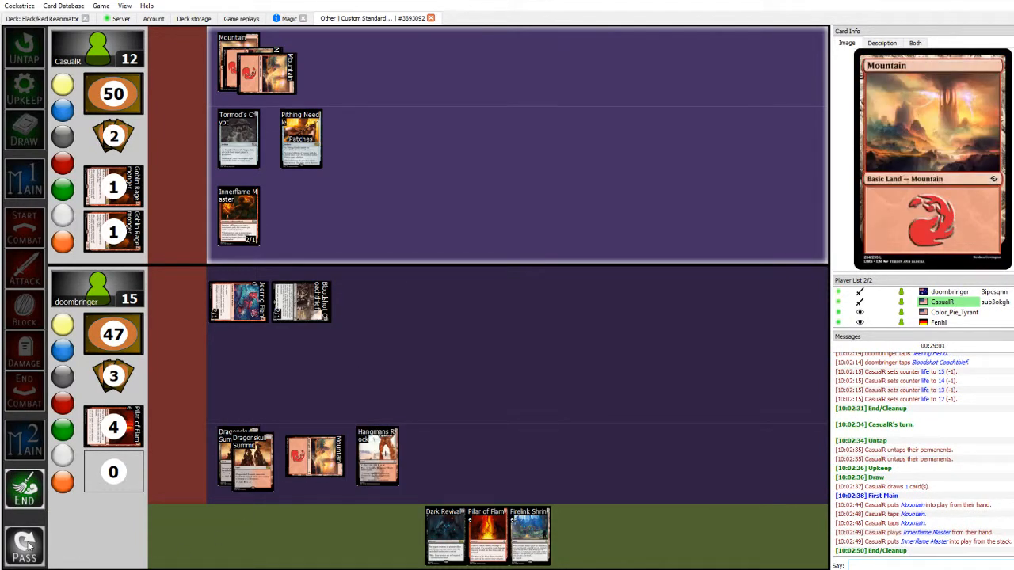
# Pass priority after CasualR's Mountain and Innerflame Master to reach doormbringer's turn.
pyautogui.click(24, 544)
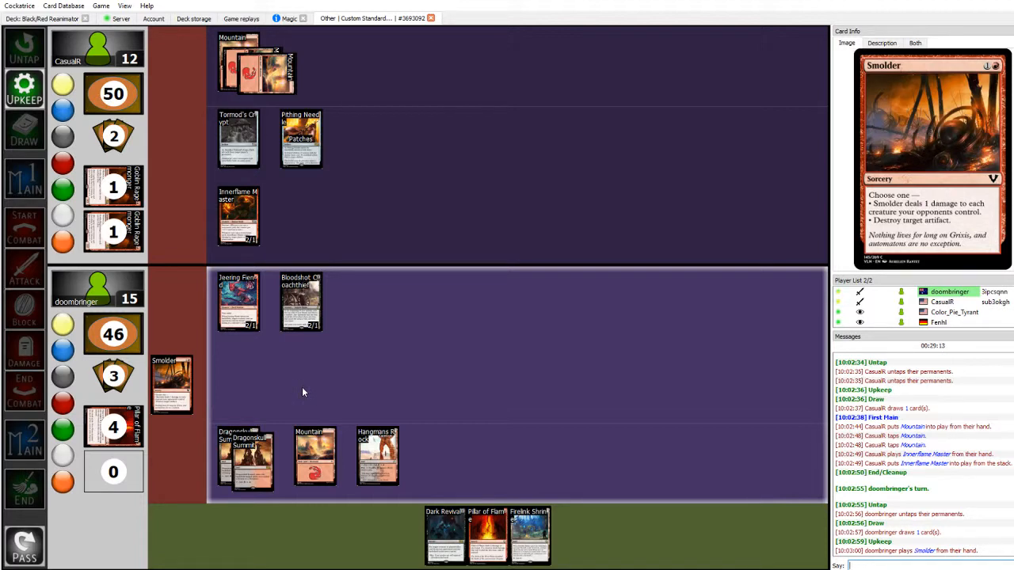
pyautogui.moveTo(168, 311)
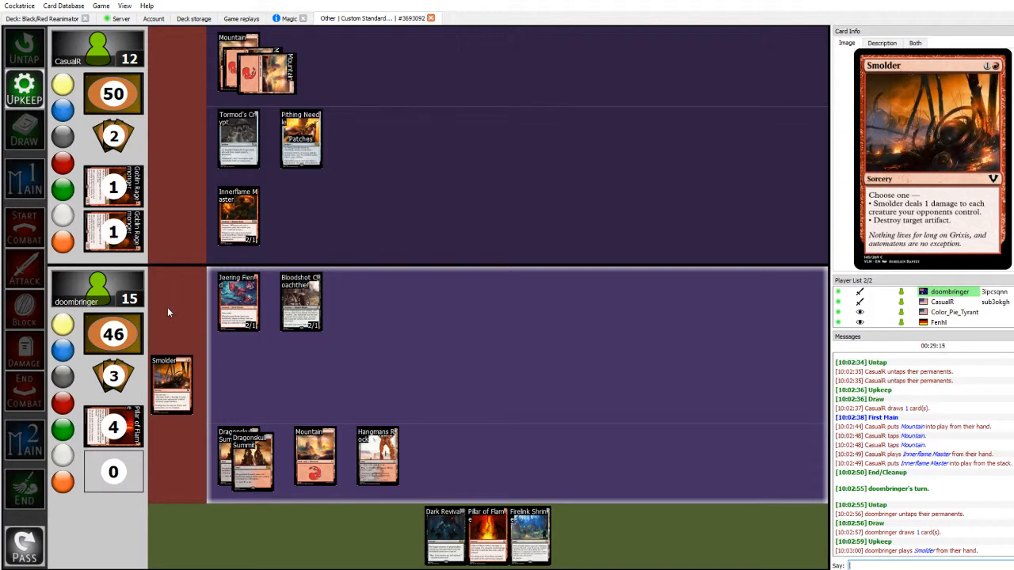
pyautogui.moveTo(173, 310)
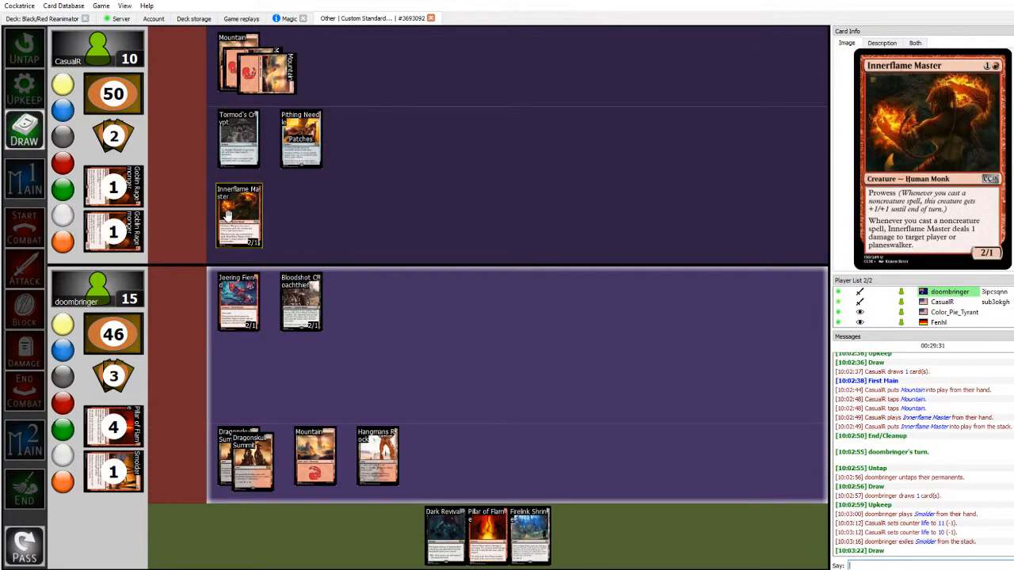
pyautogui.moveTo(300, 139)
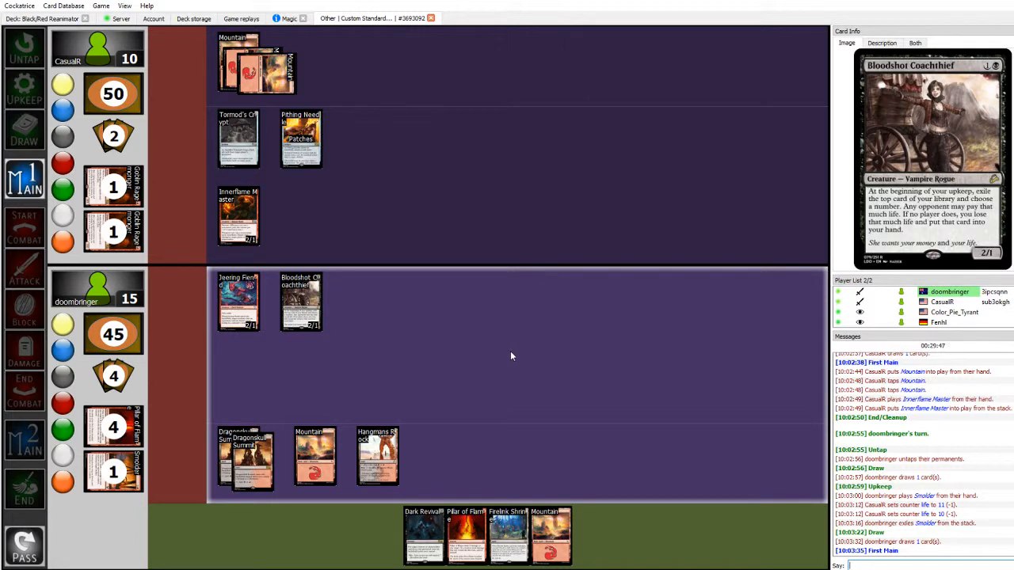
pyautogui.moveTo(550, 535)
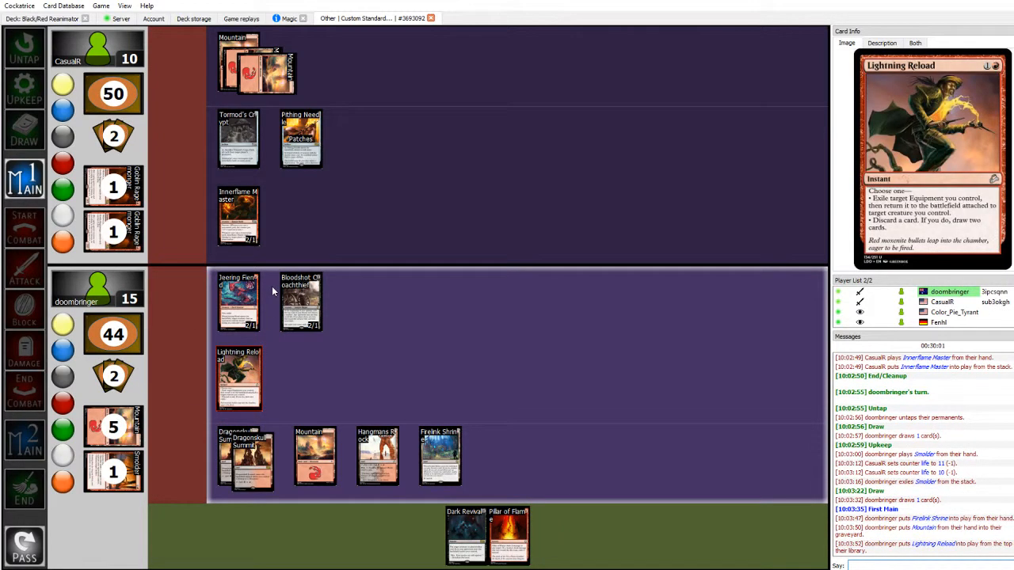
pyautogui.moveTo(451, 418)
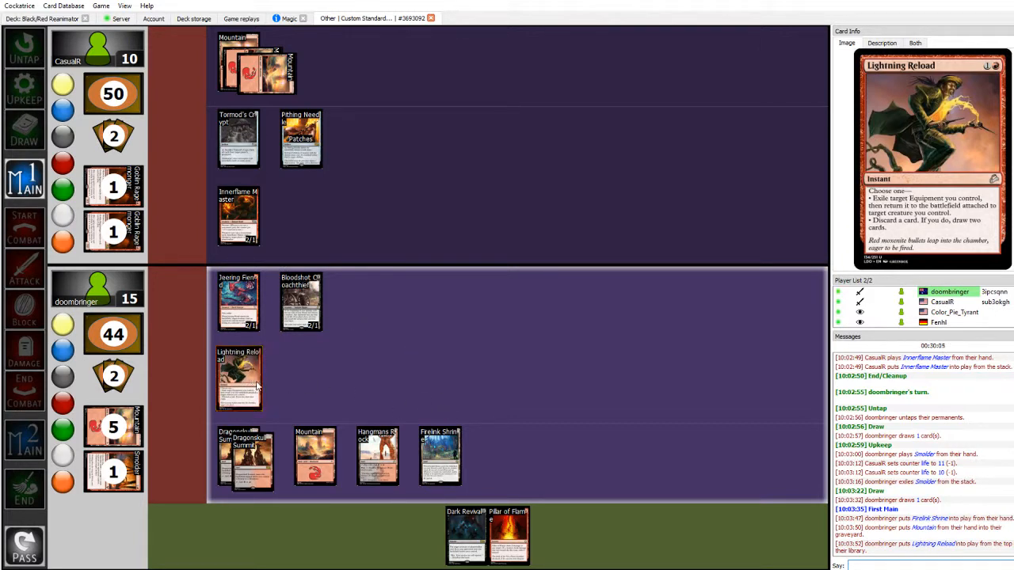
# Cast Hangmans Rock by dragging it to the stack during upkeep.
pyautogui.moveTo(238, 379); pyautogui.dragTo(378, 455)
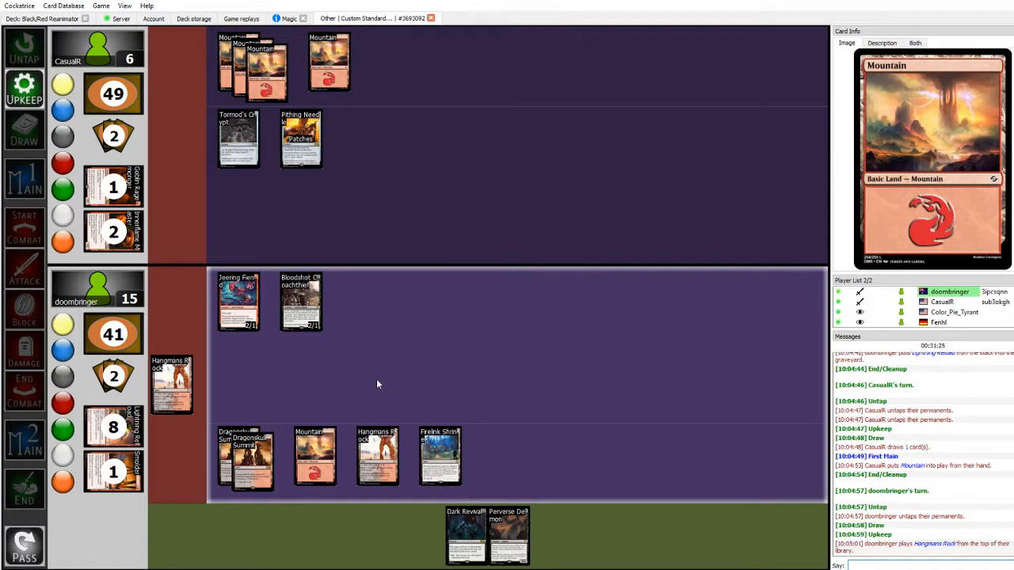
pyautogui.moveTo(507, 535)
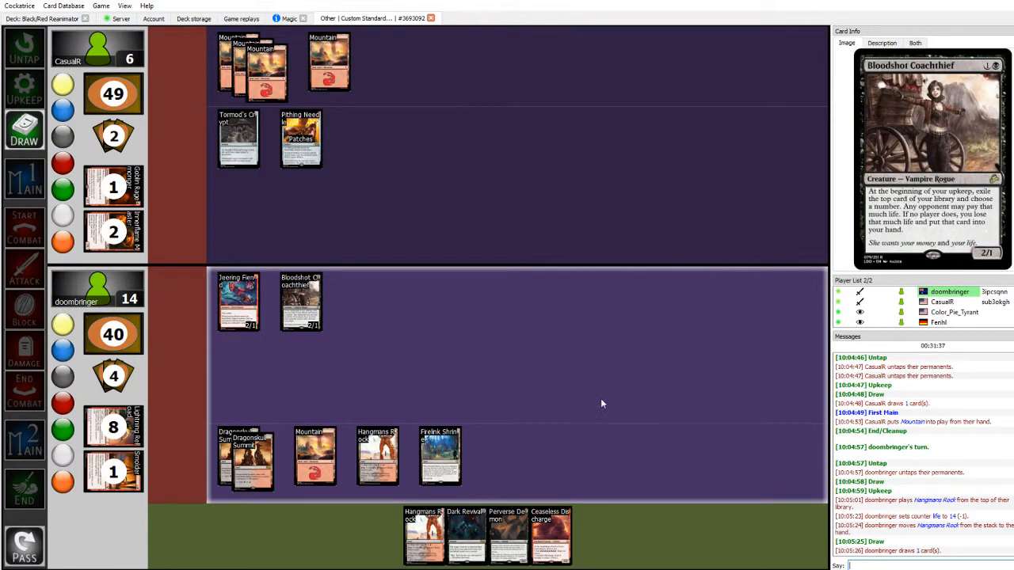
pyautogui.moveTo(423, 538)
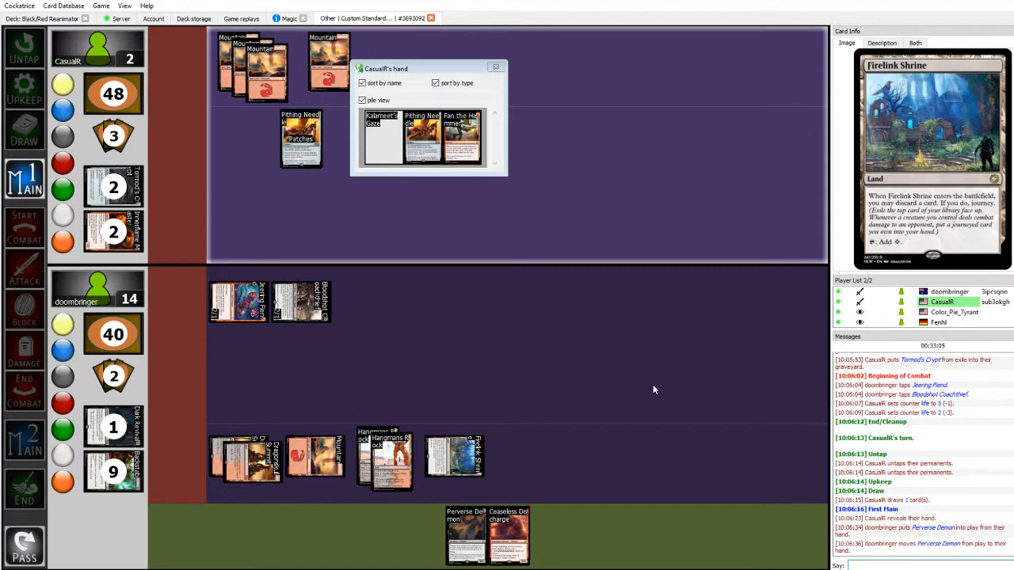
pyautogui.moveTo(618, 360)
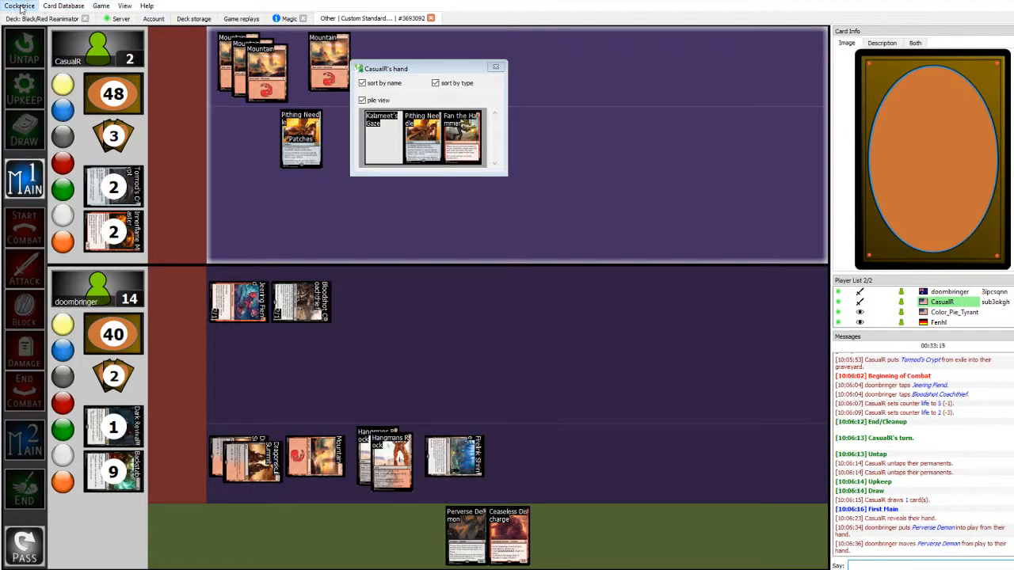
# Switch to the 'Deck: Black/Red Reanimator' editor tab.
pyautogui.click(63, 6)
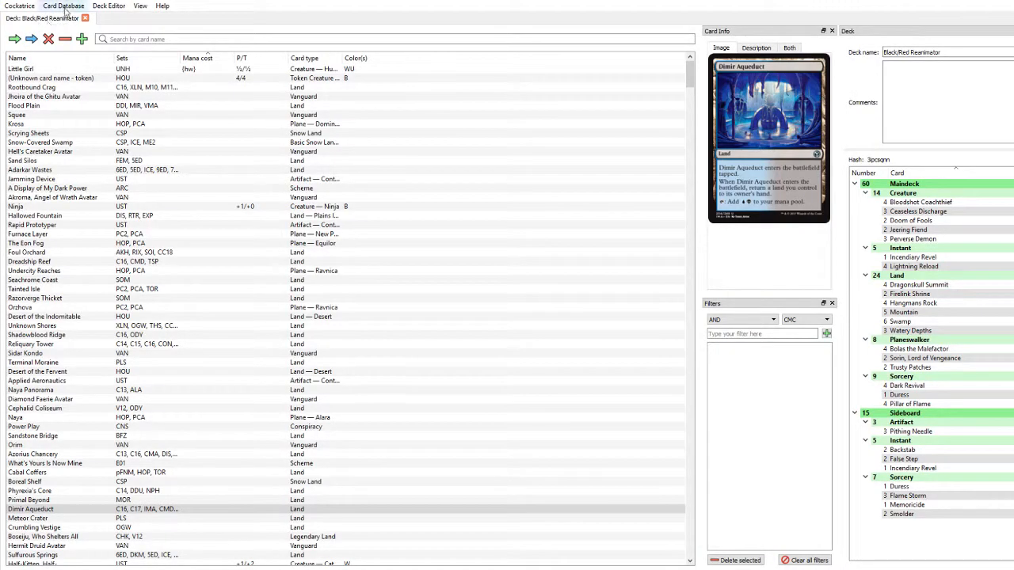